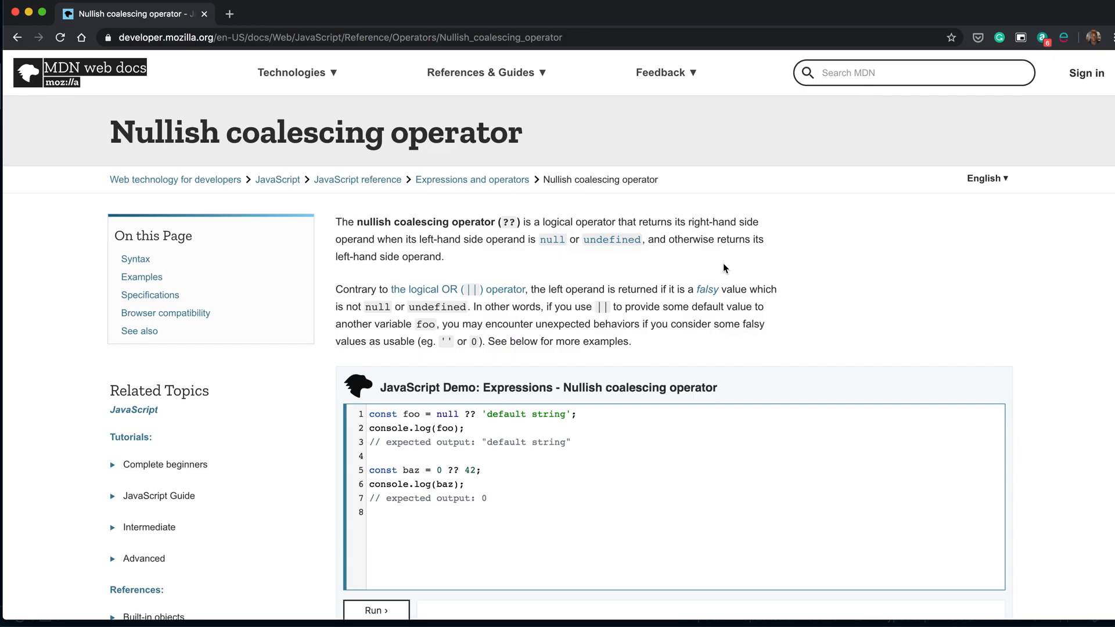
{"action": "mouse_move", "coordinate": [702, 296]}
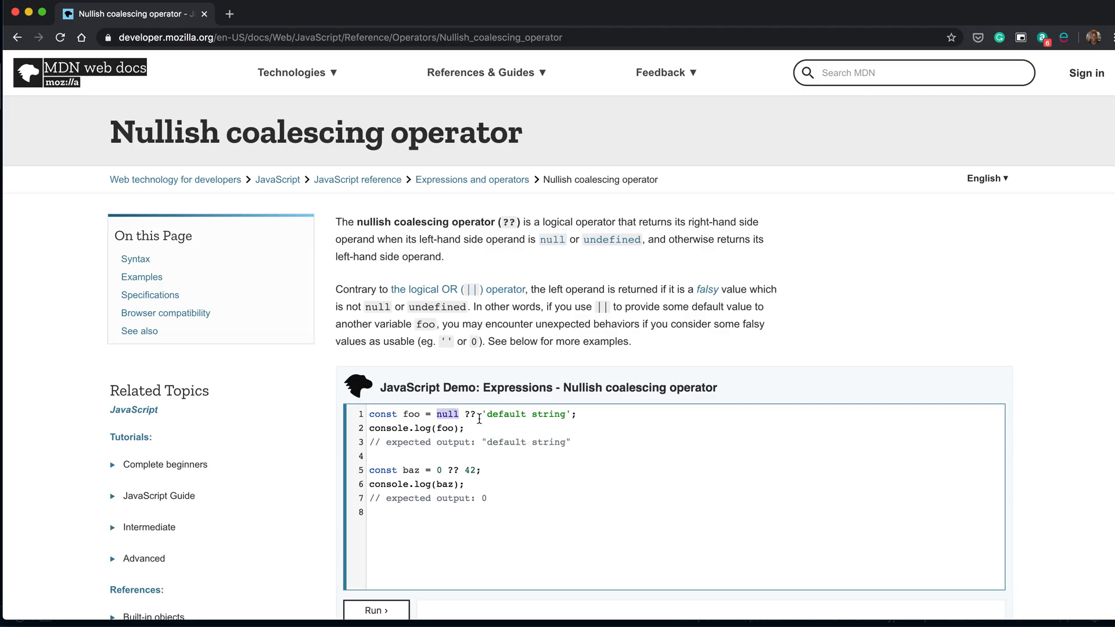
- Highlight the null operand in the demo code
{"action": "double_click", "coordinate": [447, 414]}
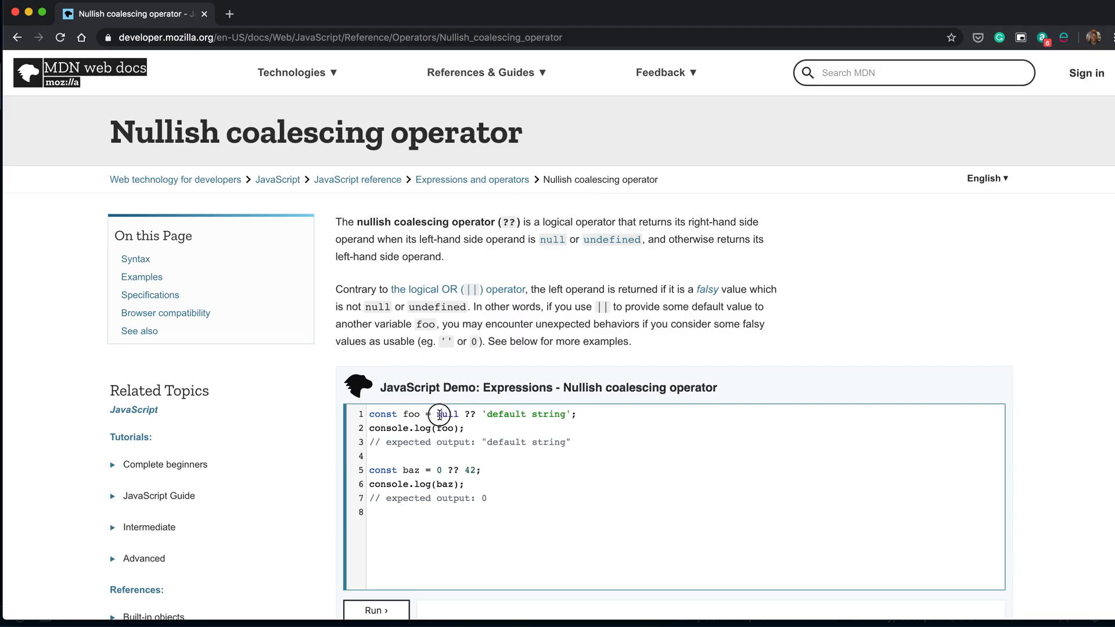
{"action": "double_click", "coordinate": [447, 414]}
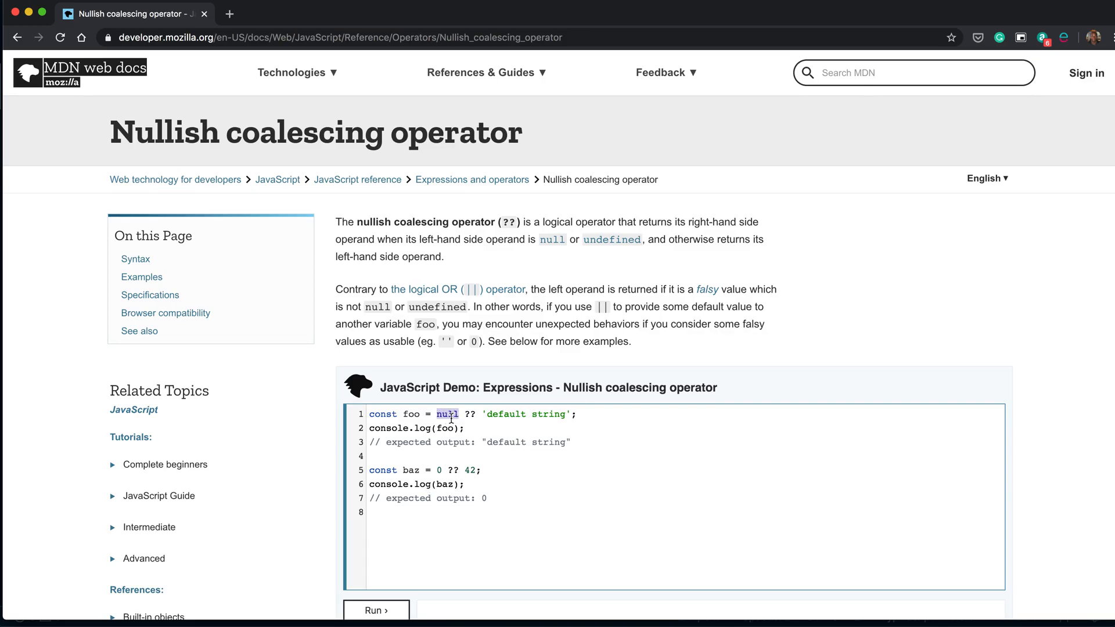
{"action": "double_click", "coordinate": [449, 414]}
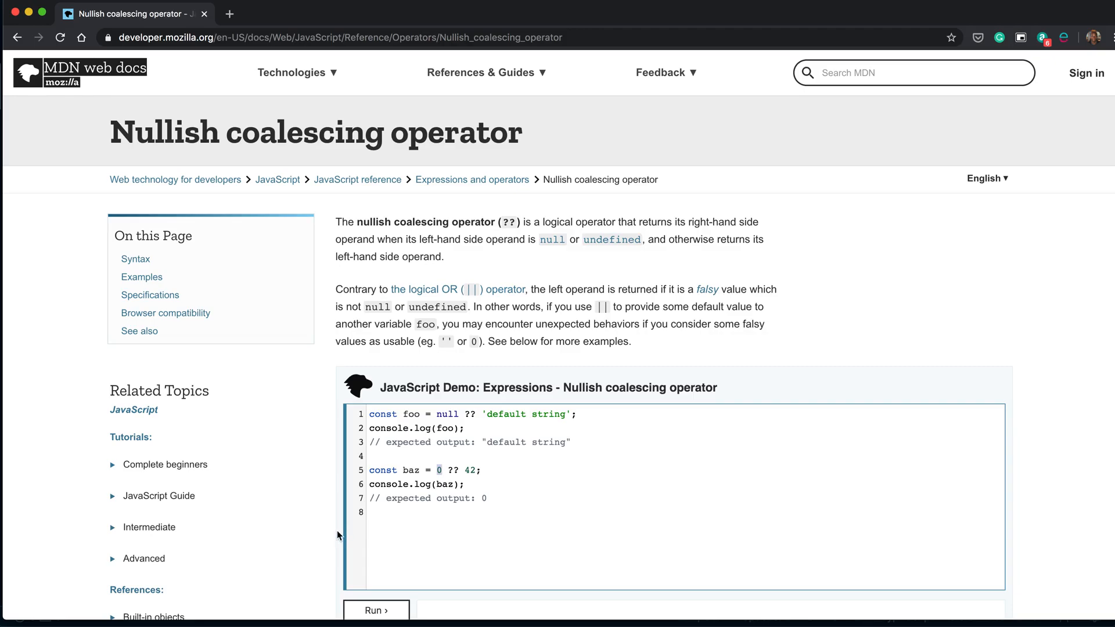
{"action": "mouse_move", "coordinate": [208, 621]}
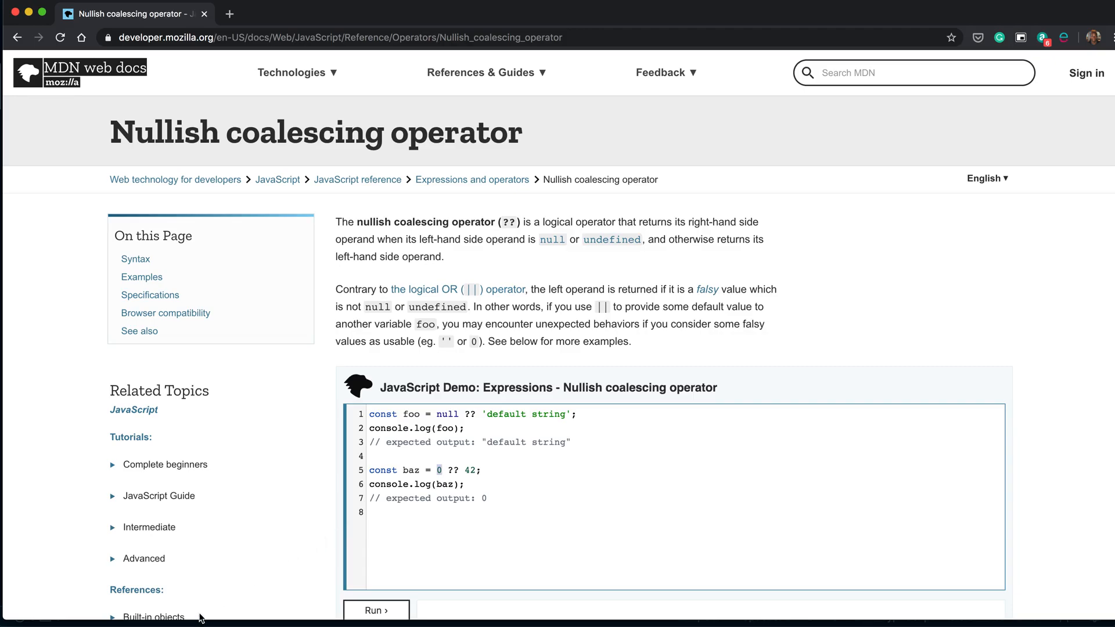
{"action": "mouse_move", "coordinate": [209, 605]}
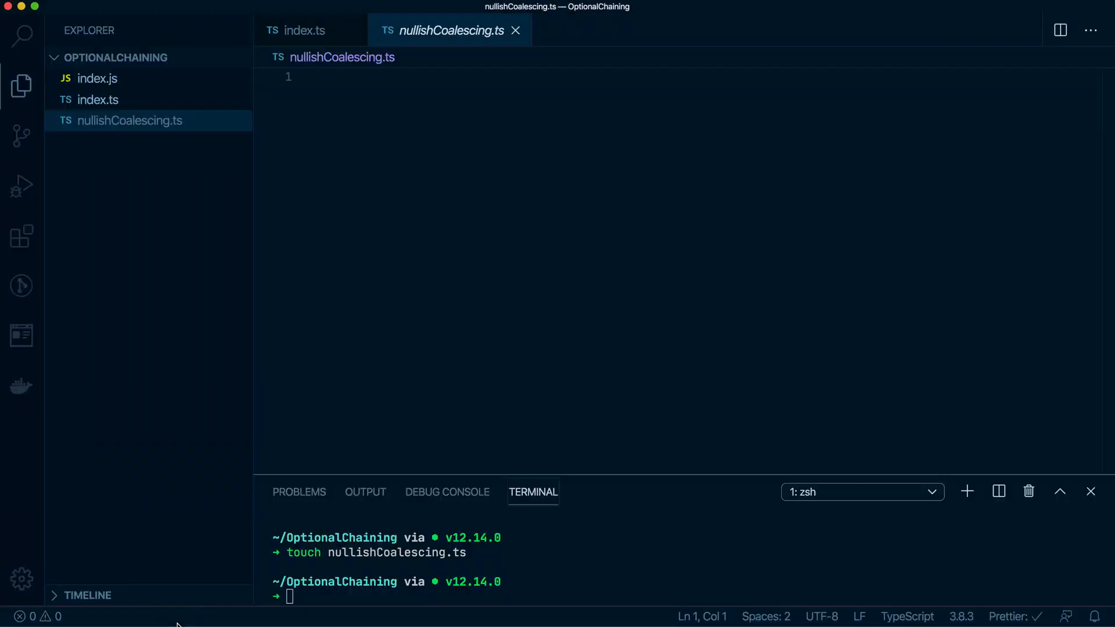
{"action": "mouse_move", "coordinate": [418, 332]}
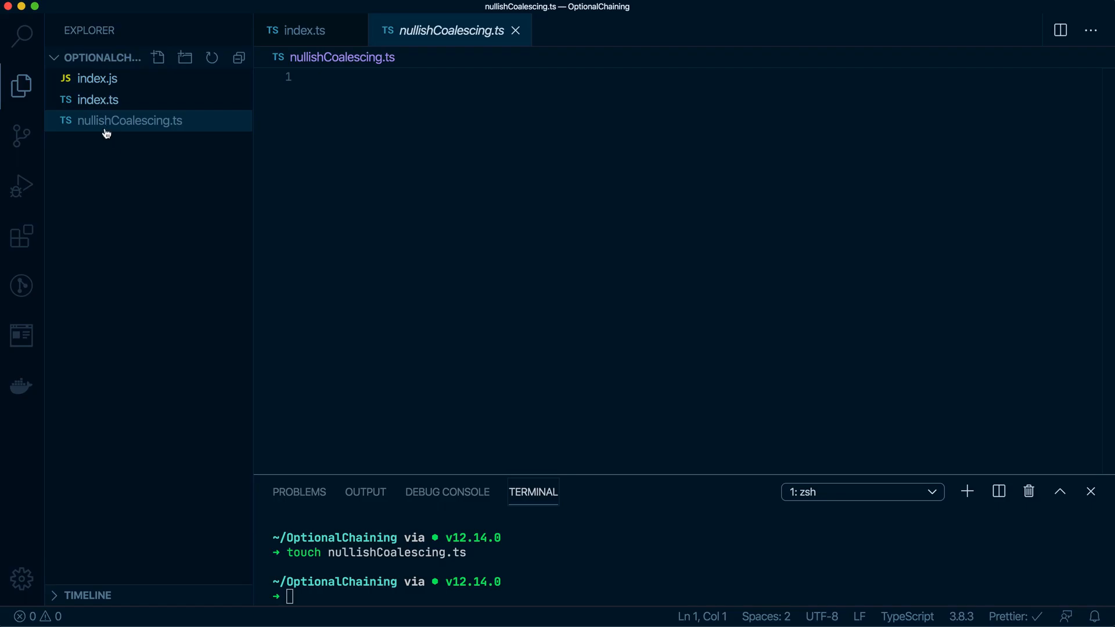
- Review index.ts and its export statement, then return to nullishCoalescing.ts
{"action": "left_click", "coordinate": [98, 99]}
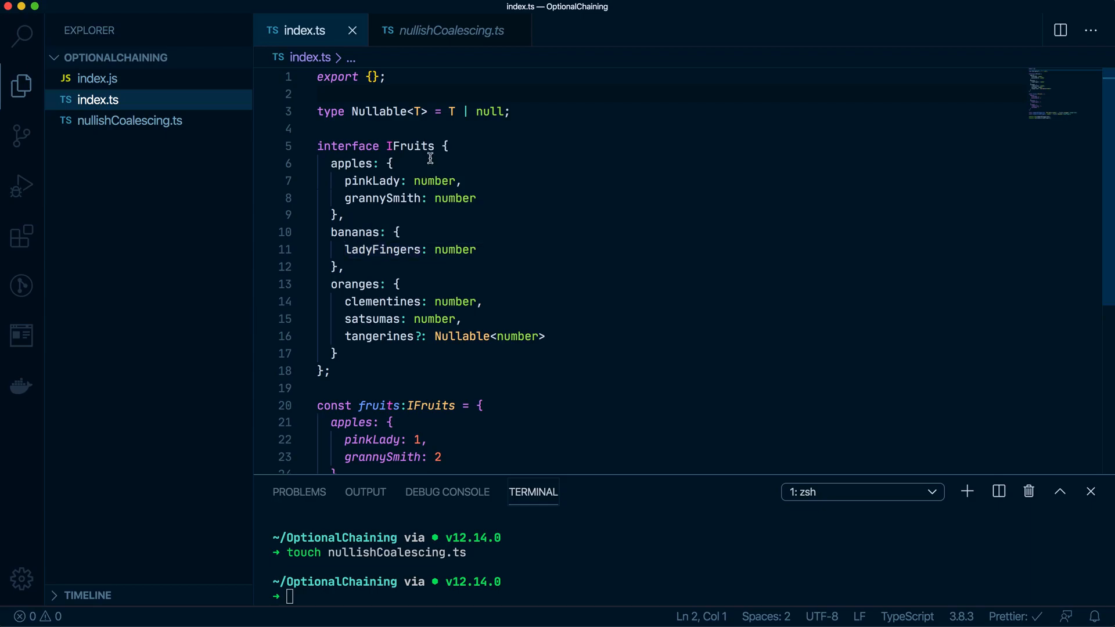
{"action": "left_click", "coordinate": [366, 77]}
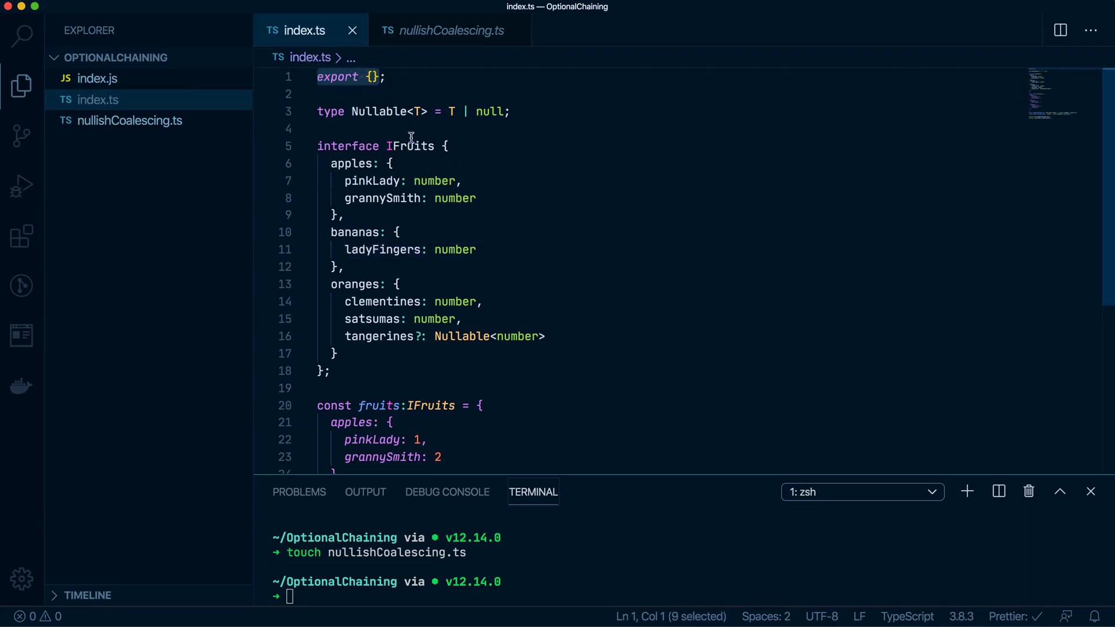
{"action": "mouse_move", "coordinate": [584, 428]}
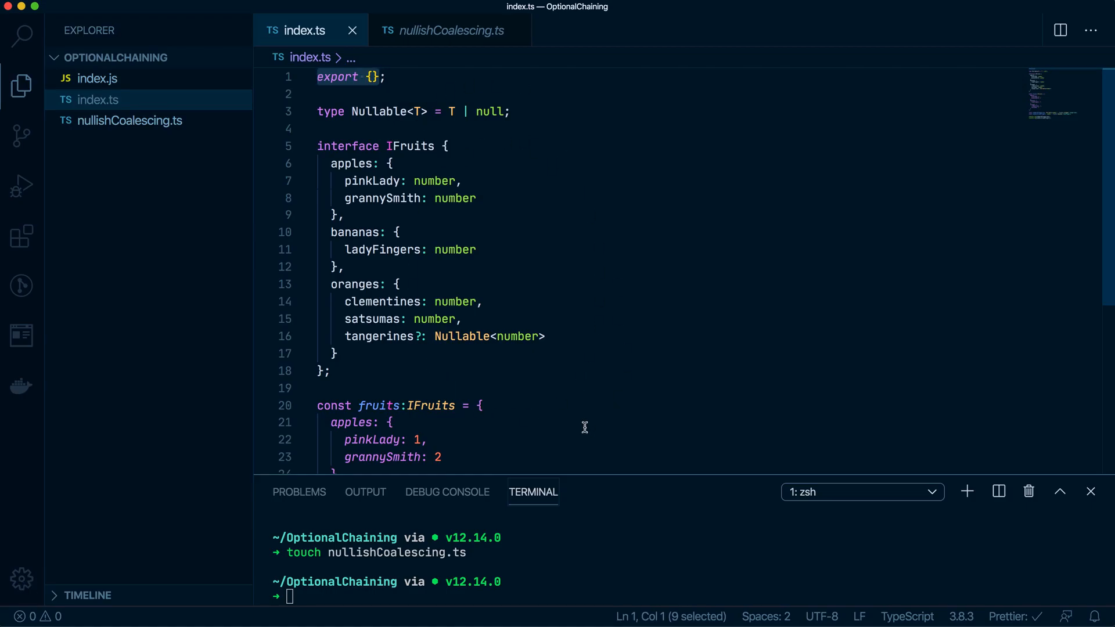
{"action": "scroll", "scroll_direction": "down", "scroll_amount": 3}
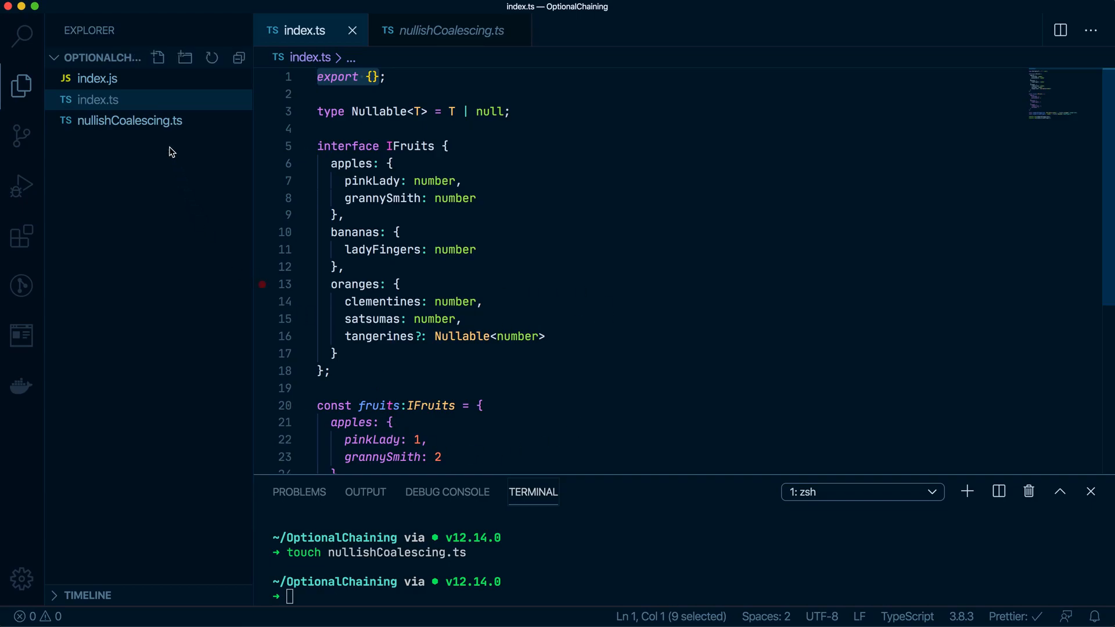
{"action": "mouse_move", "coordinate": [150, 127]}
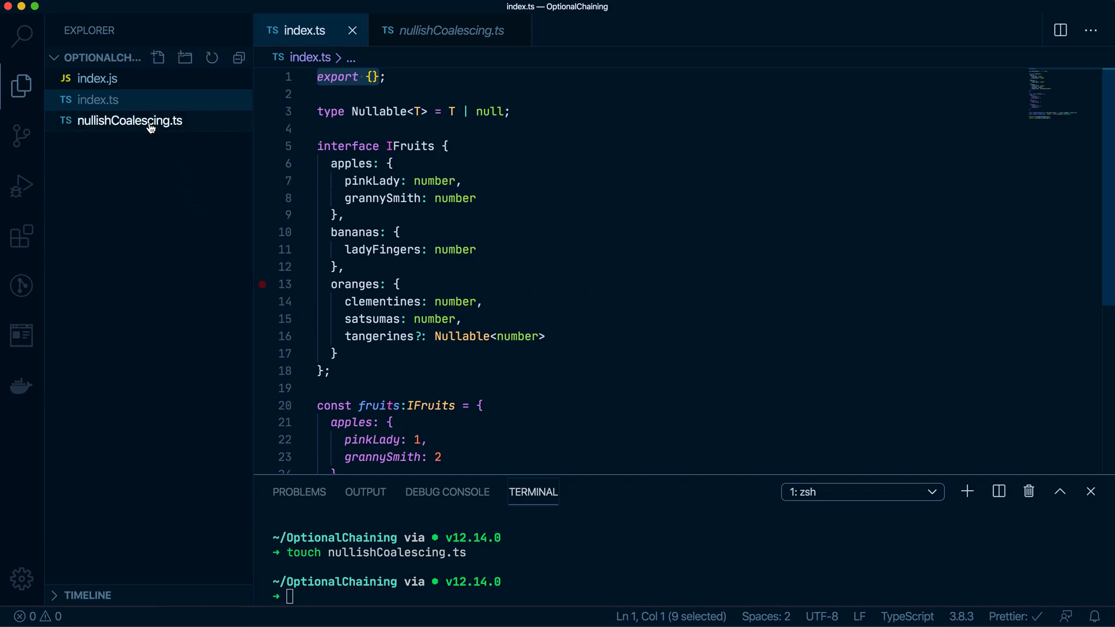
{"action": "left_click", "coordinate": [130, 120]}
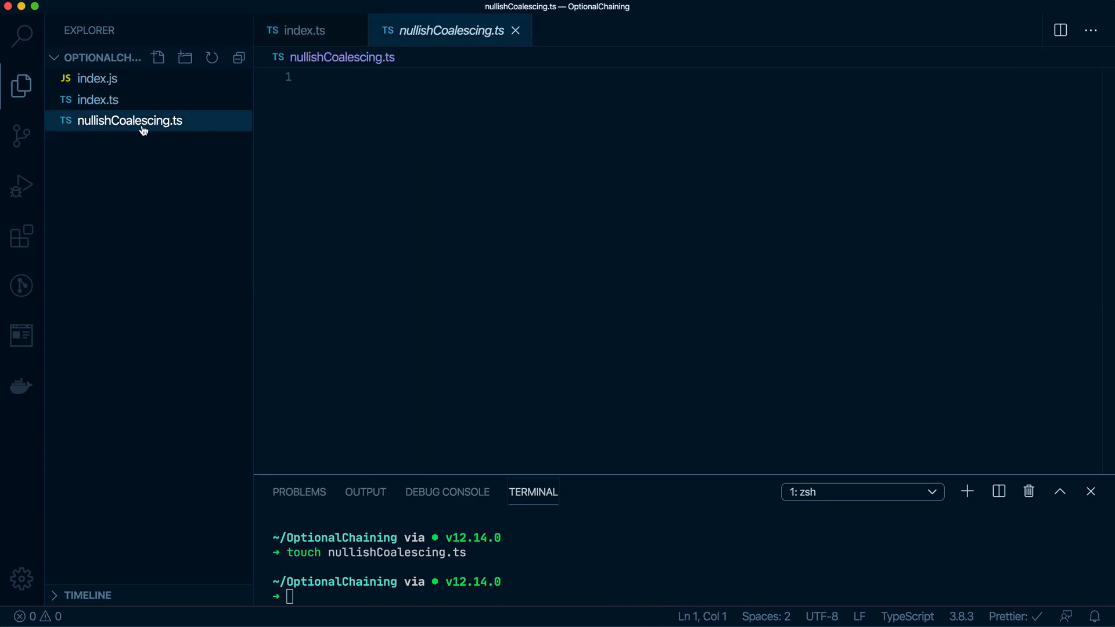
{"action": "mouse_move", "coordinate": [165, 133]}
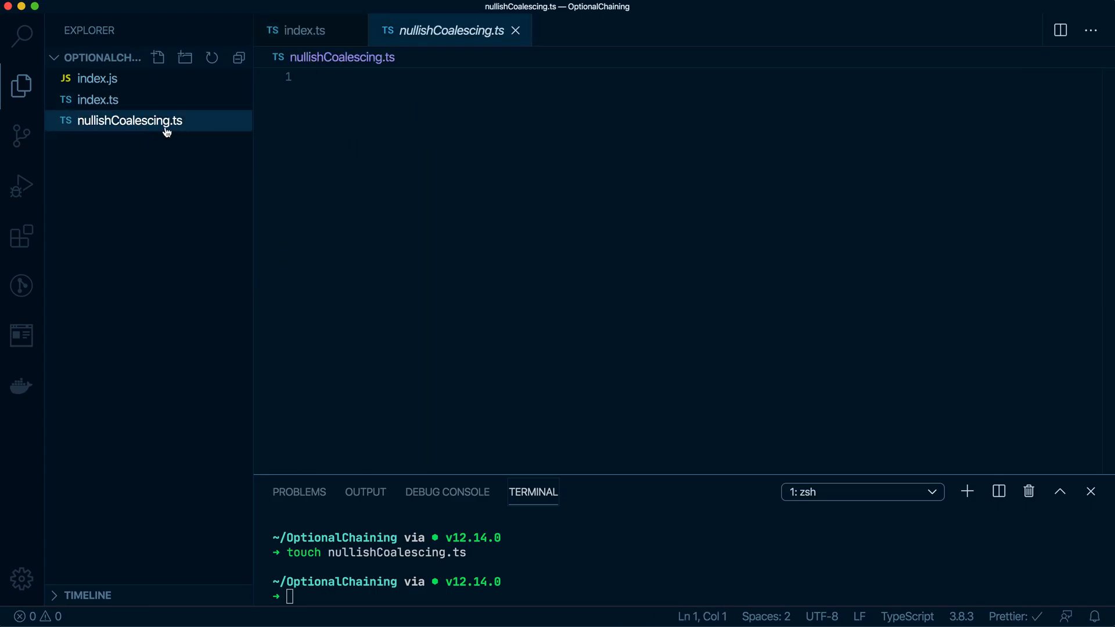
{"action": "left_click", "coordinate": [304, 31]}
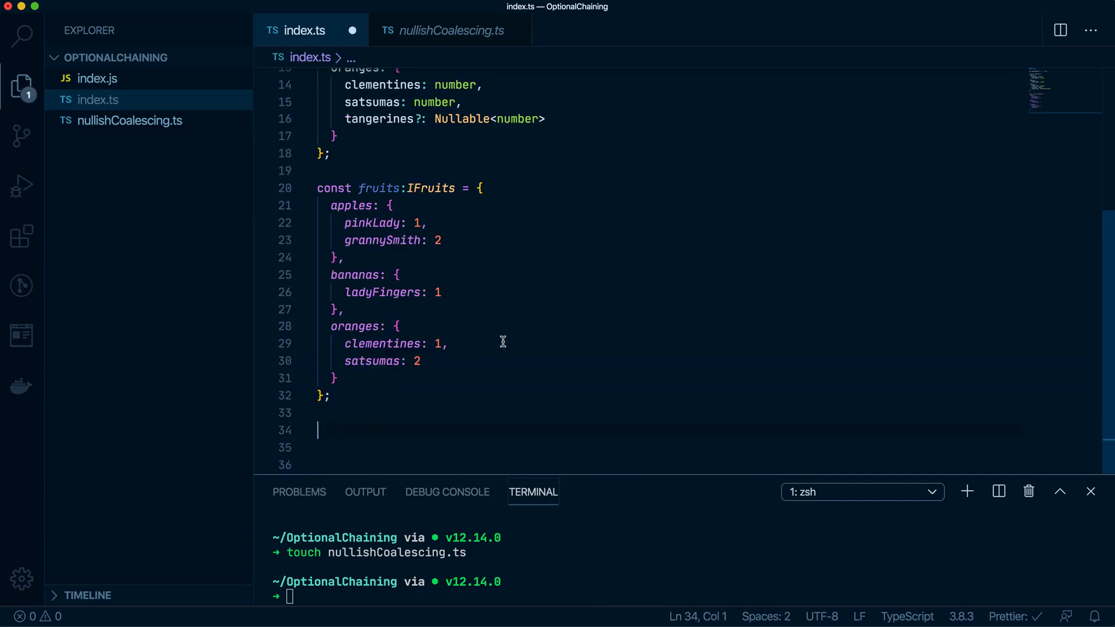
- Type 'const anyApple: Nullable<number> = ' on line 35 of index.ts
{"action": "type", "text": "const"}
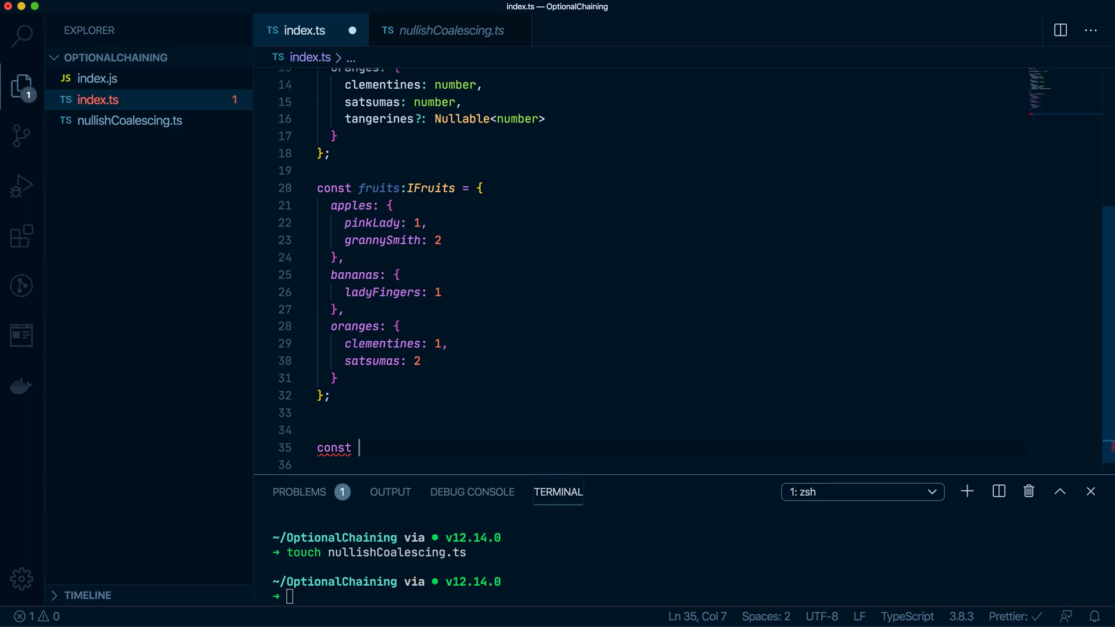
{"action": "type", "text": "anyApple"}
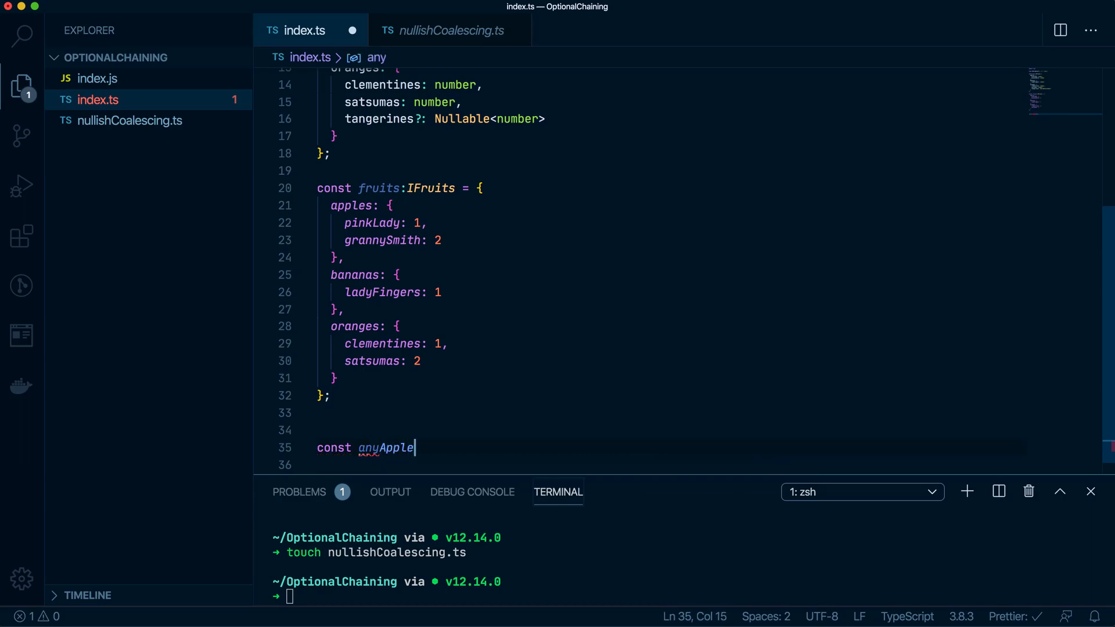
{"action": "type", "text": ":"}
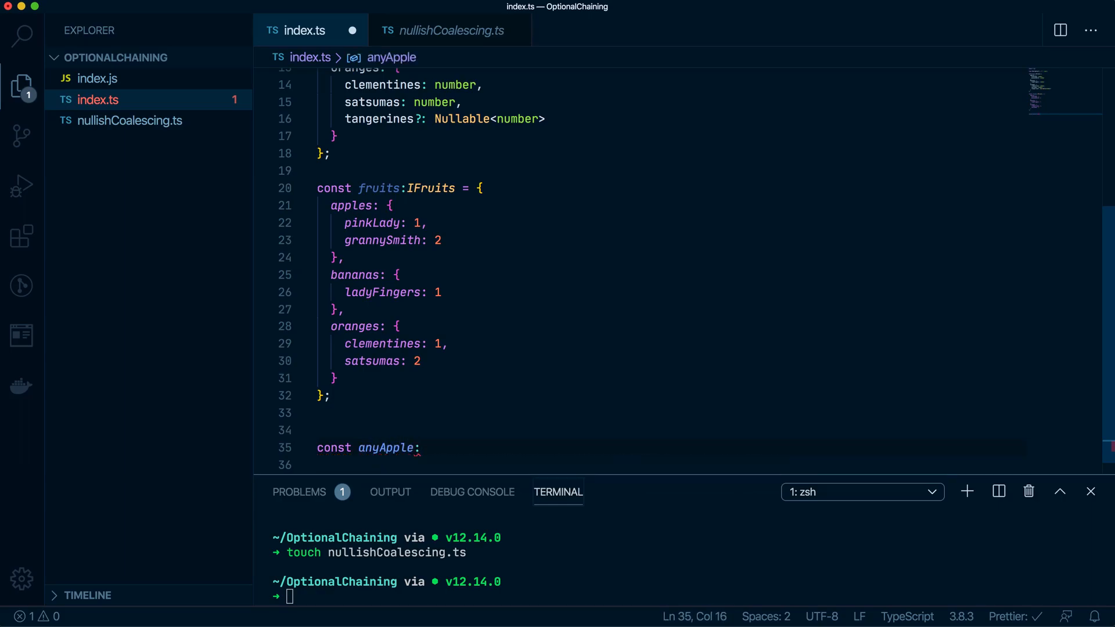
{"action": "type", "text": "\" \""}
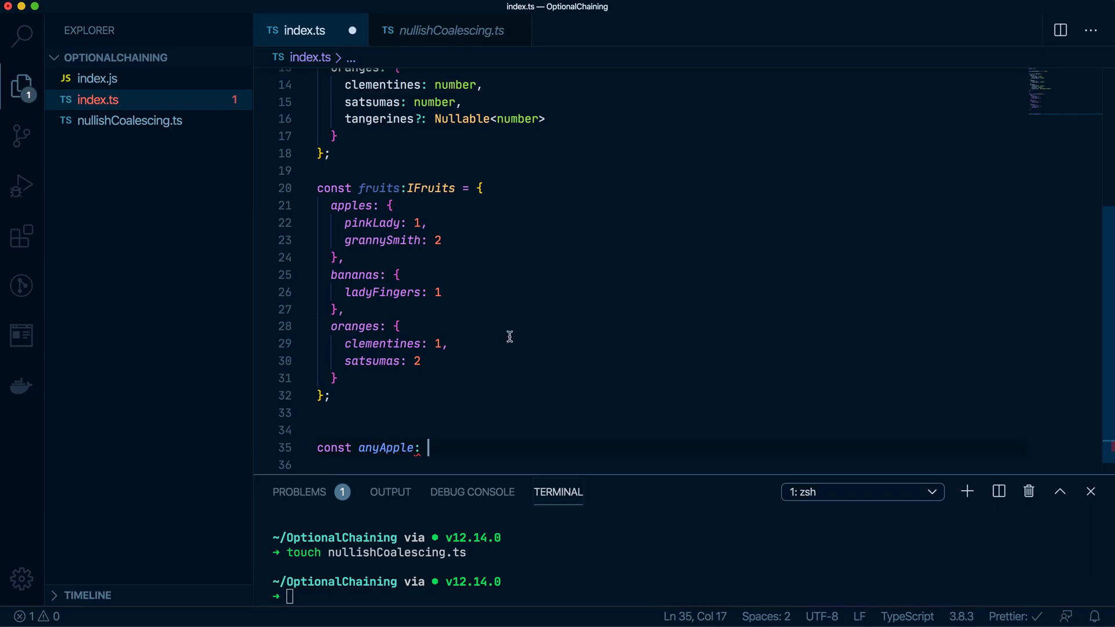
{"action": "scroll", "scroll_direction": "down", "scroll_amount": 3}
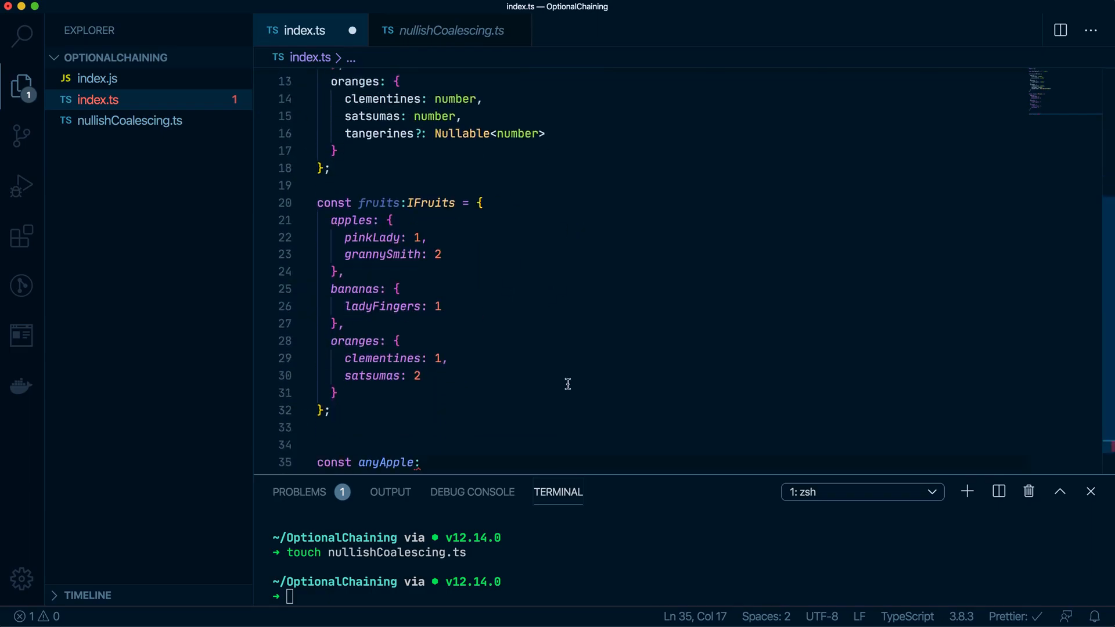
{"action": "type", "text": "Nullabl"}
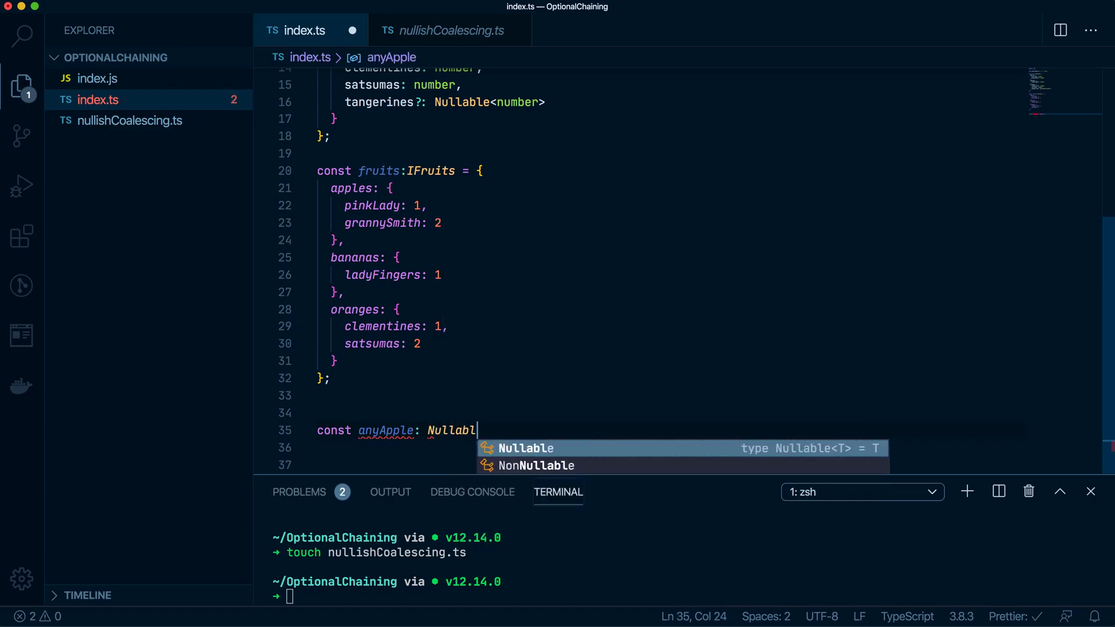
{"action": "type", "text": "e<number"}
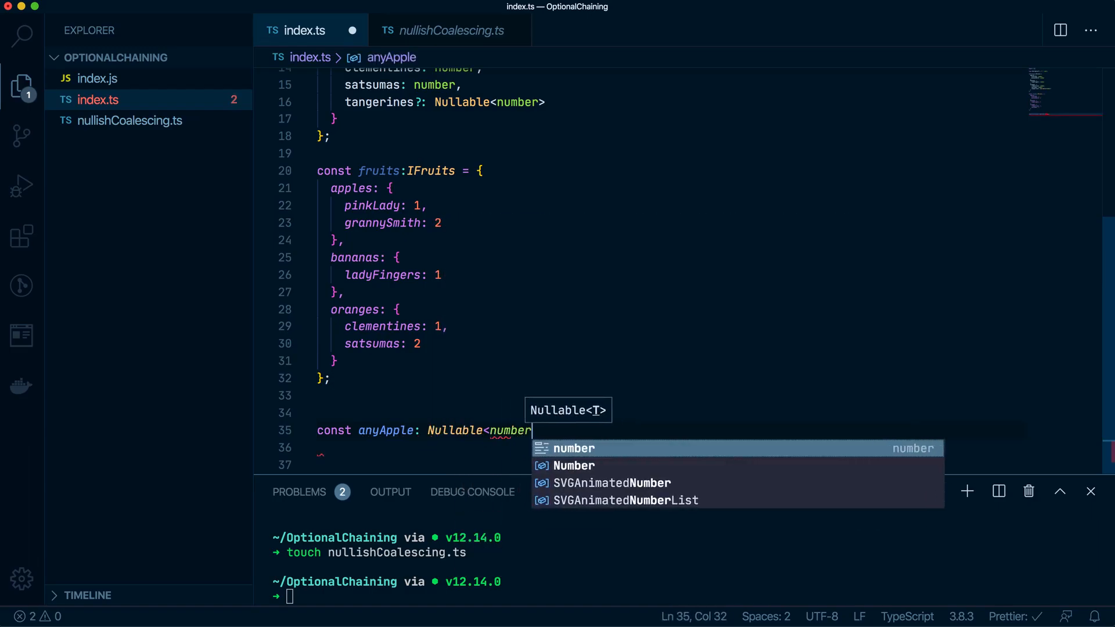
{"action": "type", "text": ">"}
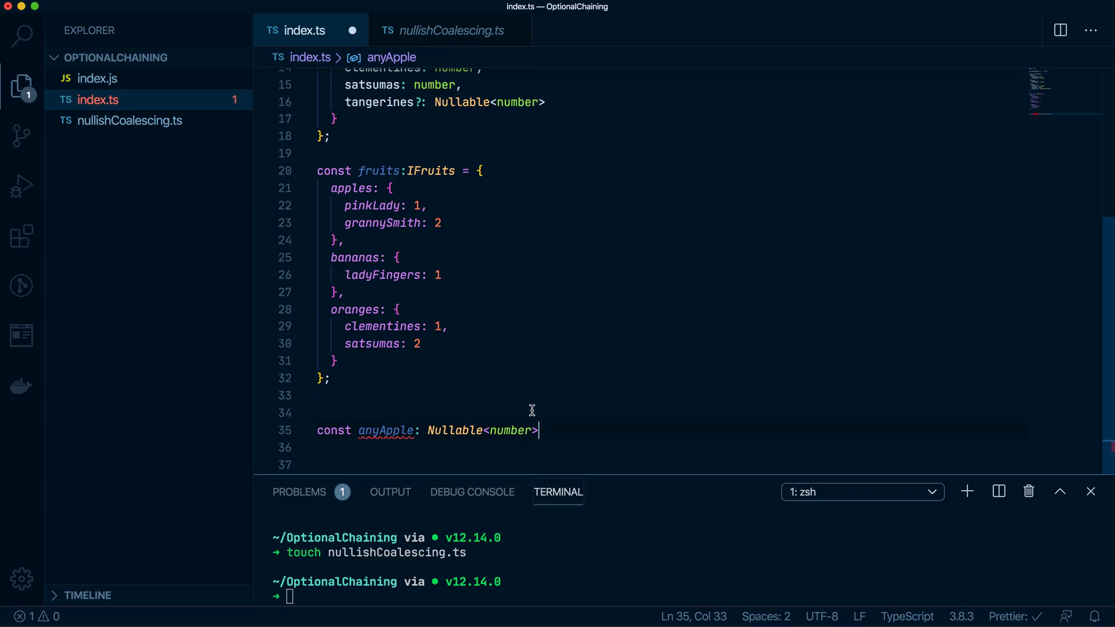
{"action": "double_click", "coordinate": [455, 430]}
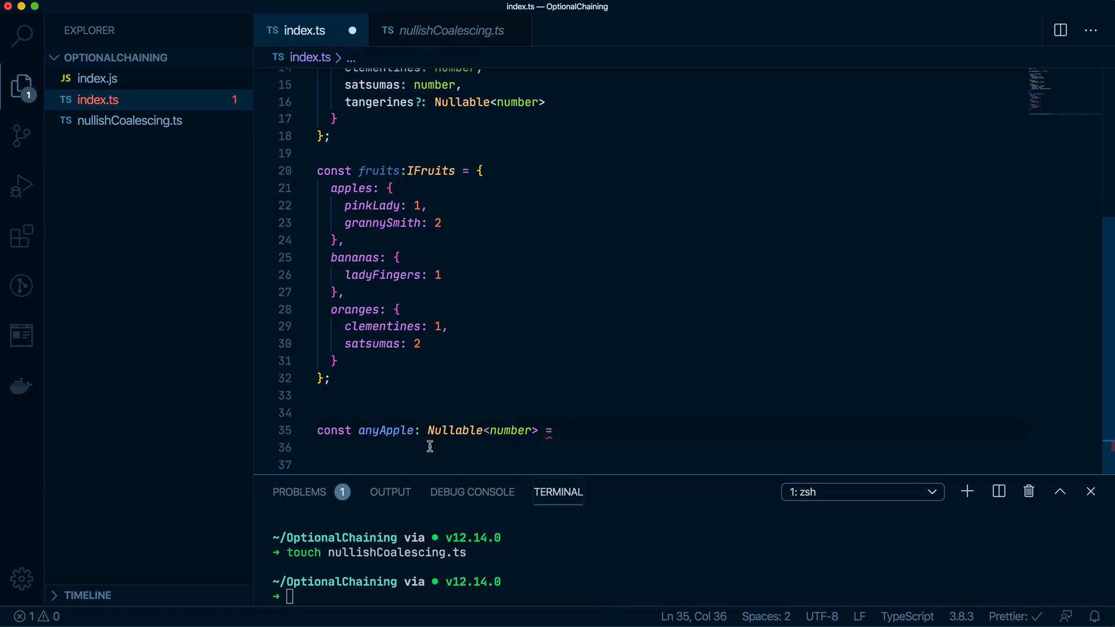
{"action": "scroll", "scroll_direction": "up", "scroll_amount": 3}
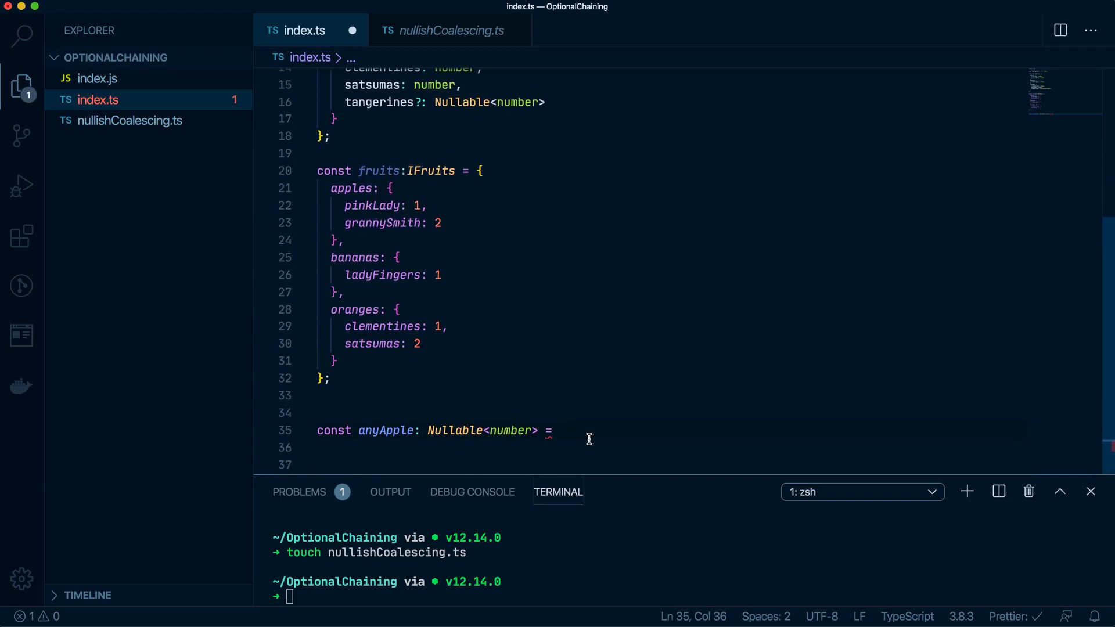
{"action": "mouse_move", "coordinate": [372, 205]}
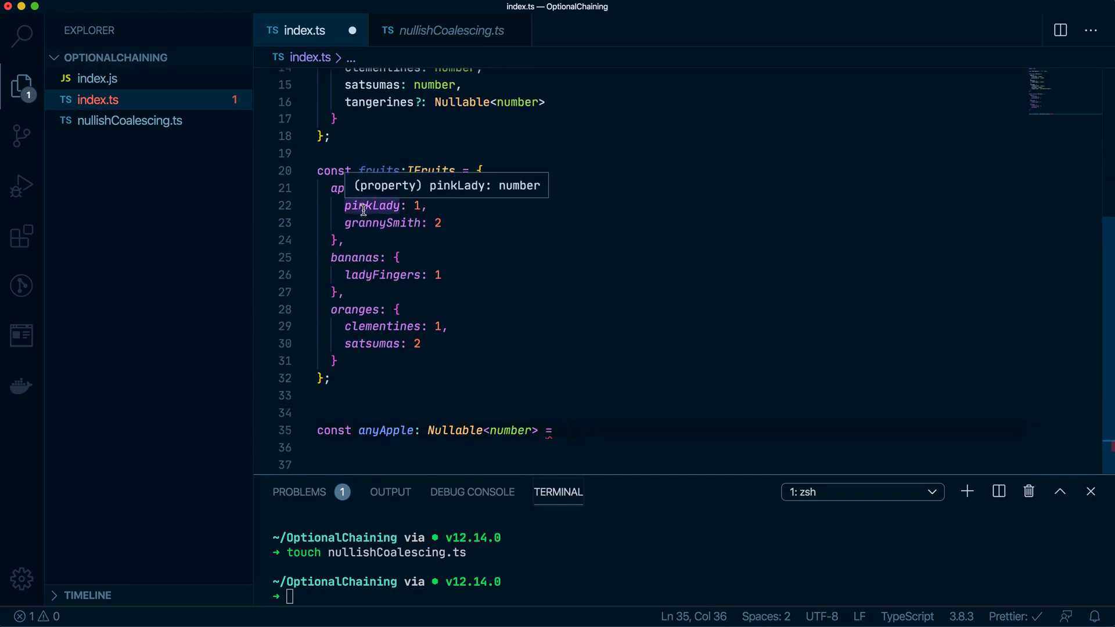
{"action": "mouse_move", "coordinate": [384, 226]}
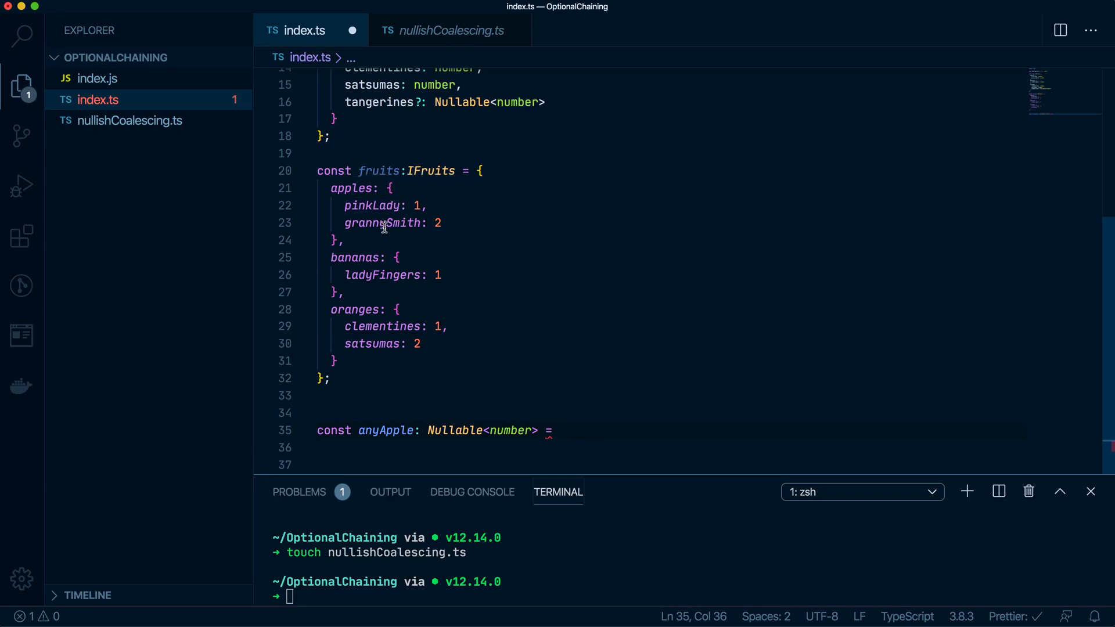
{"action": "mouse_move", "coordinate": [571, 372]}
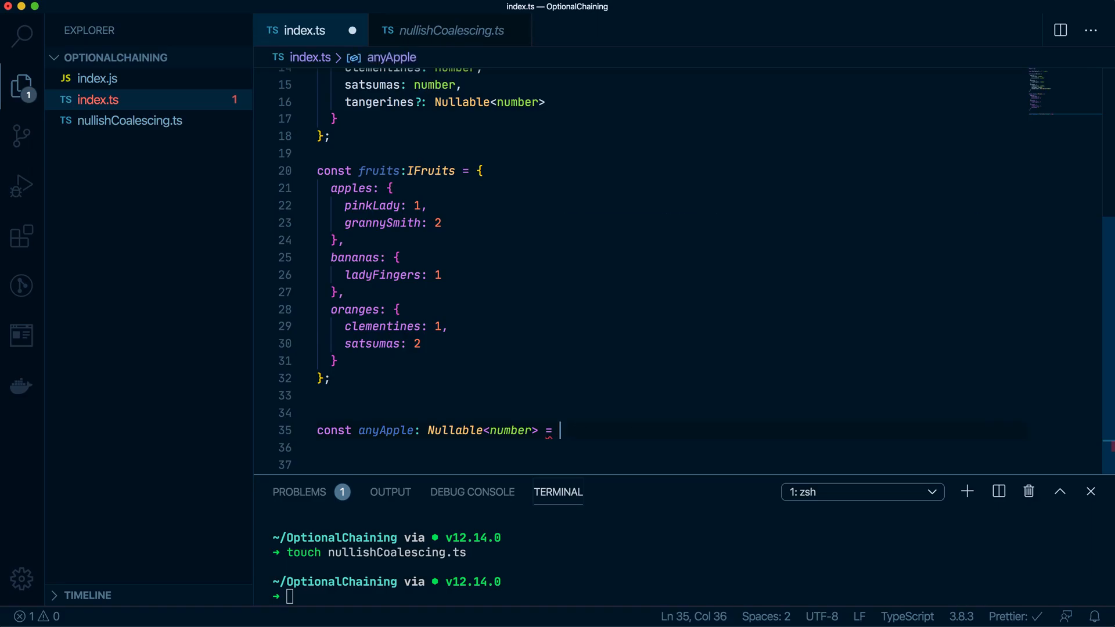
- Assign anyApple fruits.apples?.greenApples ?? fruits.apples.pinkLady; with optional chaining after apples
{"action": "type", "text": "fruits."}
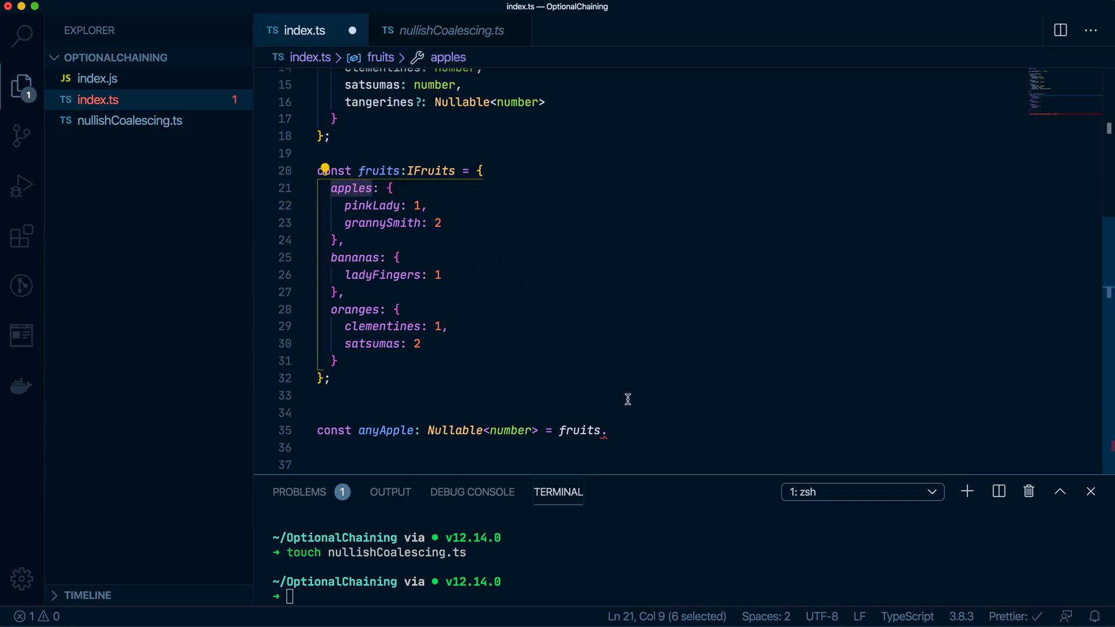
{"action": "type", "text": "apples.g"}
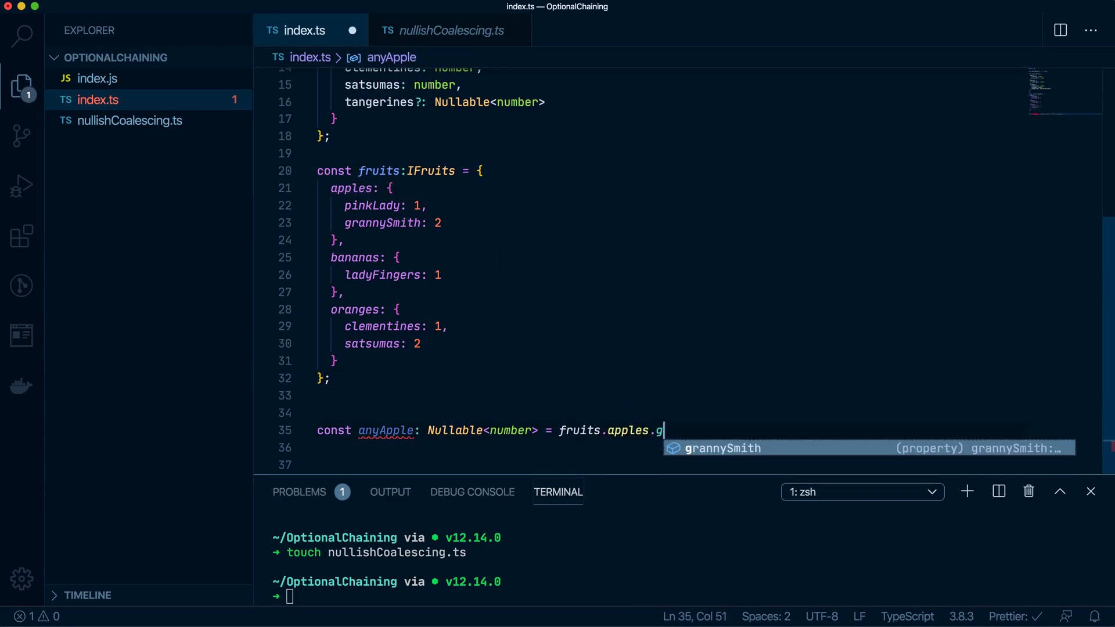
{"action": "type", "text": "reenA"}
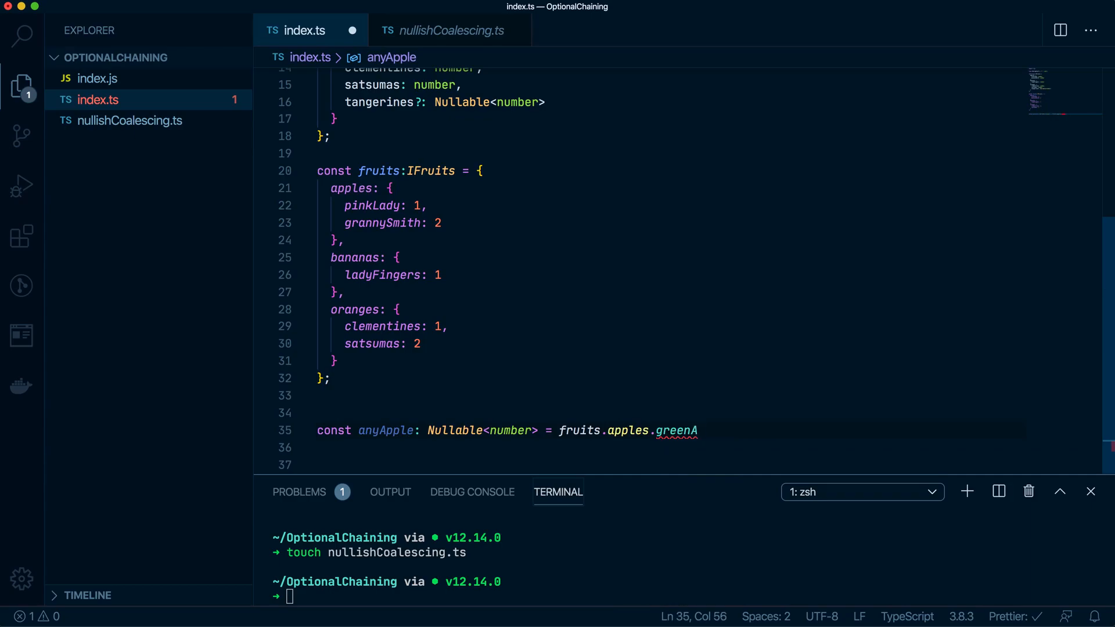
{"action": "type", "text": "pples ?? fruits.apples.greenApples"}
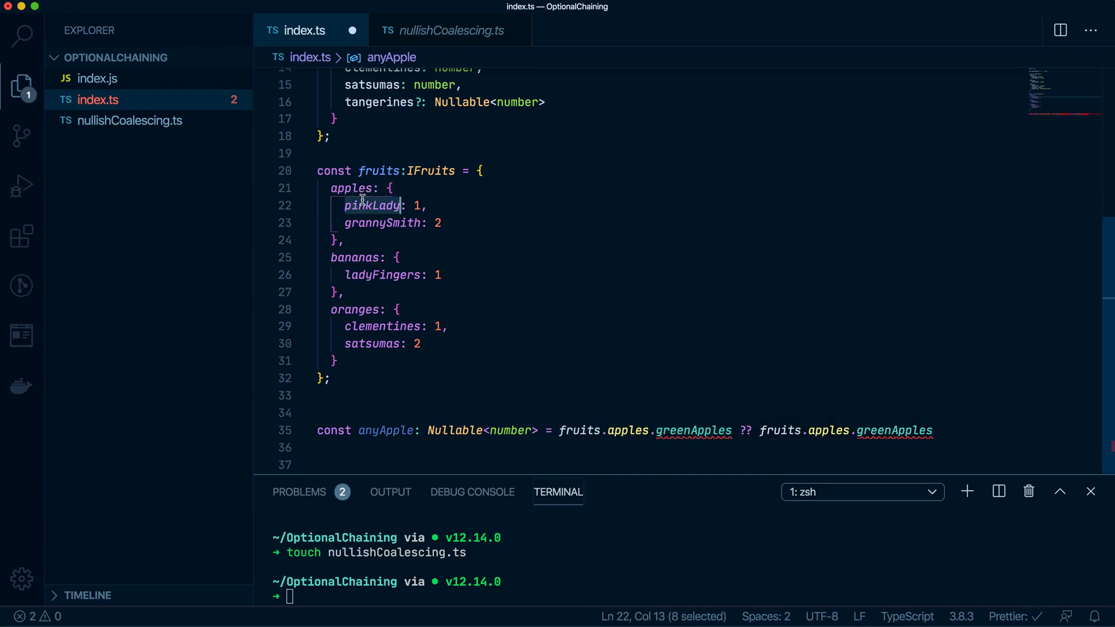
{"action": "type", "text": "pinkLady"}
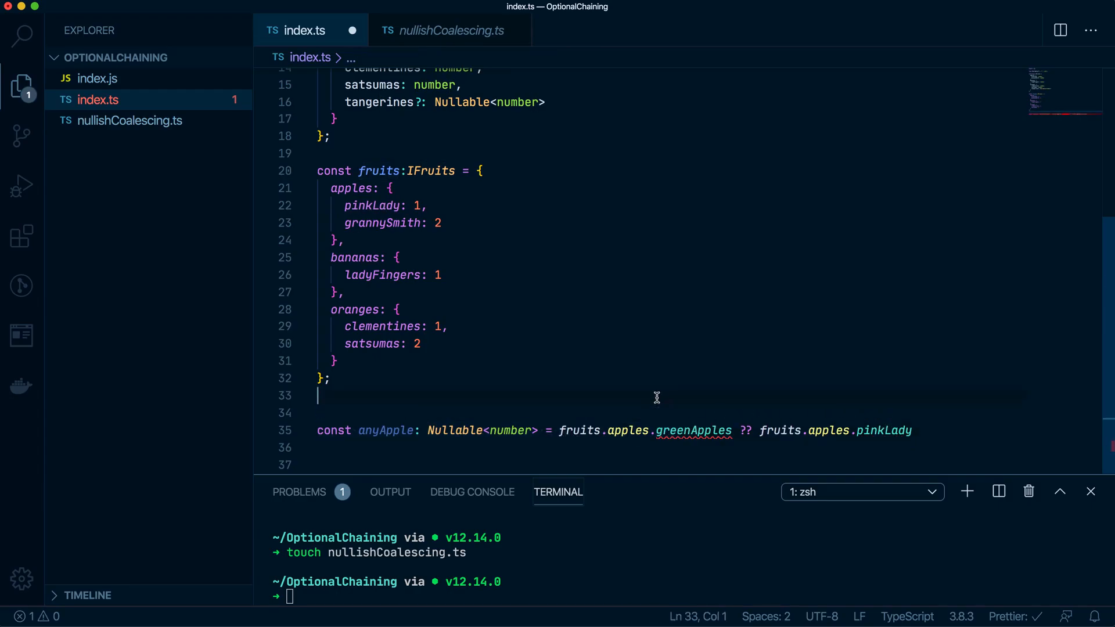
{"action": "left_click", "coordinate": [678, 430]}
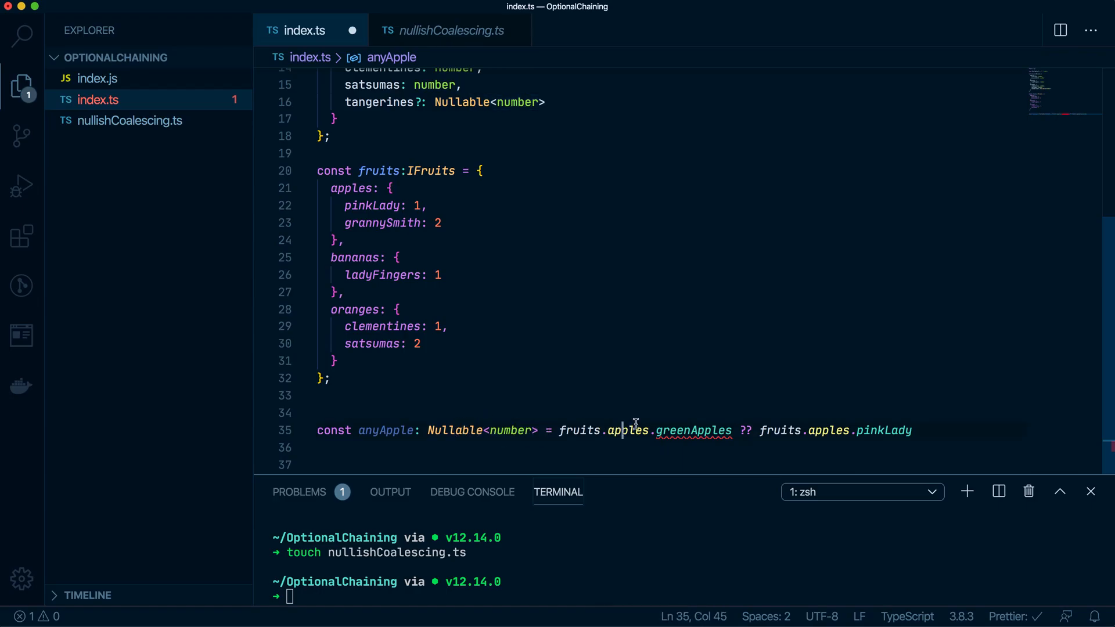
{"action": "left_click", "coordinate": [804, 430]}
{"action": "type", "text": "?"}
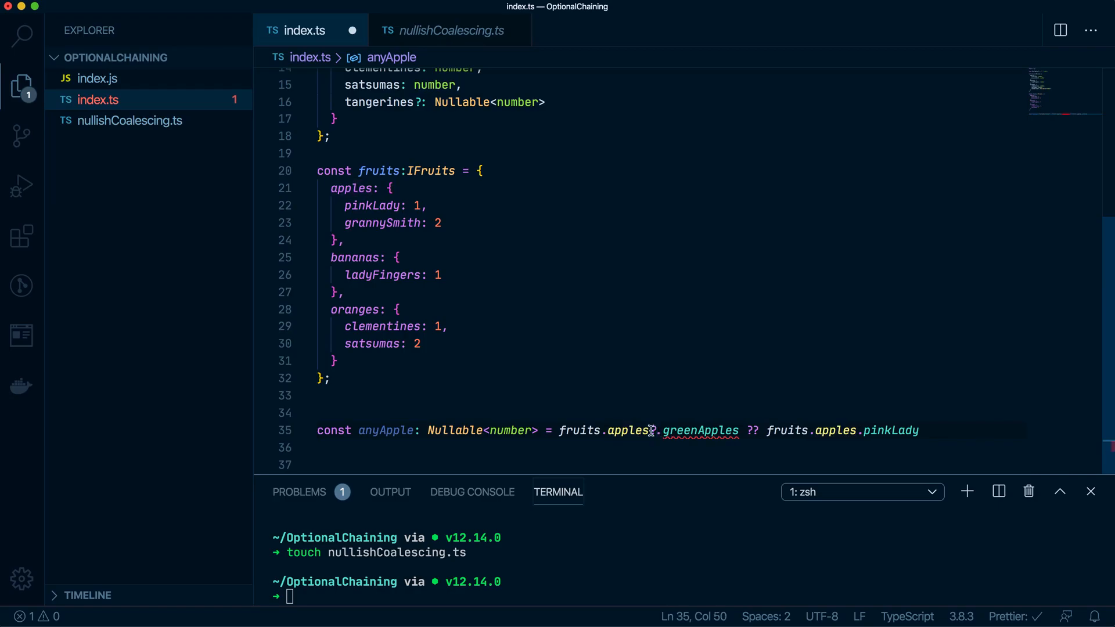
{"action": "double_click", "coordinate": [700, 430]}
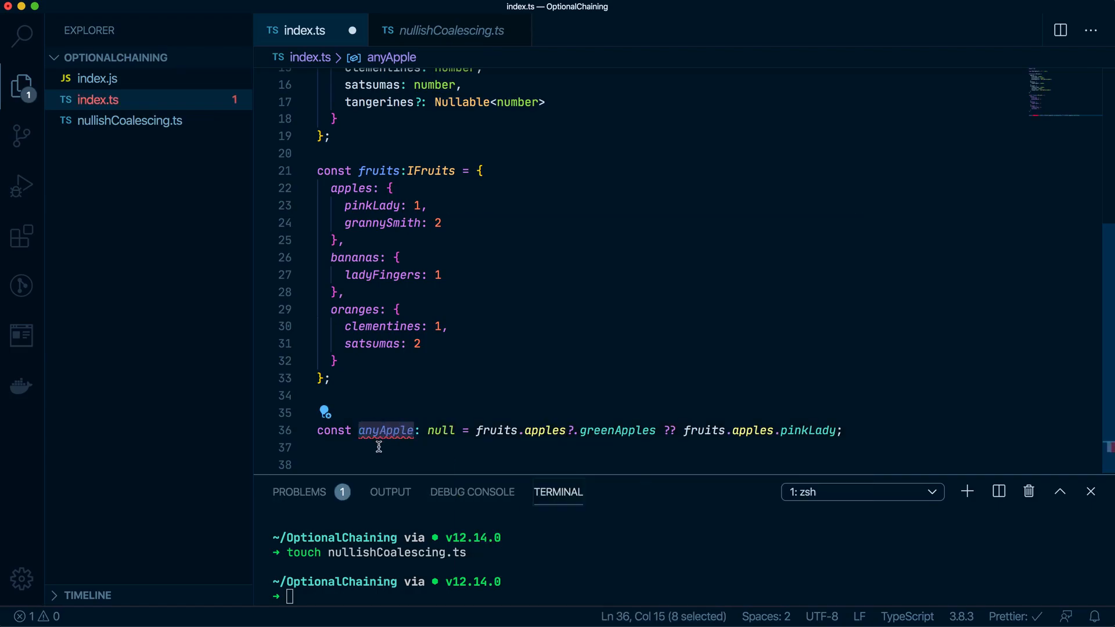
- Log anyApple with console.log and change the pinkLady value to 101
{"action": "type", "text": "console.log(anyApple);"}
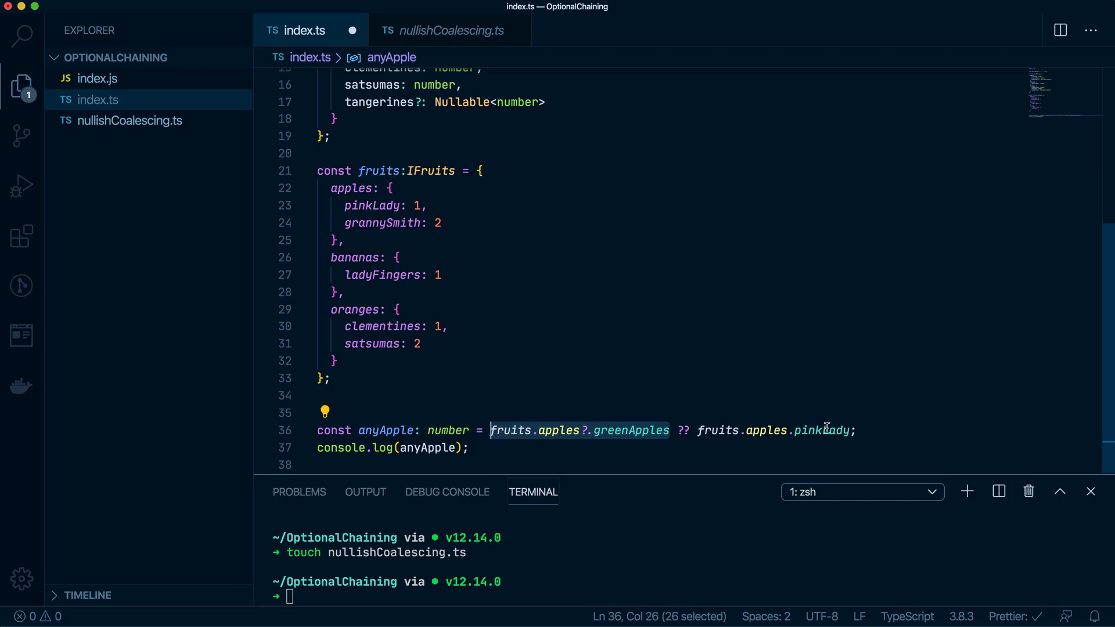
{"action": "left_click", "coordinate": [370, 206]}
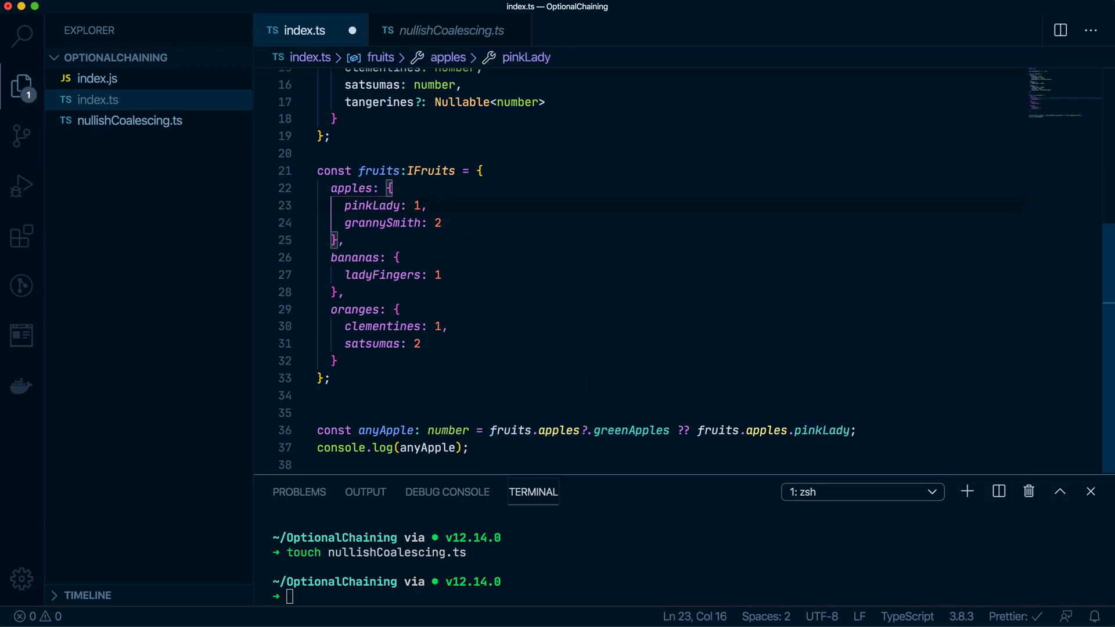
{"action": "type", "text": "01"}
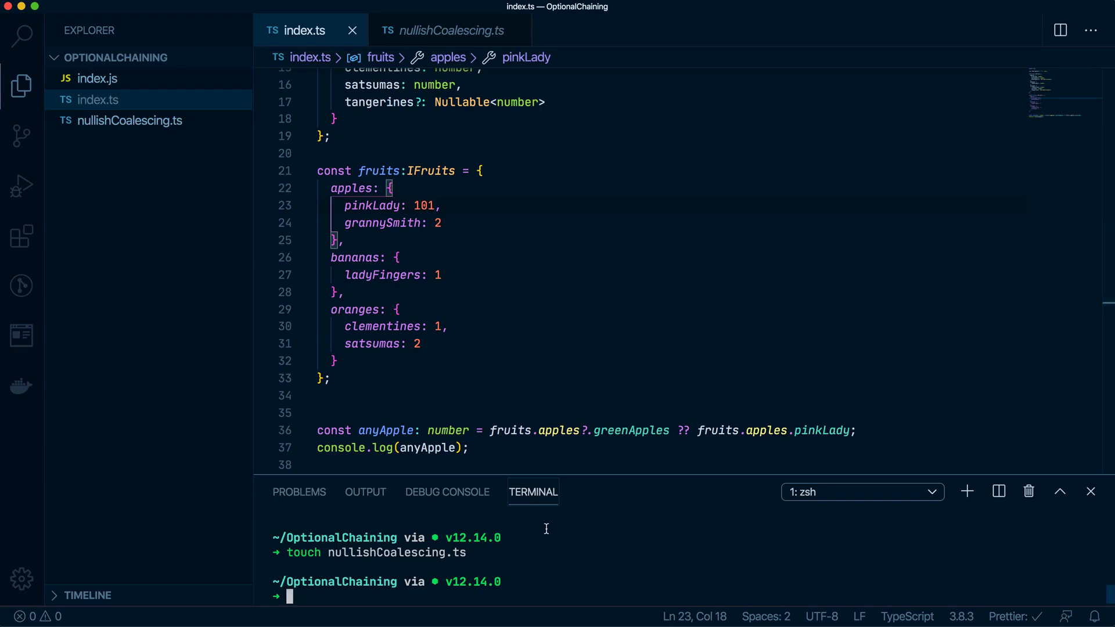
- Compile with 'tsc index.ts' and select the greenApples lookup on the anyApple line
{"action": "type", "text": "gc"}
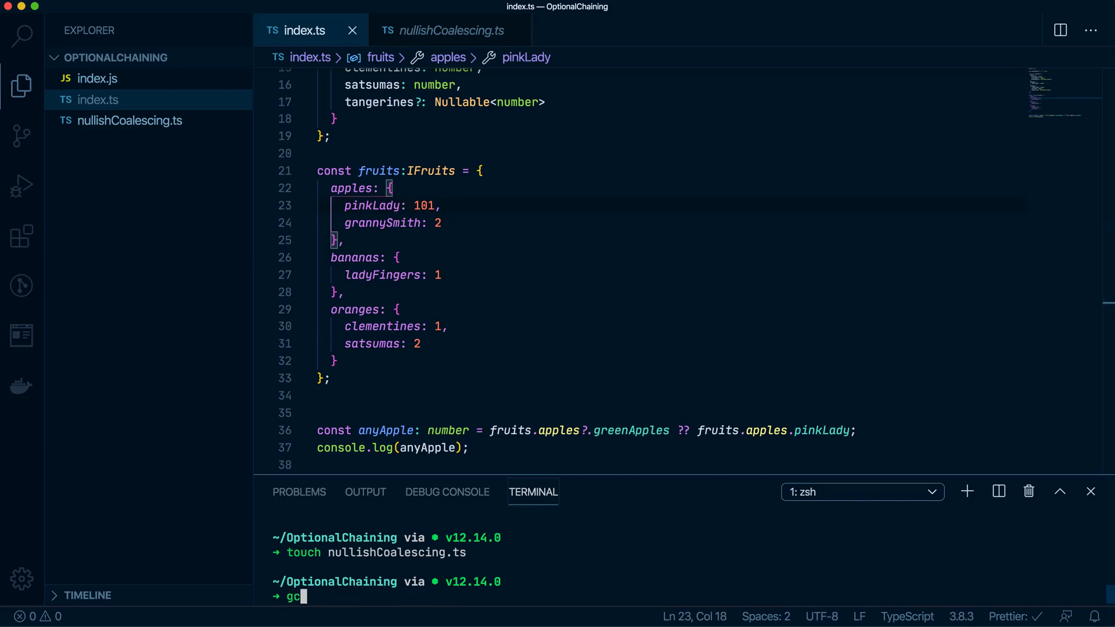
{"action": "type", "text": "sc index.ts"}
{"action": "type", "text": "node index.js"}
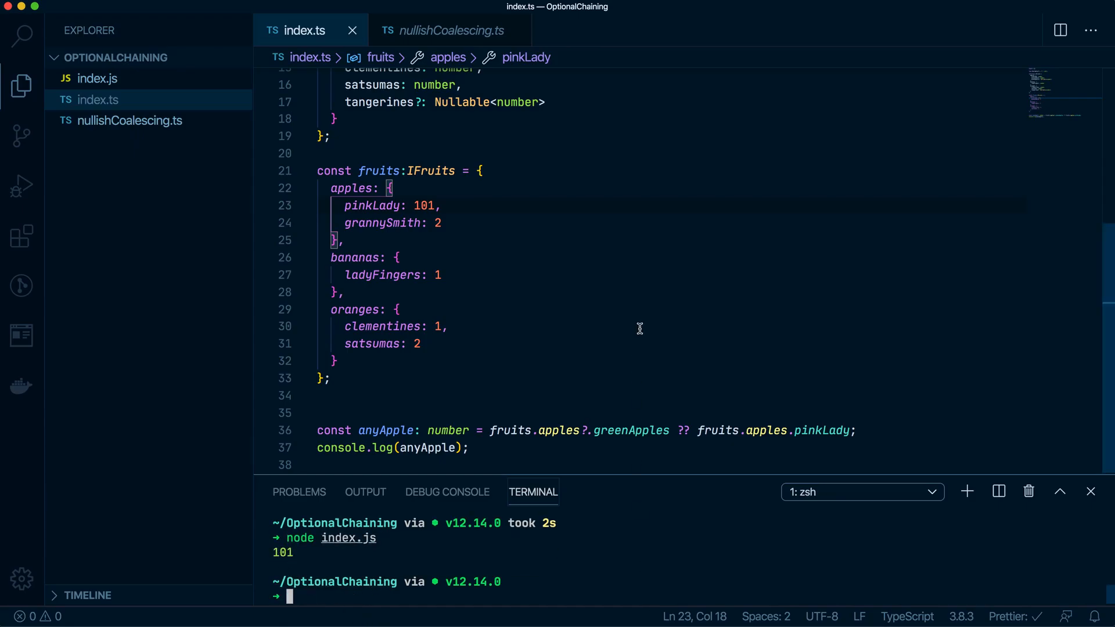
{"action": "left_click_drag", "start_coordinate": [490, 430], "coordinate": [659, 431]}
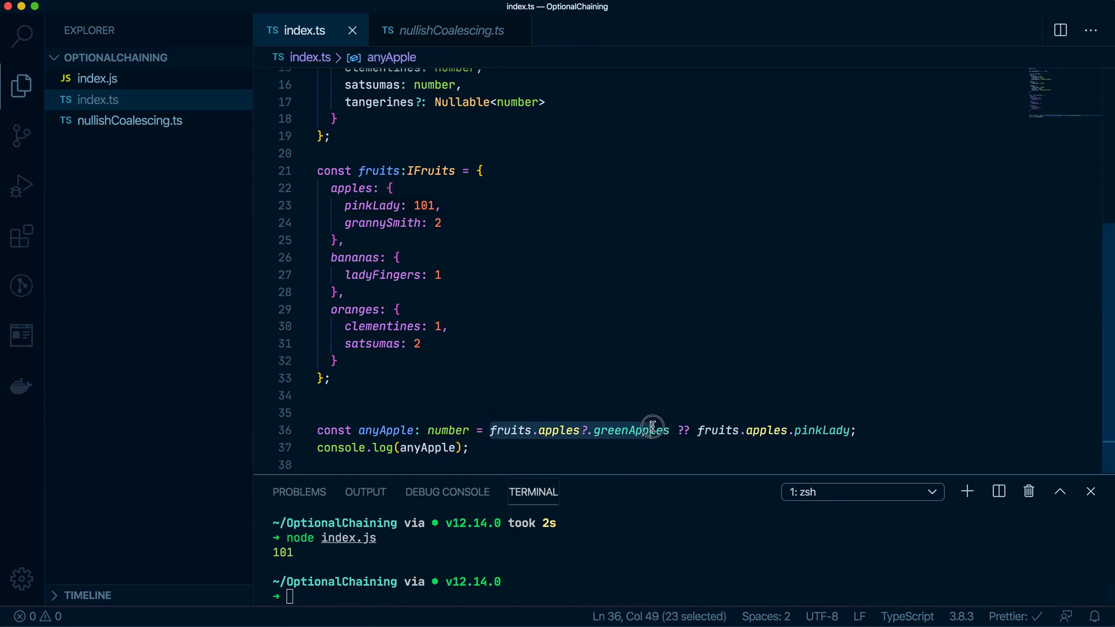
- Replace greenApples with grannySmith, then run node index.js and tsc index.ts
{"action": "triple_click", "coordinate": [576, 430]}
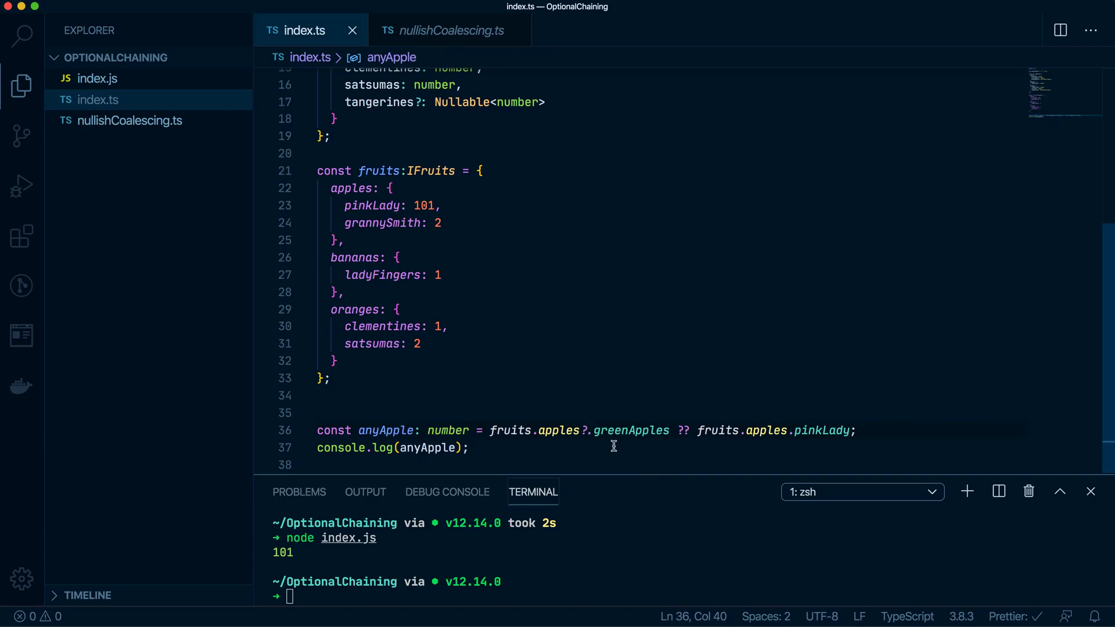
{"action": "double_click", "coordinate": [387, 222]}
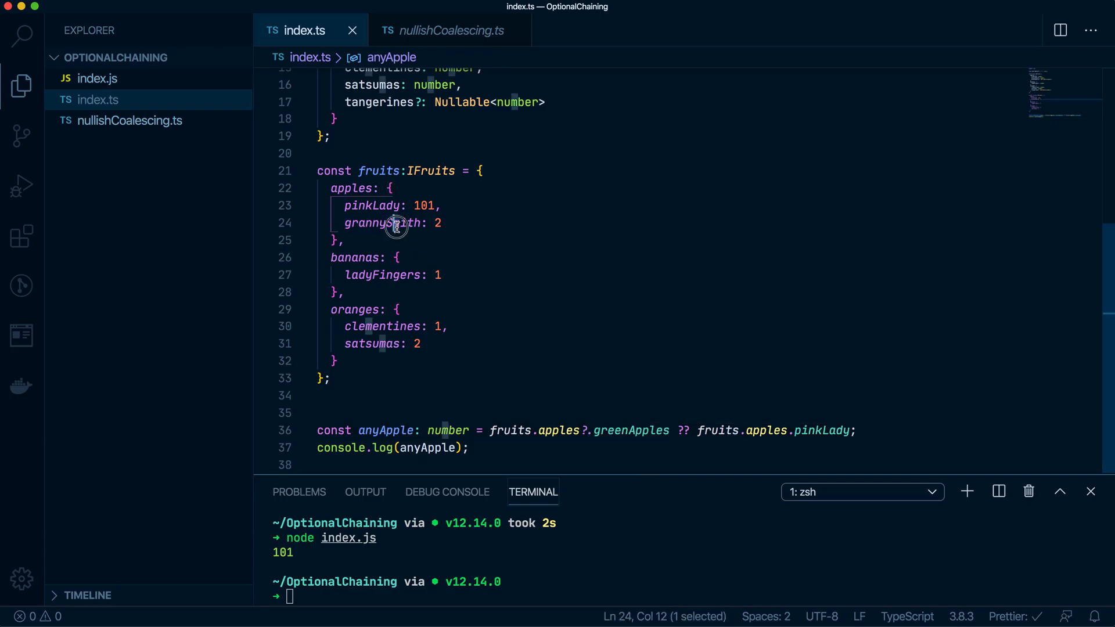
{"action": "double_click", "coordinate": [383, 223]}
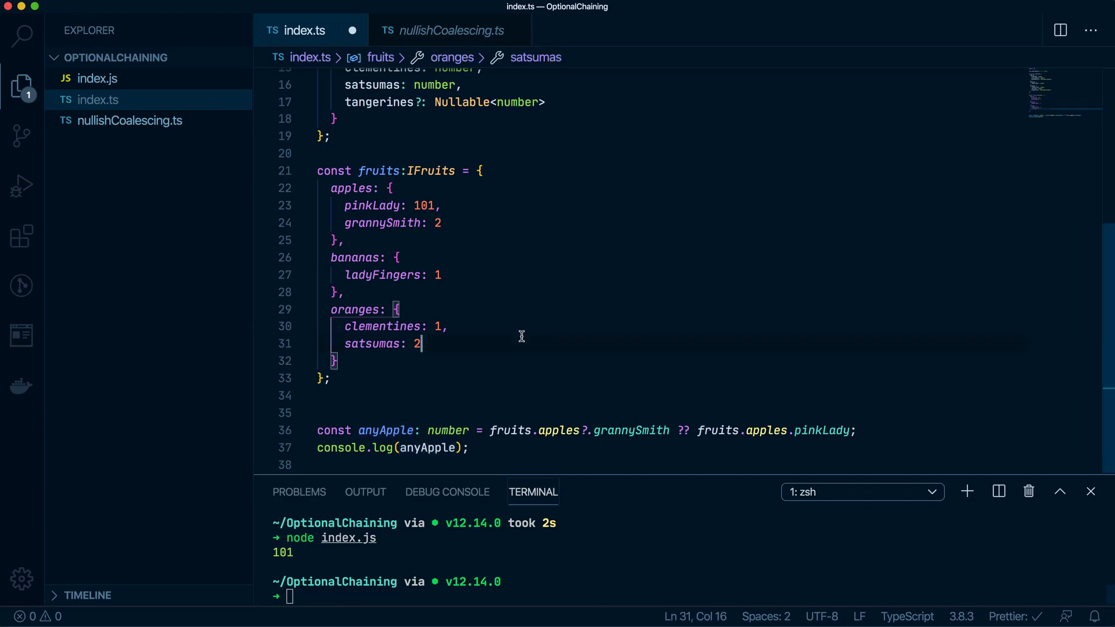
{"action": "type", "text": "node index.js"}
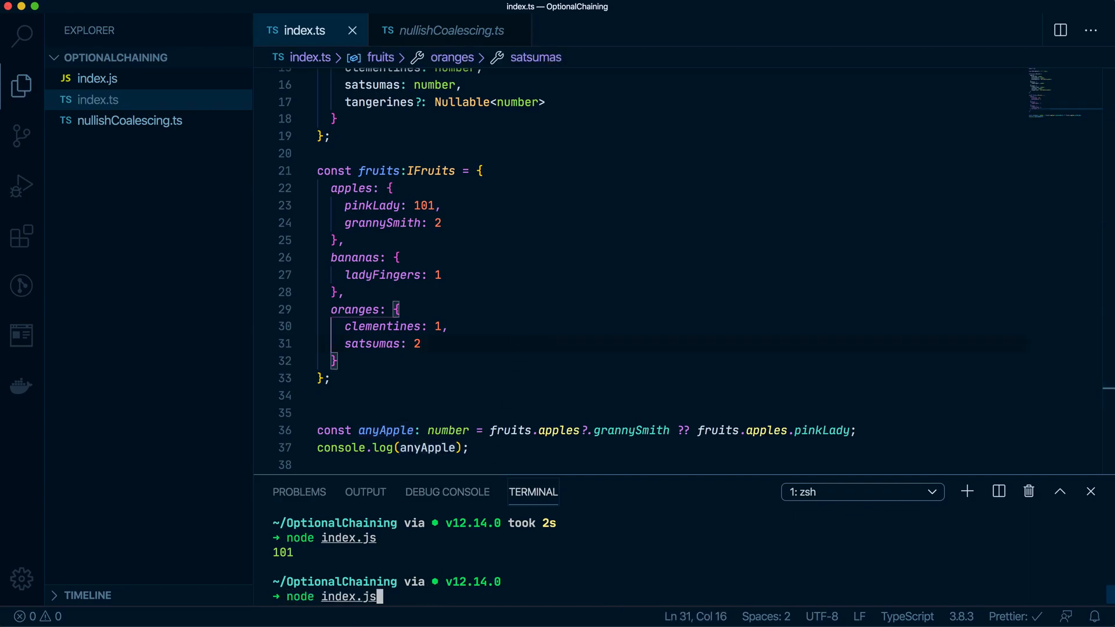
{"action": "type", "text": "tsc index.ts"}
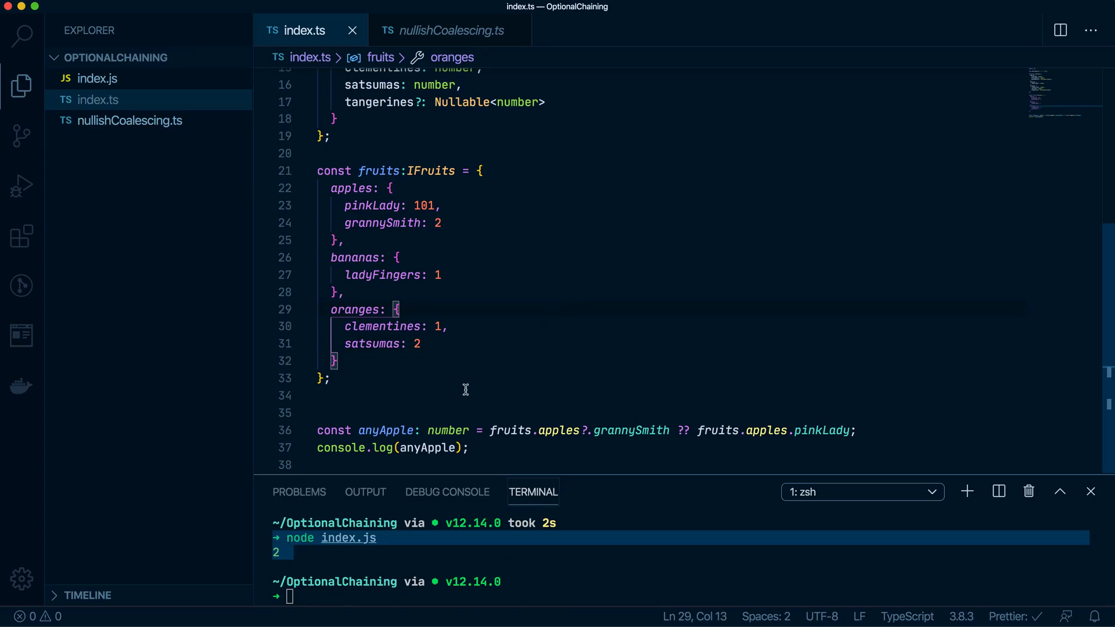
- Select the anyApple fallback expression, then add blank lines after console.log(anyApple);
{"action": "left_click_drag", "start_coordinate": [488, 431], "coordinate": [857, 430]}
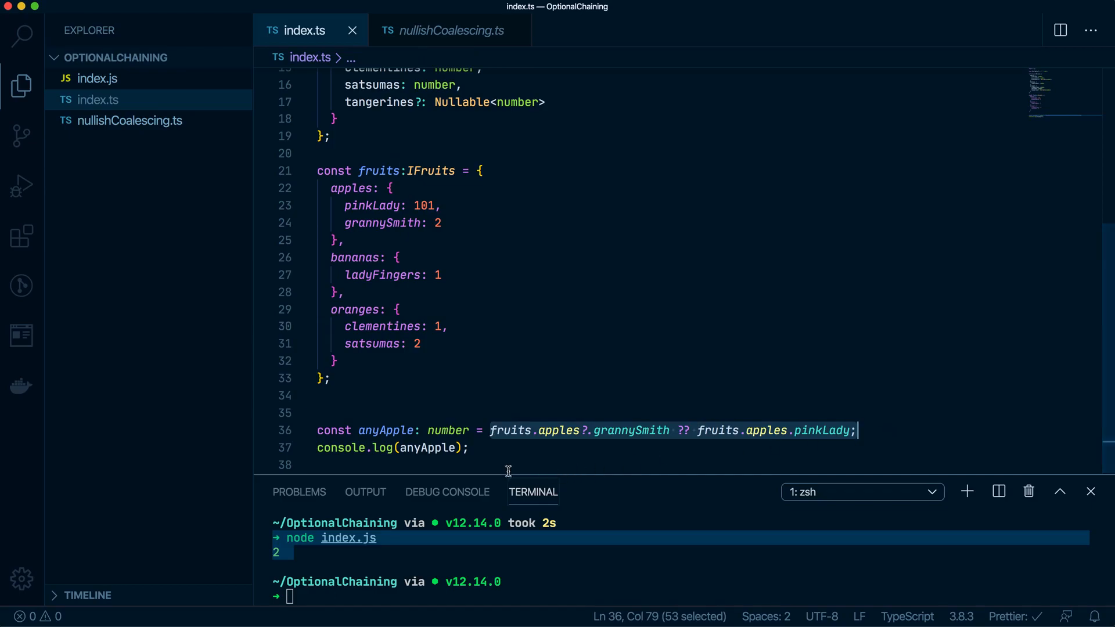
{"action": "left_click", "coordinate": [501, 459]}
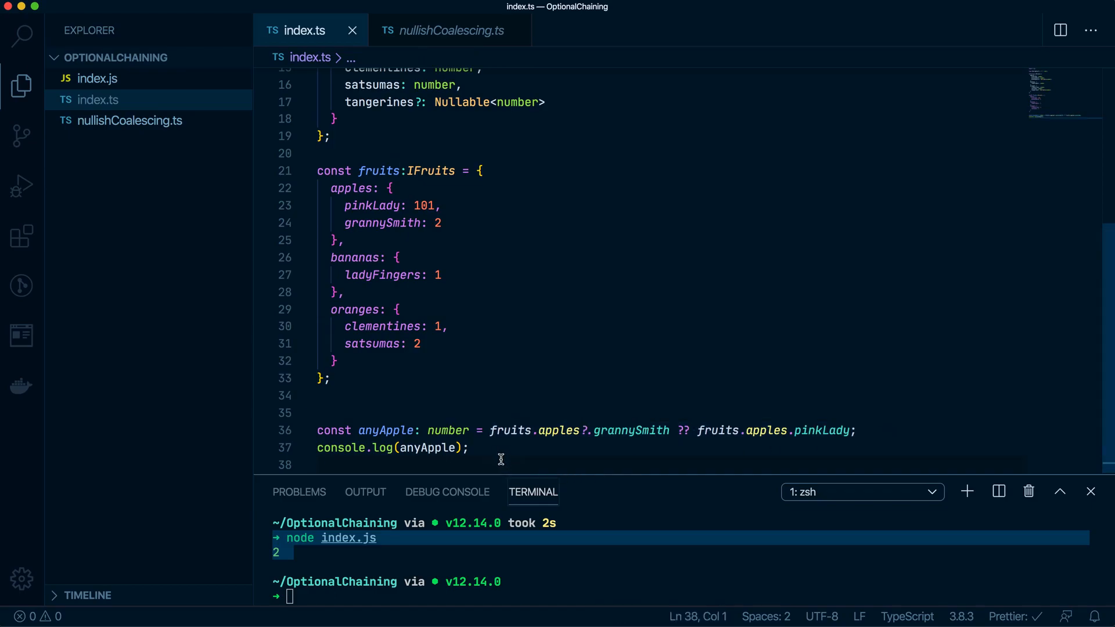
{"action": "key", "text": "Enter"}
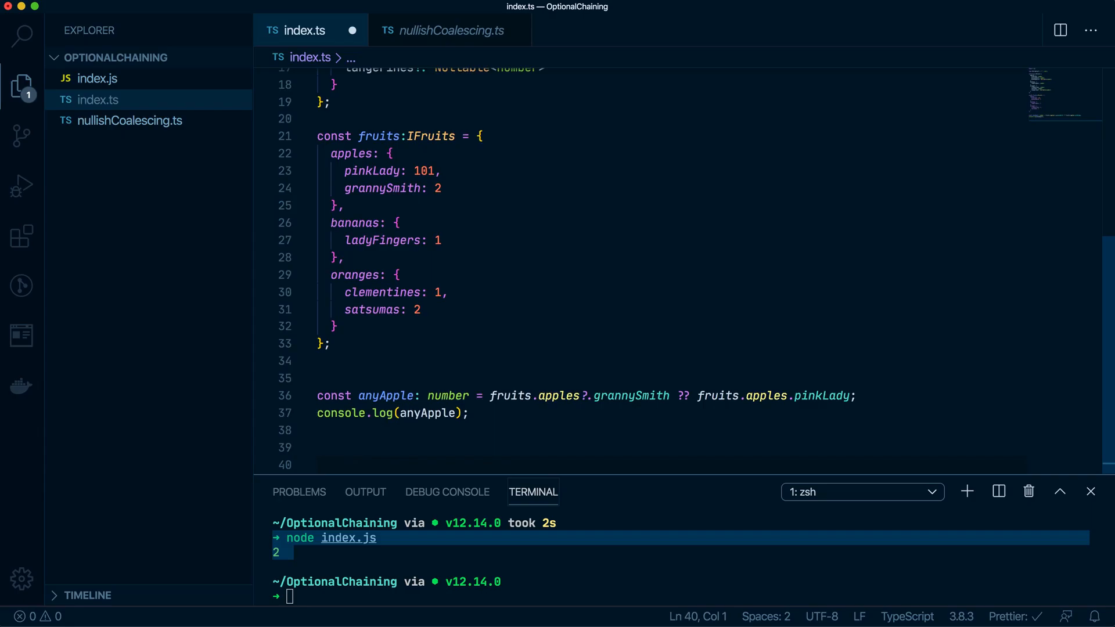
- Write an if block logging "fetch more apples..." and start editing its empty condition
{"action": "type", "text": "if () {"}
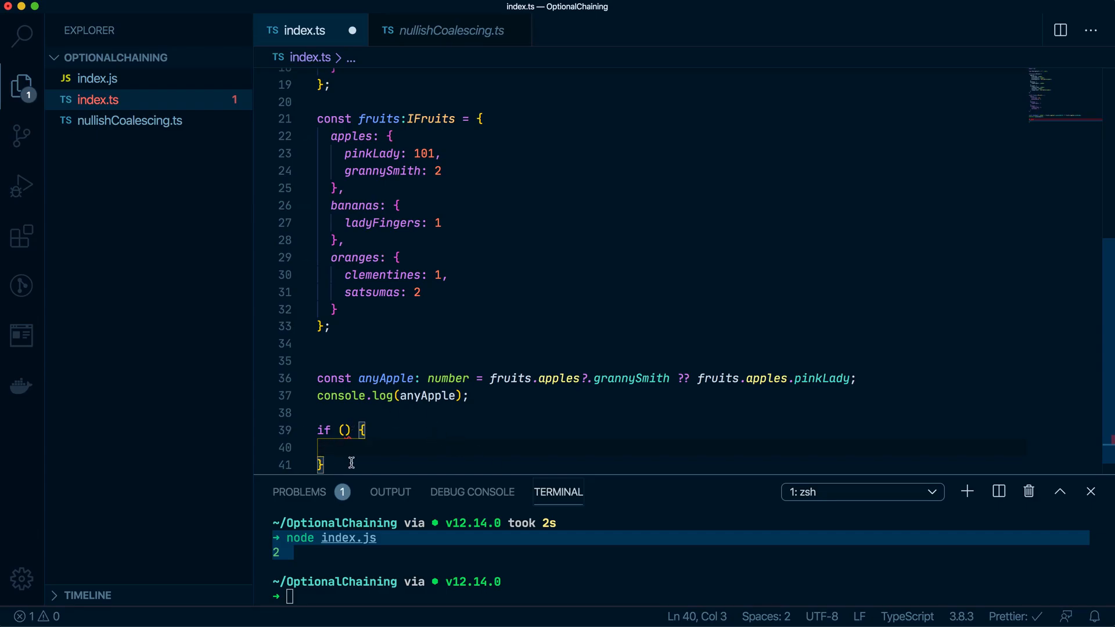
{"action": "type", "text": "console.log(object)"}
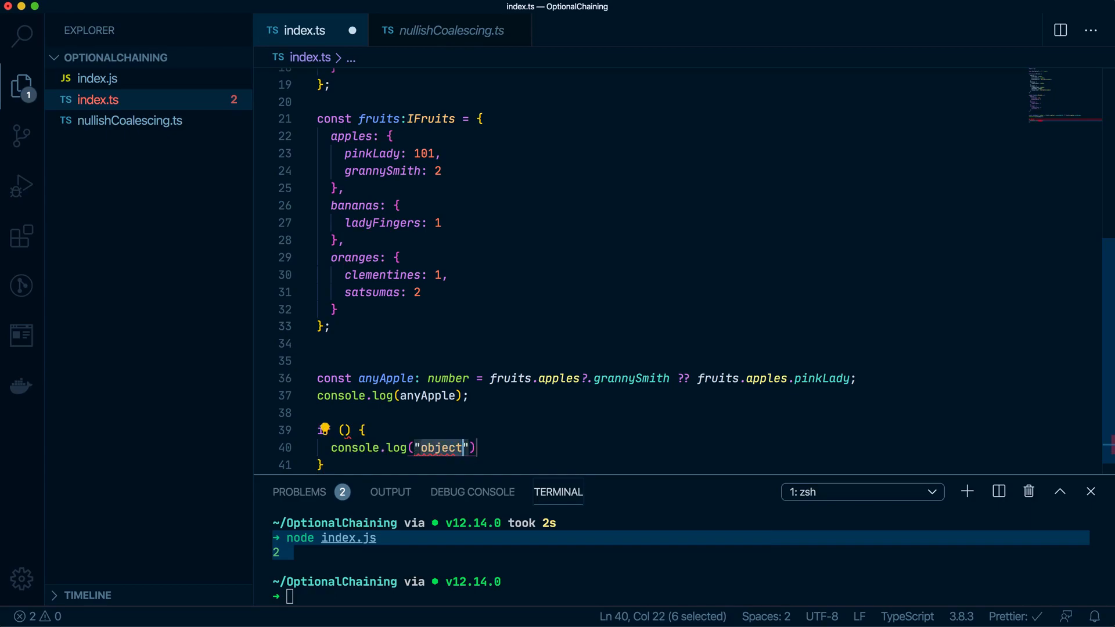
{"action": "type", "text": "tpyes of"}
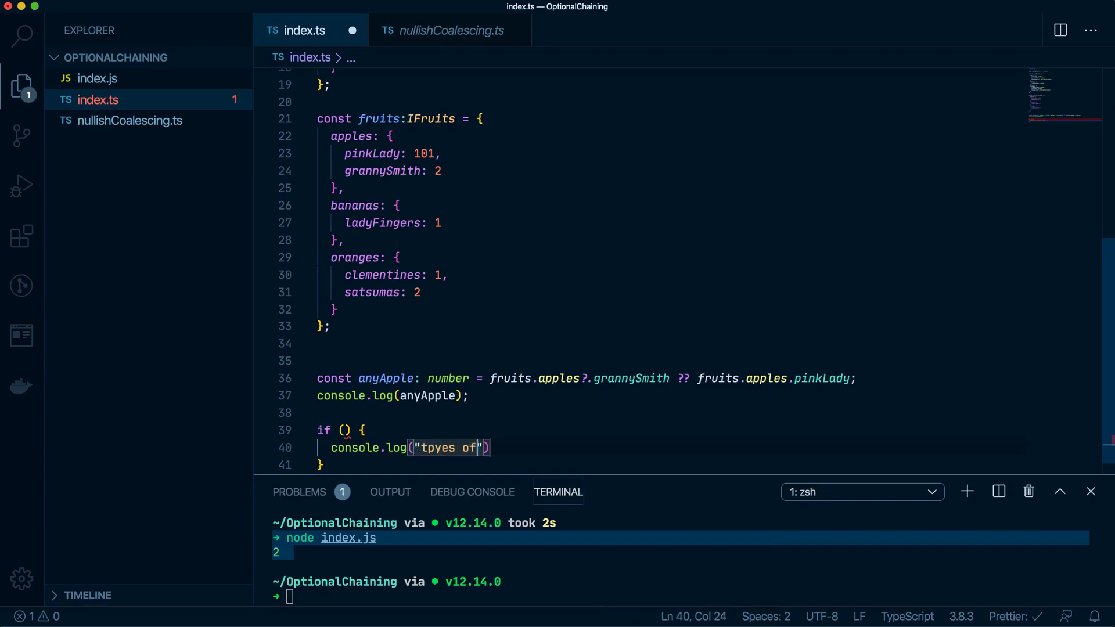
{"action": "type", "text": "more"}
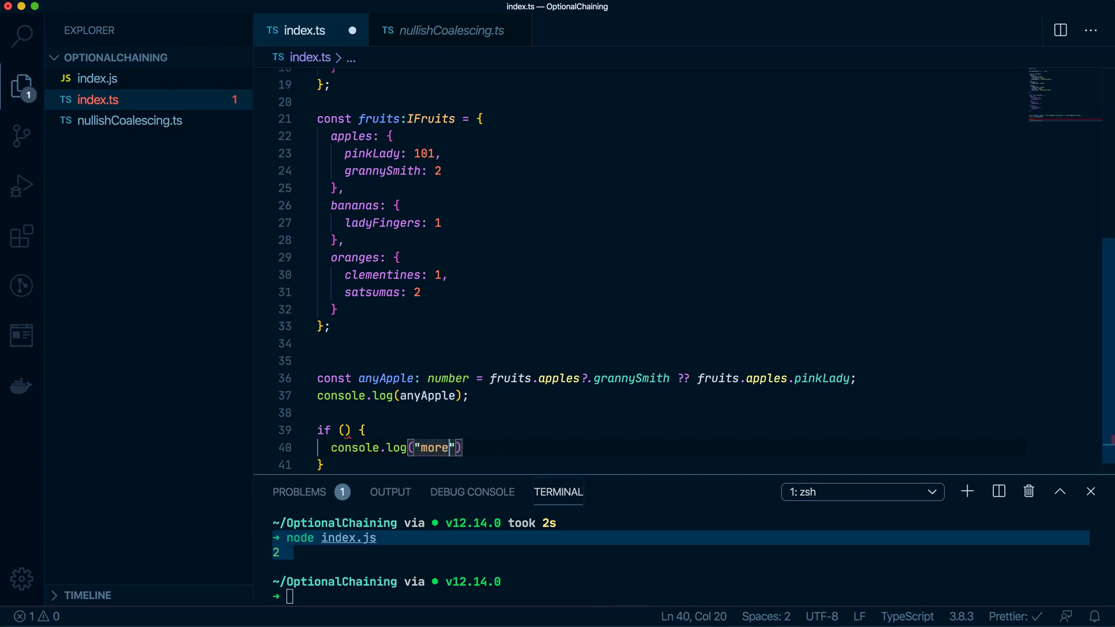
{"action": "type", "text": "apples"}
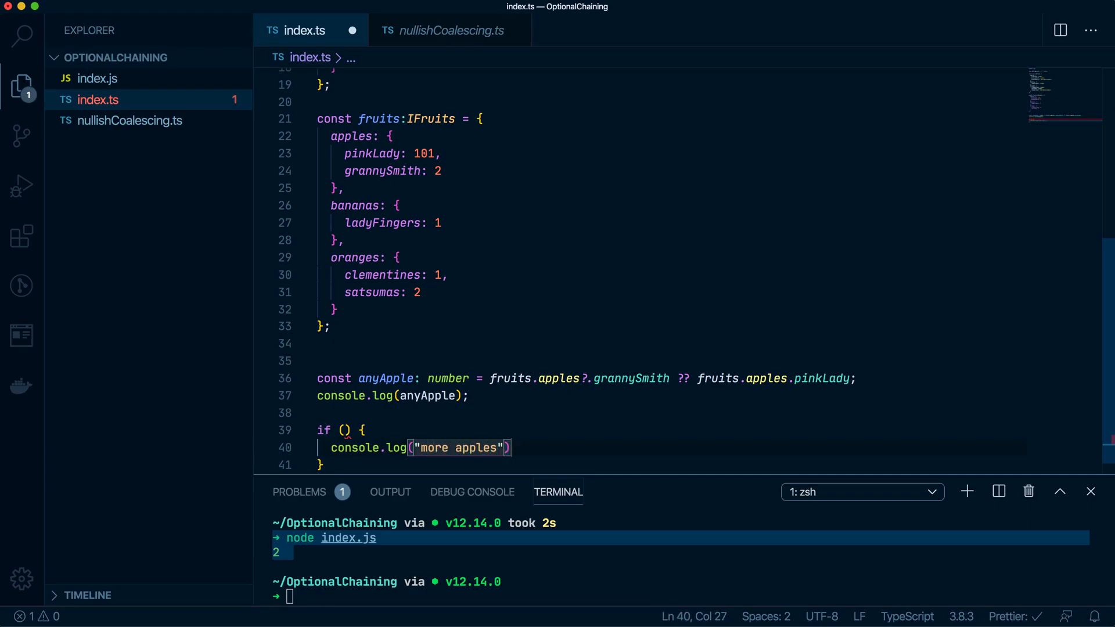
{"action": "type", "text": "..."}
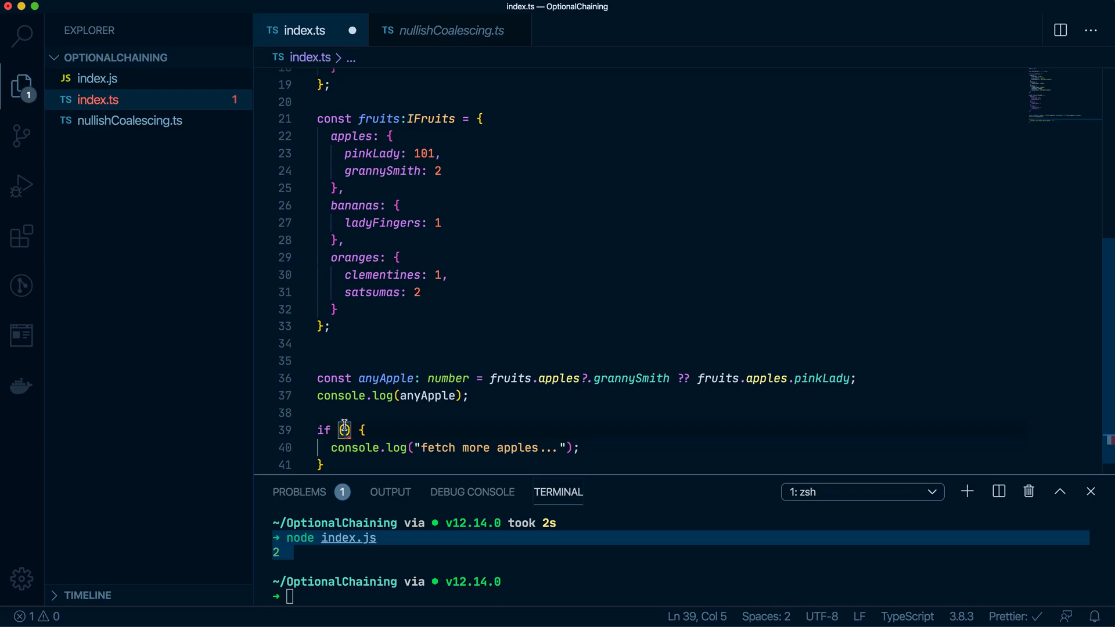
{"action": "double_click", "coordinate": [380, 118]}
{"action": "type", "text": "fruits."}
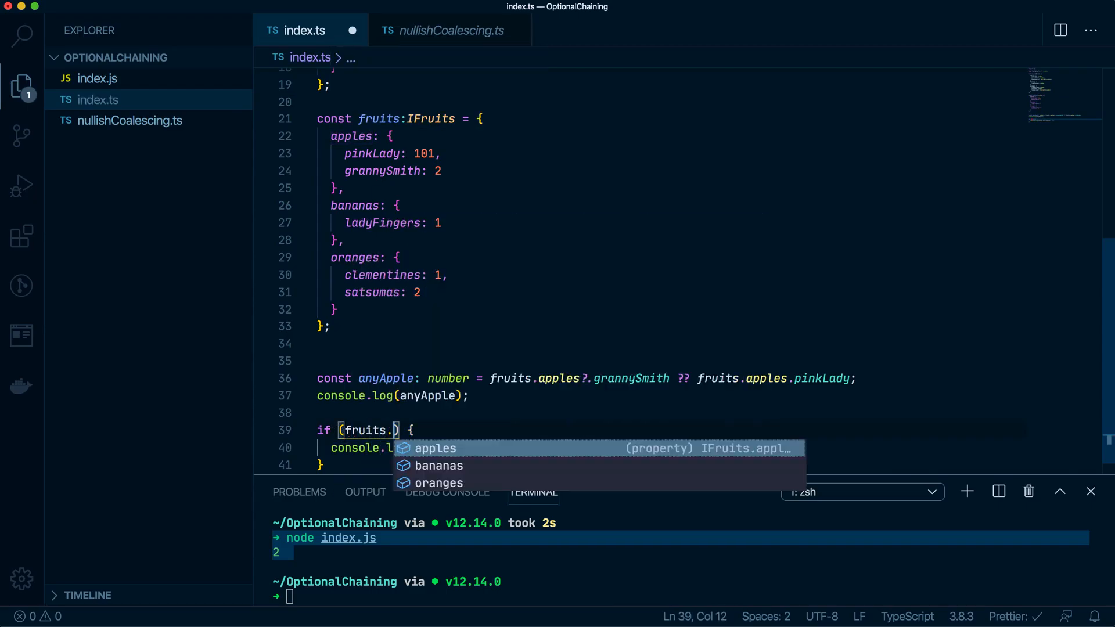
- Build the condition !!fruits?.apples ??, trying and undoing a === comparison
{"action": "type", "text": "?"}
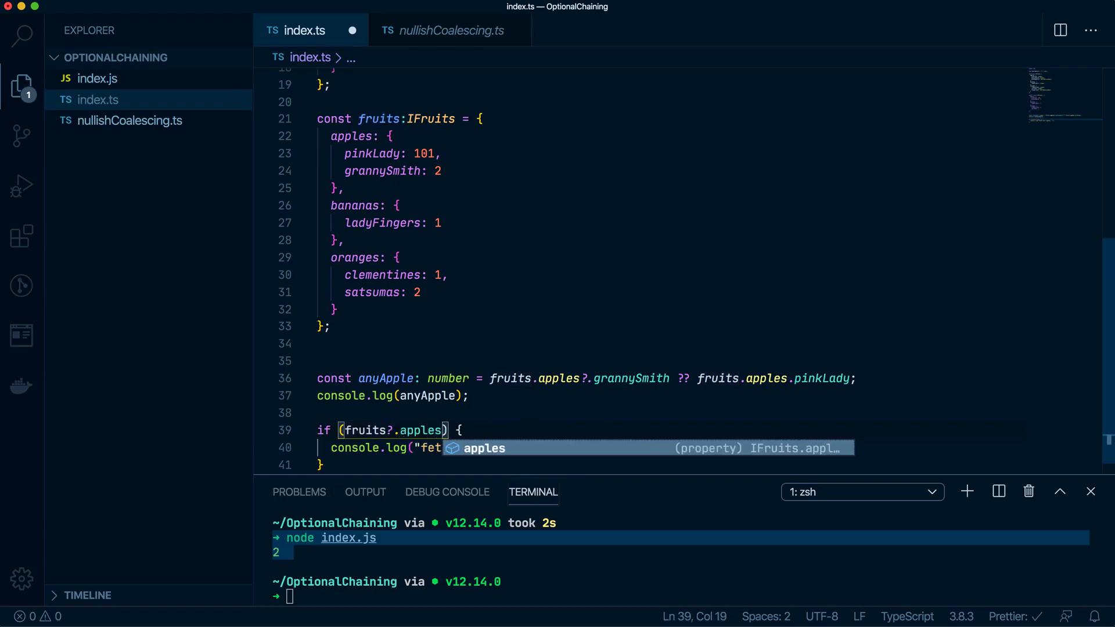
{"action": "mouse_move", "coordinate": [344, 459]}
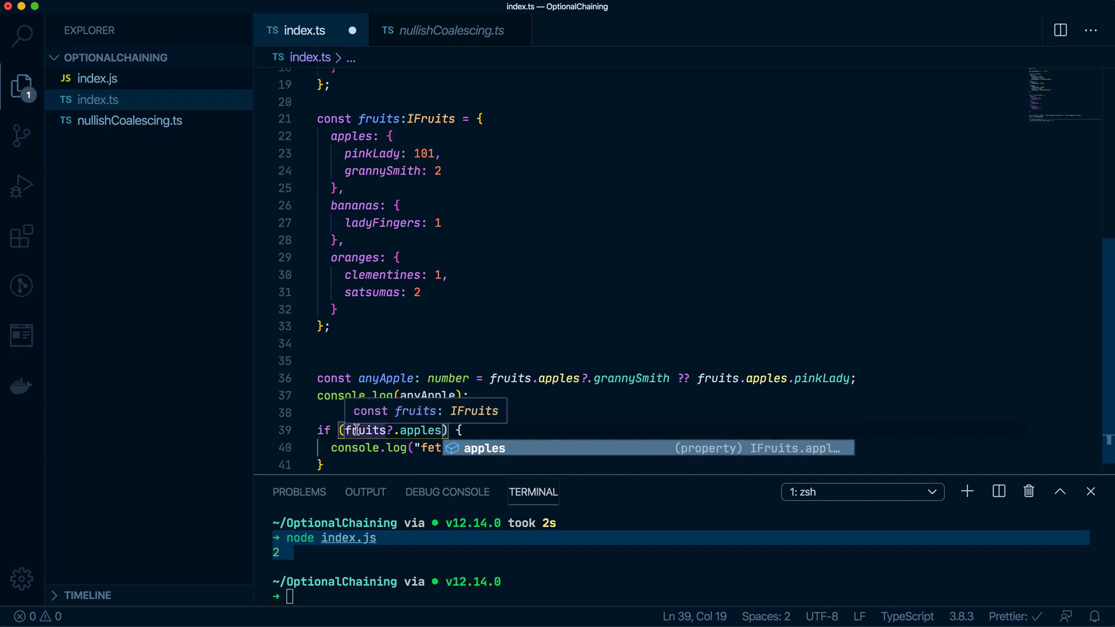
{"action": "mouse_move", "coordinate": [338, 339]}
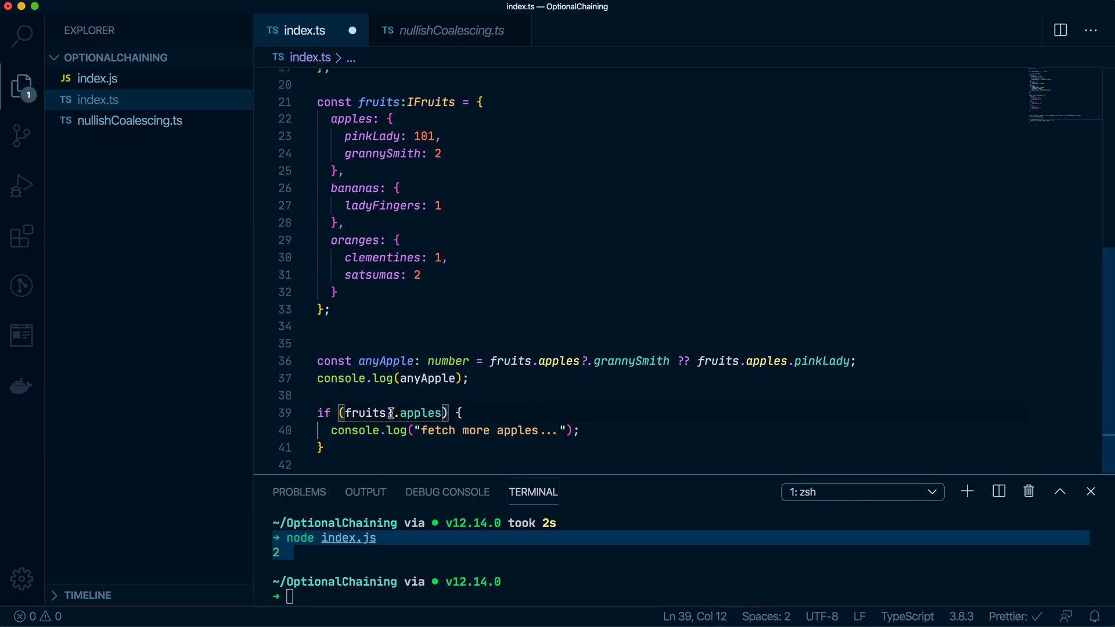
{"action": "type", "text": "?"}
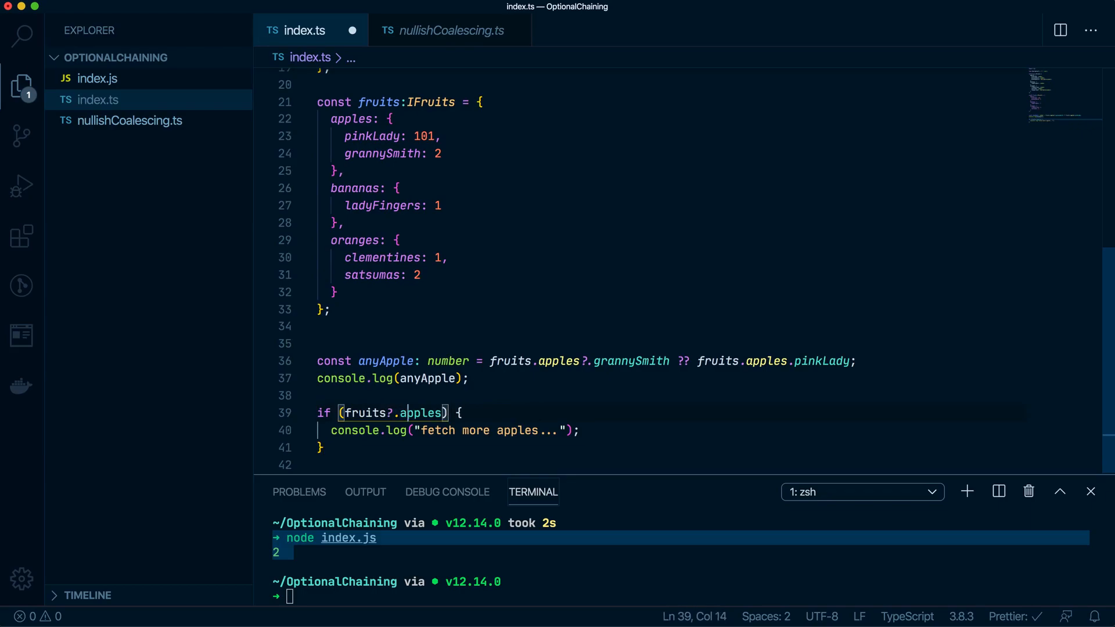
{"action": "type", "text": "=="}
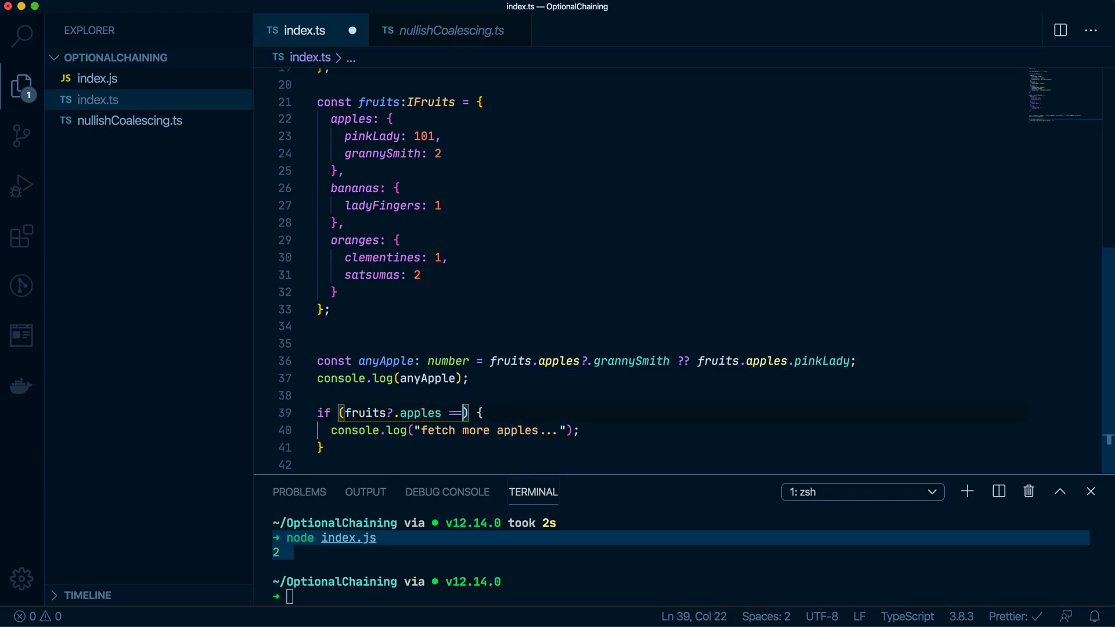
{"action": "type", "text": "="}
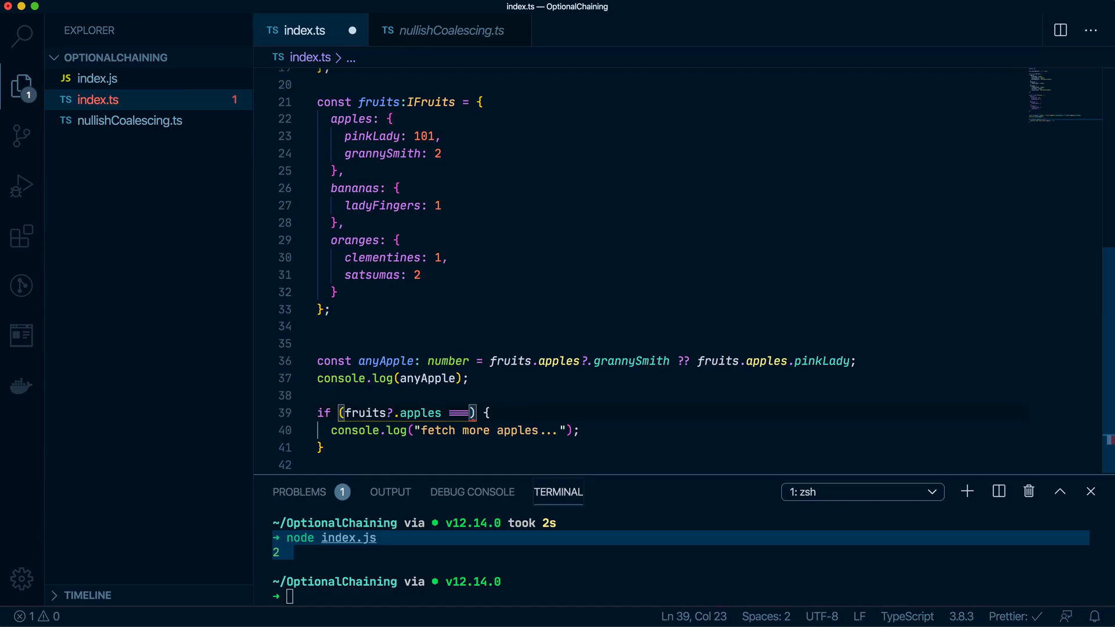
{"action": "type", "text": "n"}
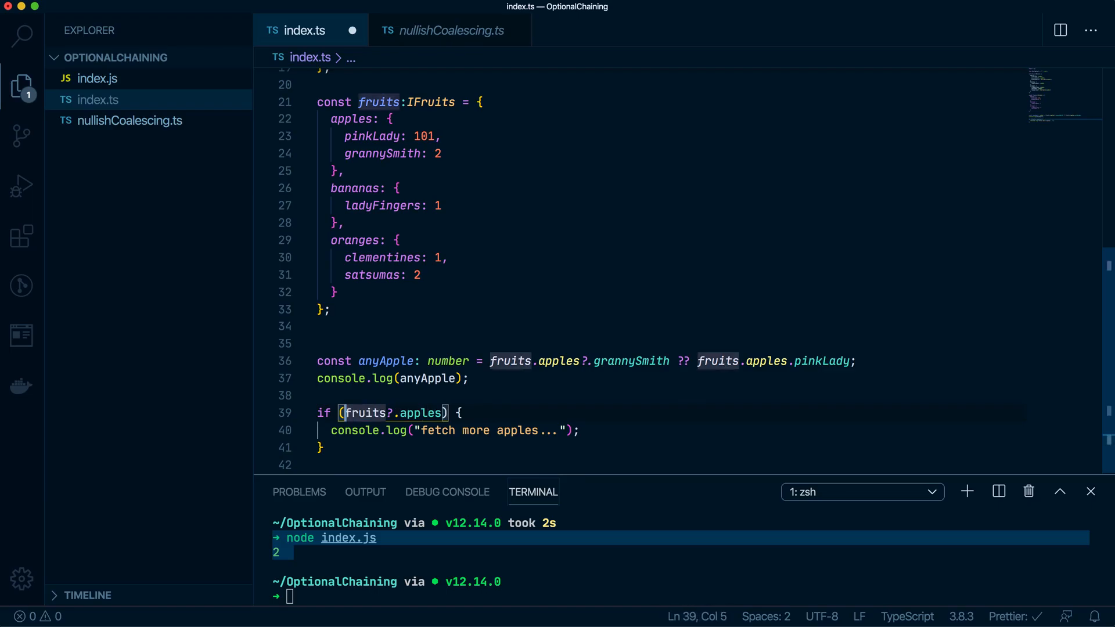
{"action": "type", "text": "!!"}
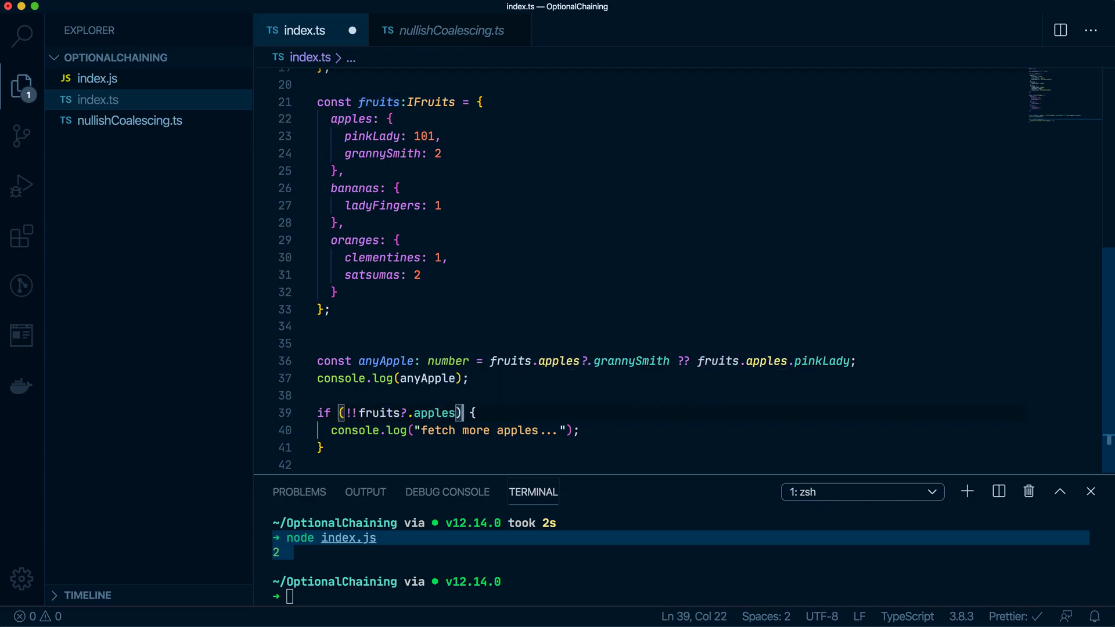
{"action": "type", "text": "??"}
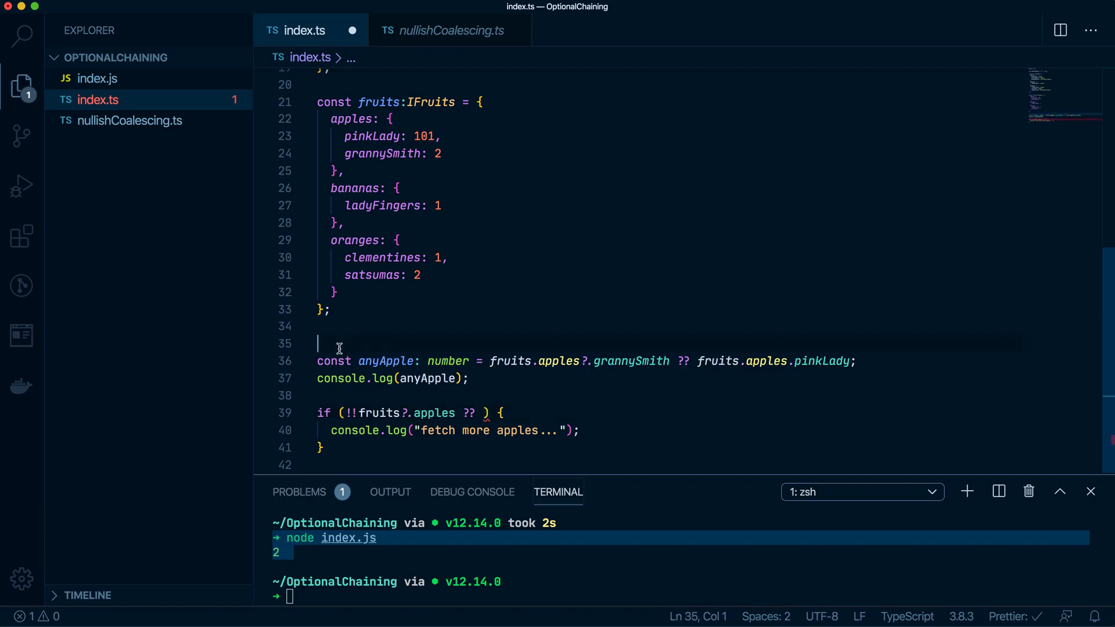
- Add 'let forceFetch:Nullable<boolean> = null;' above anyApple, wrapping bool in Nullable<>
{"action": "type", "text": "let for"}
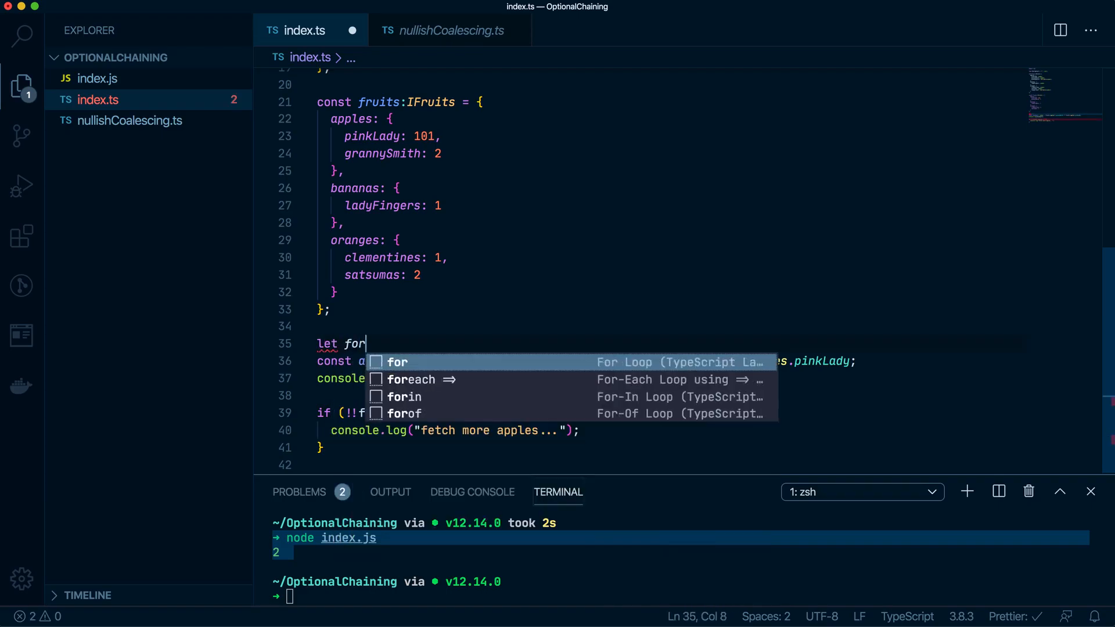
{"action": "type", "text": "ceFetch"}
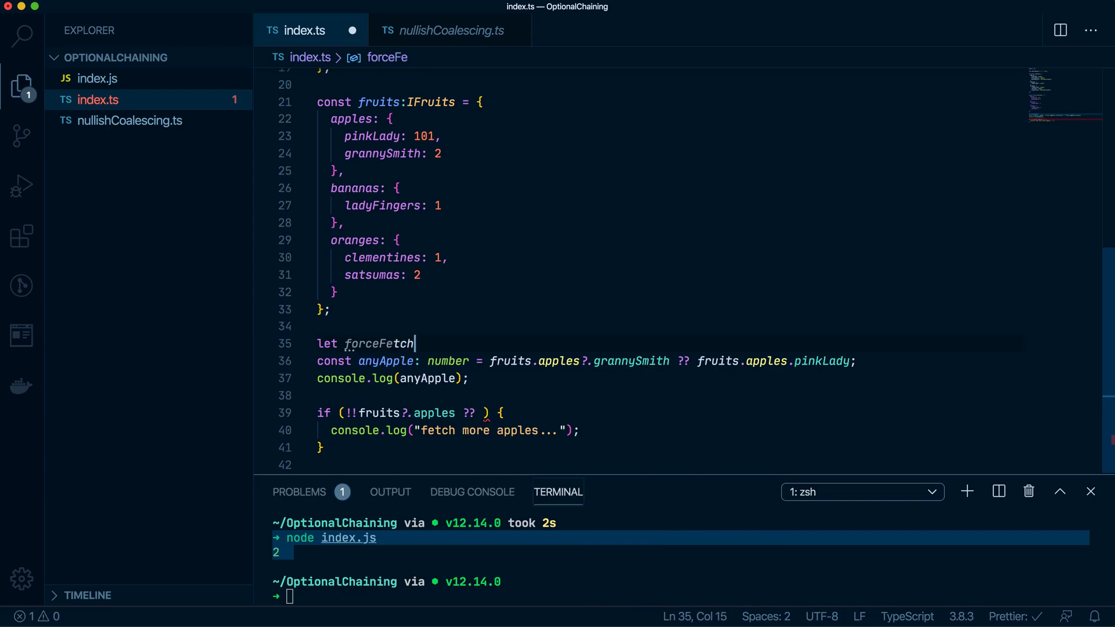
{"action": "type", "text": ":bool = null;"}
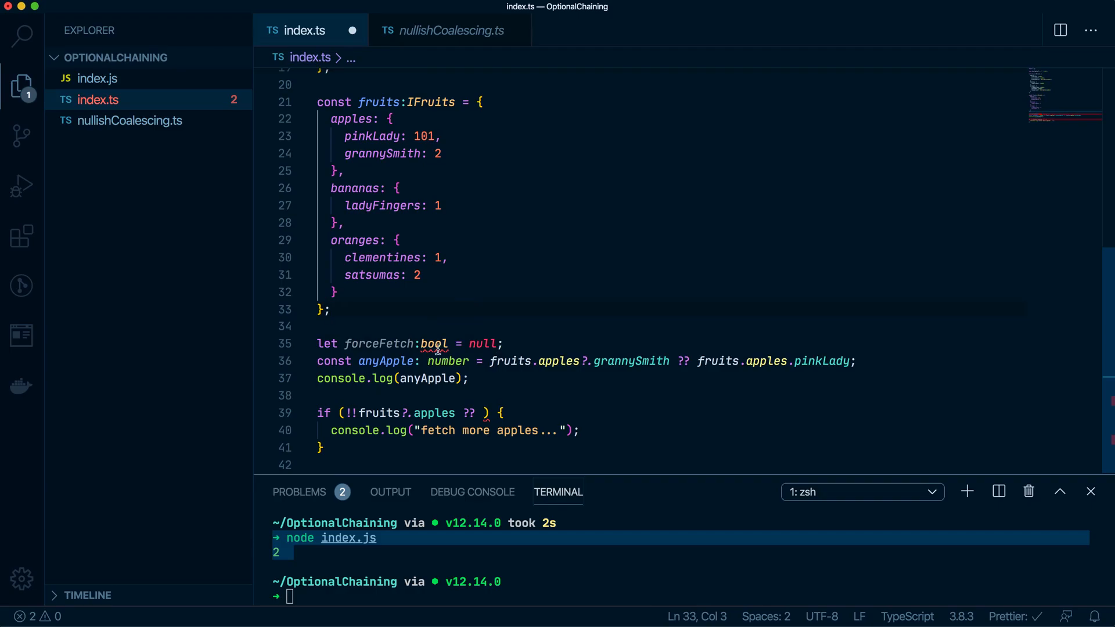
{"action": "left_click", "coordinate": [422, 343]}
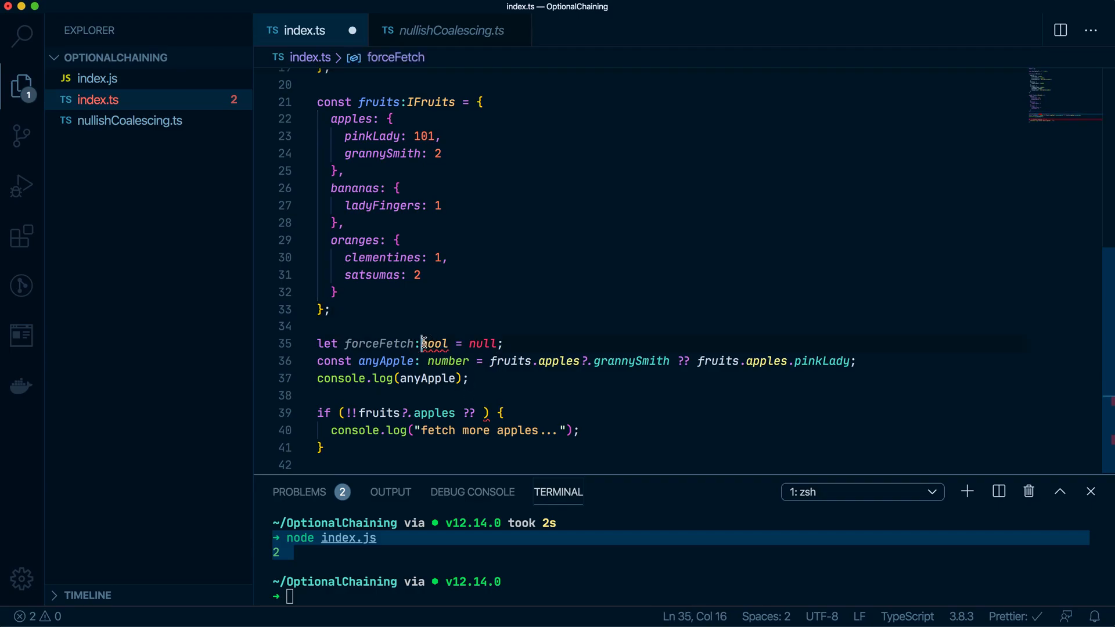
{"action": "type", "text": "Nullable"}
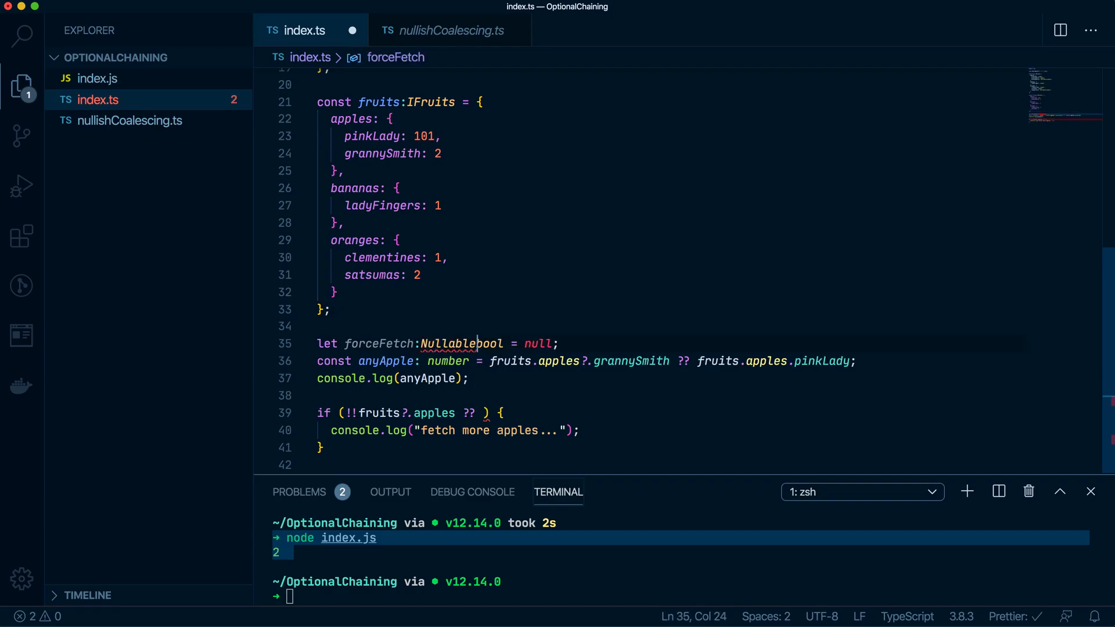
{"action": "type", "text": "<bool>"}
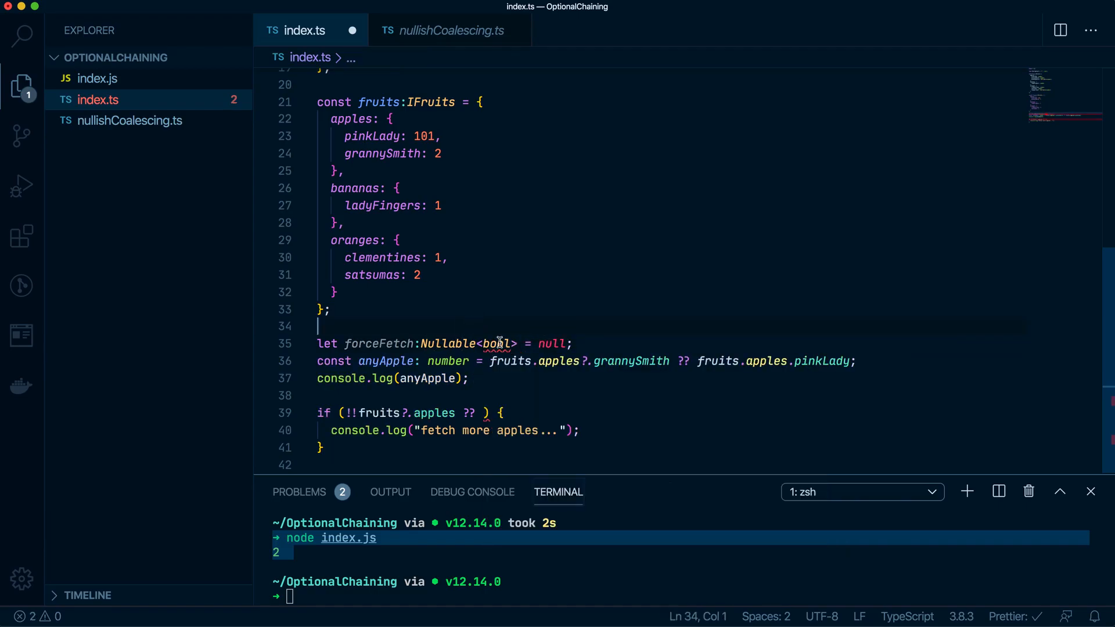
{"action": "double_click", "coordinate": [500, 344]}
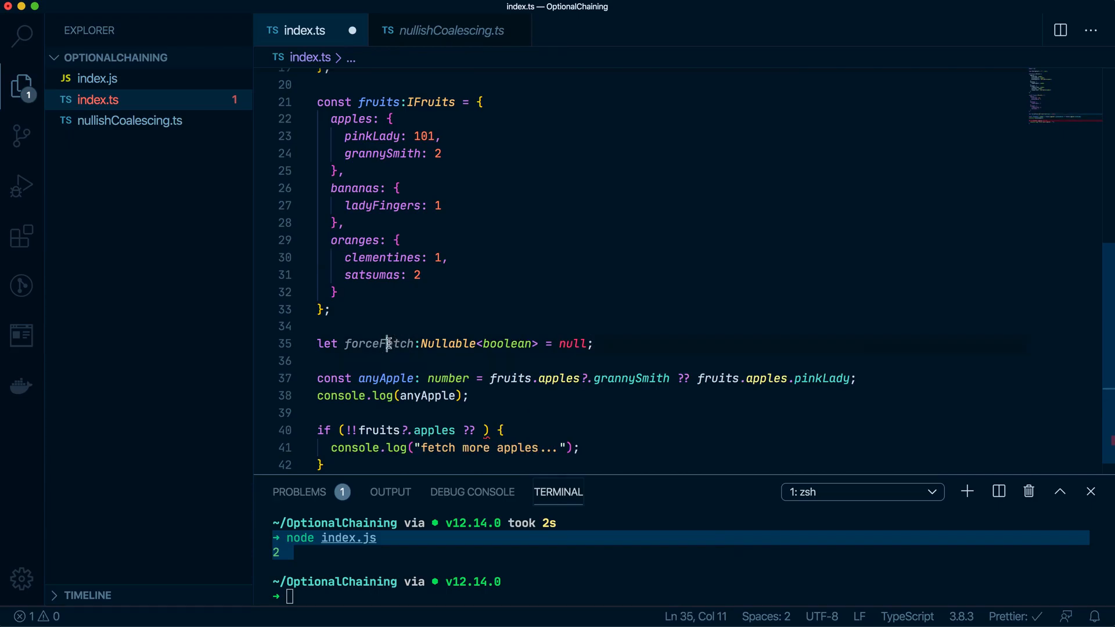
- Prefix the if condition with 'forceFetch ??' and remove the trailing ?? operator
{"action": "left_click", "coordinate": [345, 430]}
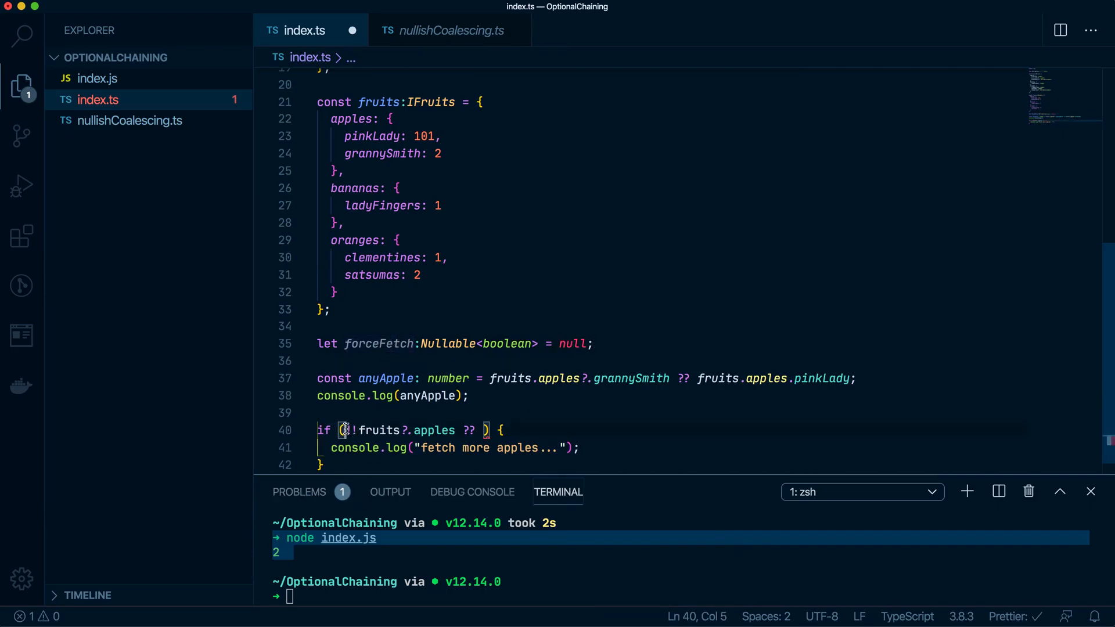
{"action": "type", "text": "forceFetch ?? !"}
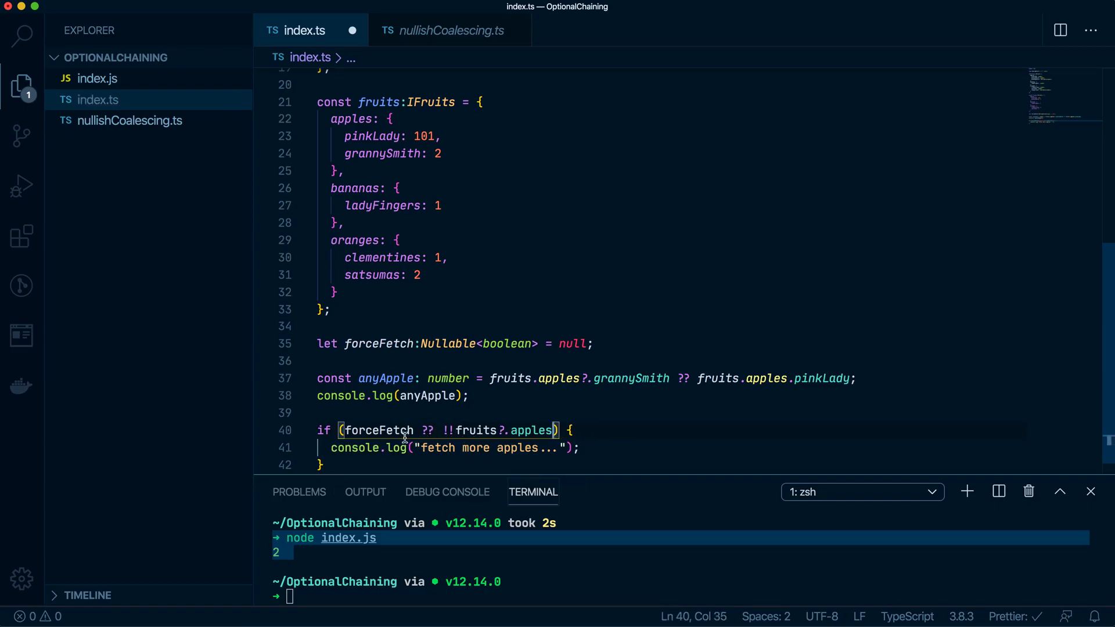
{"action": "double_click", "coordinate": [377, 430]}
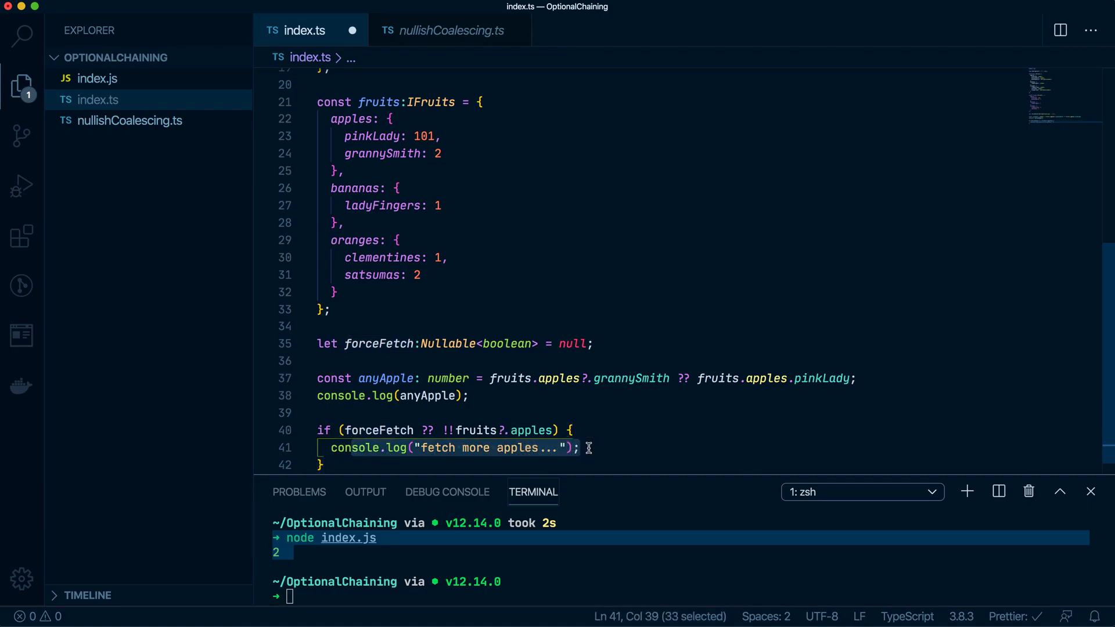
{"action": "double_click", "coordinate": [378, 430]}
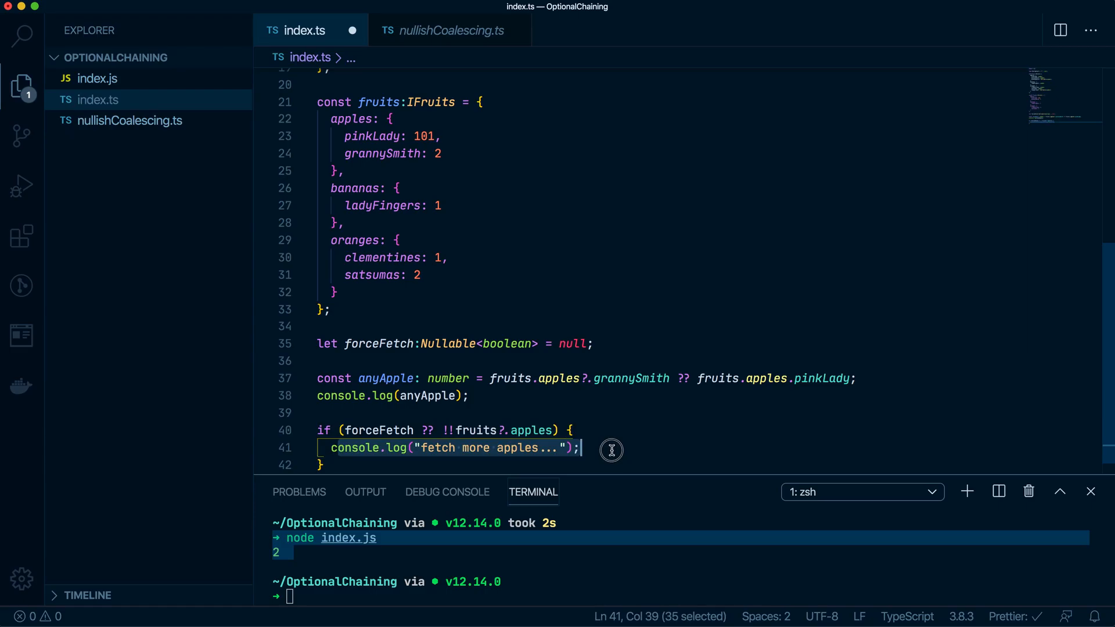
{"action": "mouse_move", "coordinate": [501, 348]}
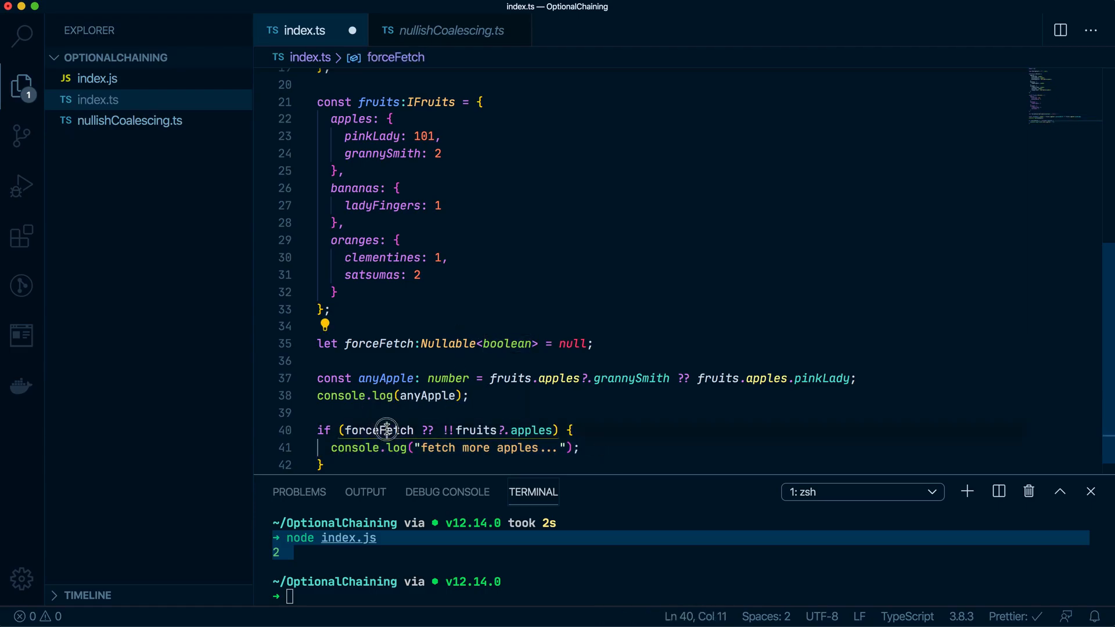
{"action": "double_click", "coordinate": [377, 430]}
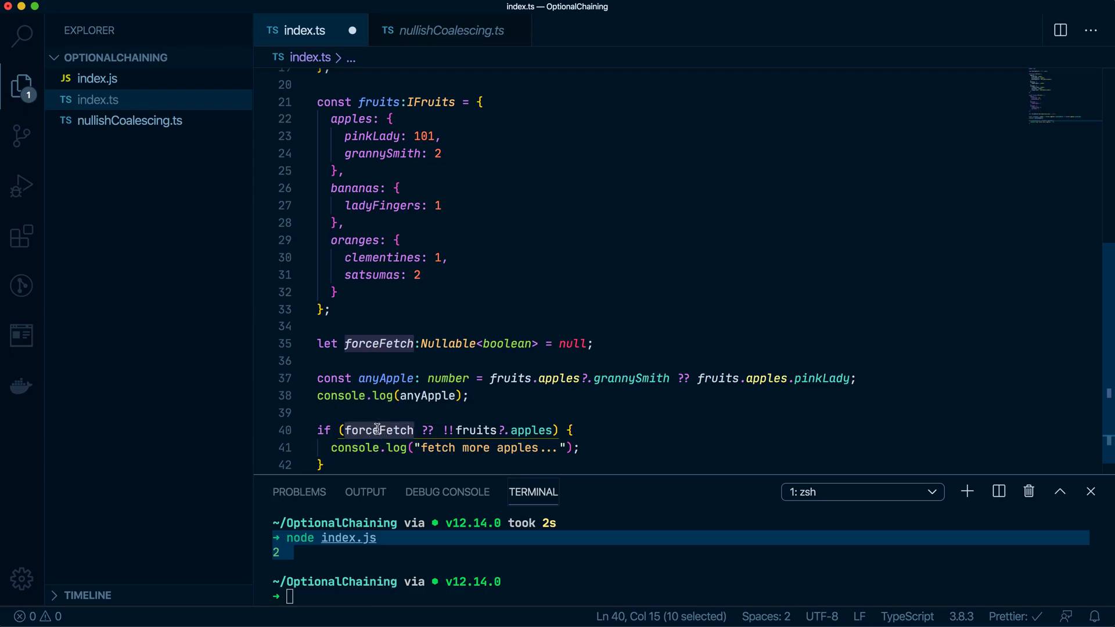
{"action": "mouse_move", "coordinate": [378, 430]}
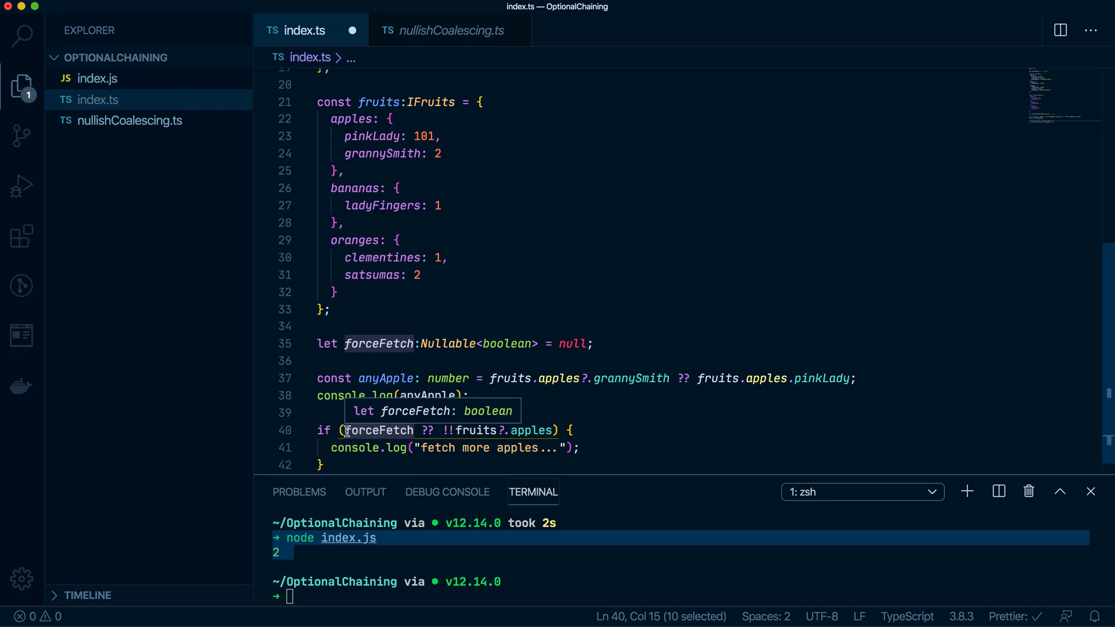
{"action": "mouse_move", "coordinate": [439, 430]}
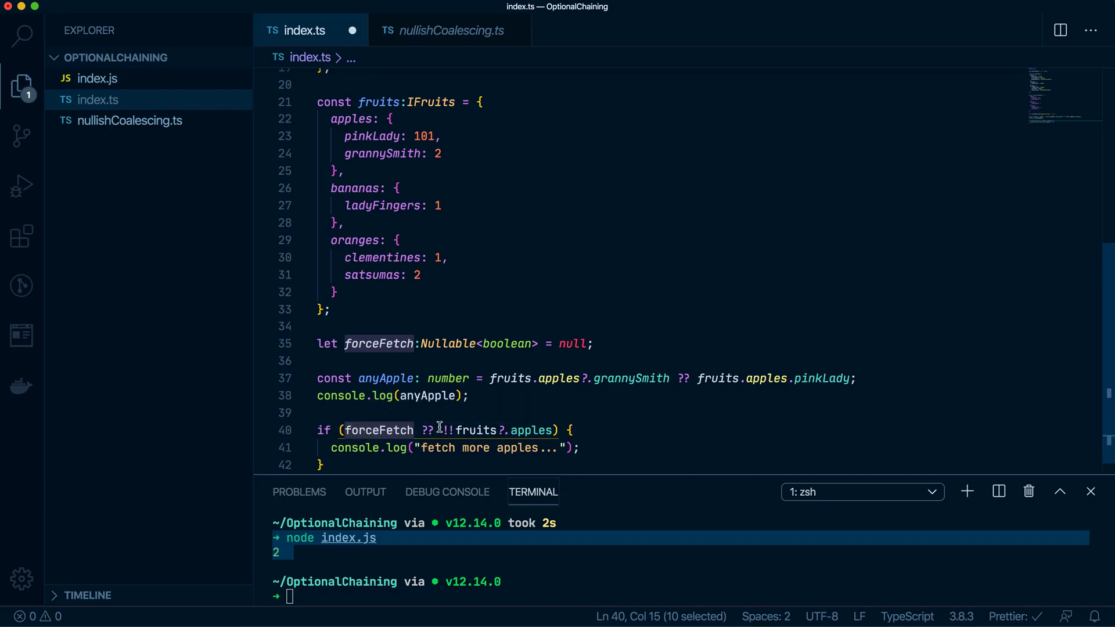
{"action": "left_click_drag", "start_coordinate": [443, 430], "coordinate": [558, 431]}
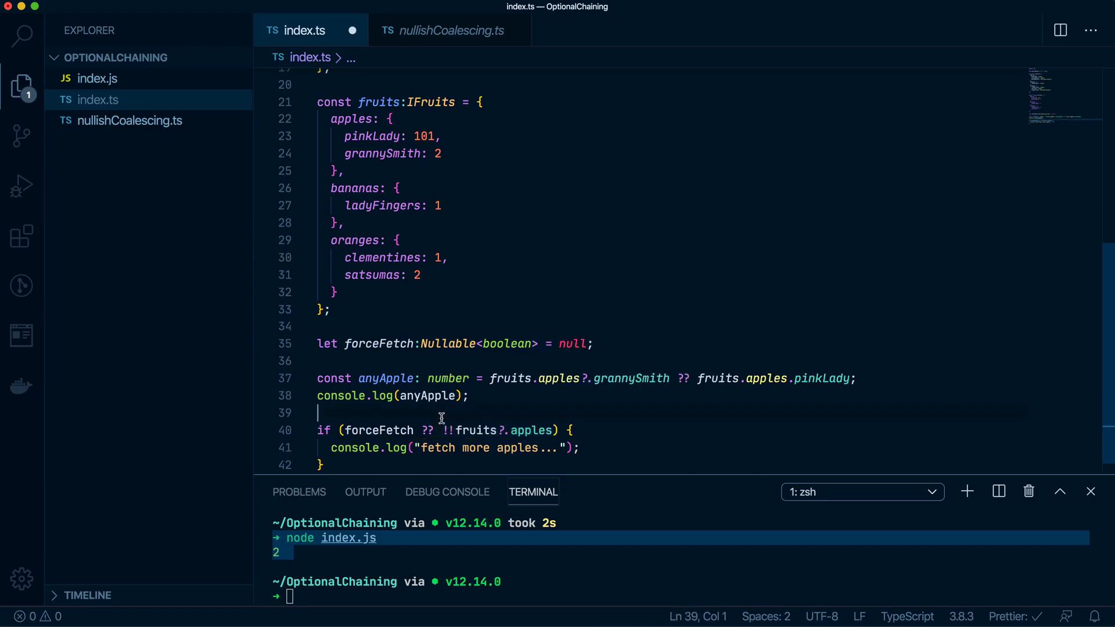
- Delete the apples block from the fruits object and save index.ts
{"action": "double_click", "coordinate": [434, 395]}
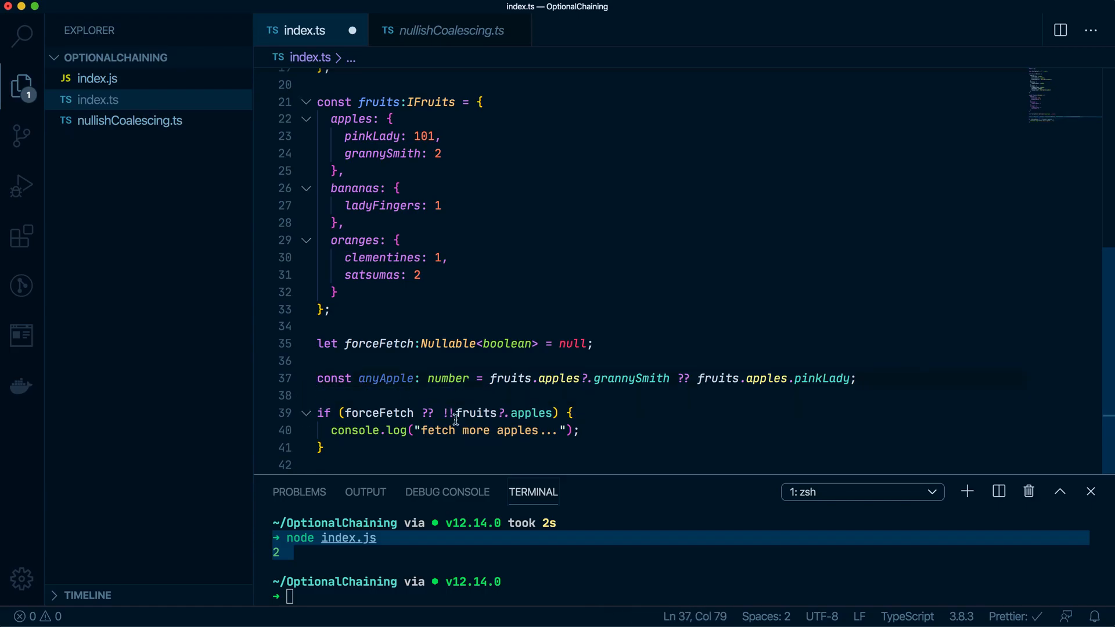
{"action": "mouse_move", "coordinate": [476, 413]}
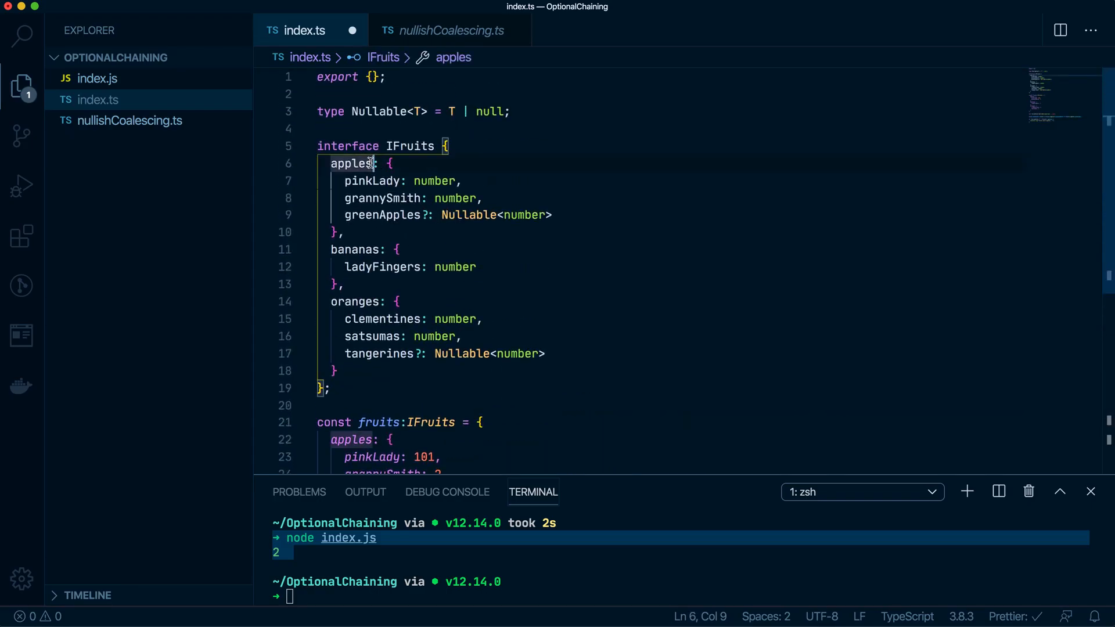
{"action": "scroll", "scroll_direction": "down", "scroll_amount": 3}
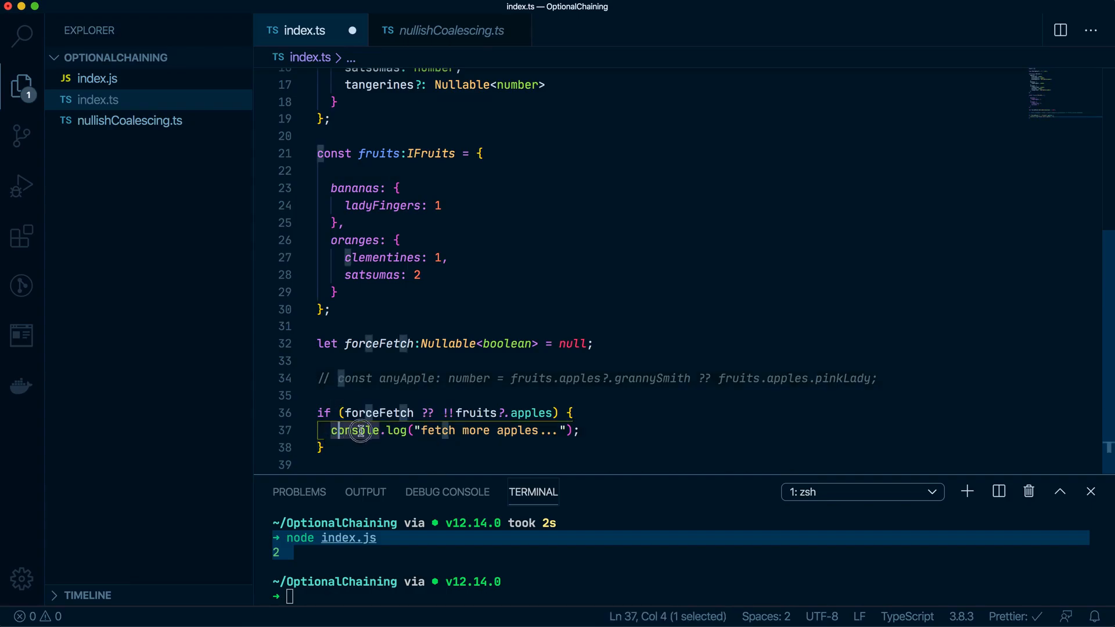
{"action": "left_click_drag", "start_coordinate": [359, 431], "coordinate": [582, 430]}
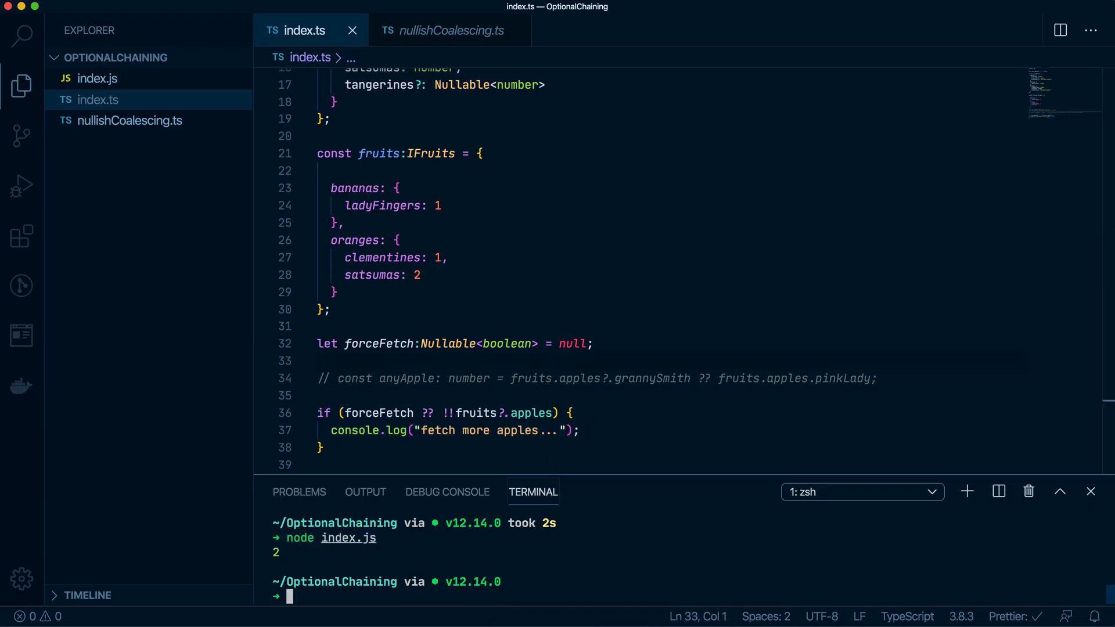
- Recompile index.ts and start retyping the if condition as 'forceFetch ?? !!f'
{"action": "type", "text": "tsc index.ts"}
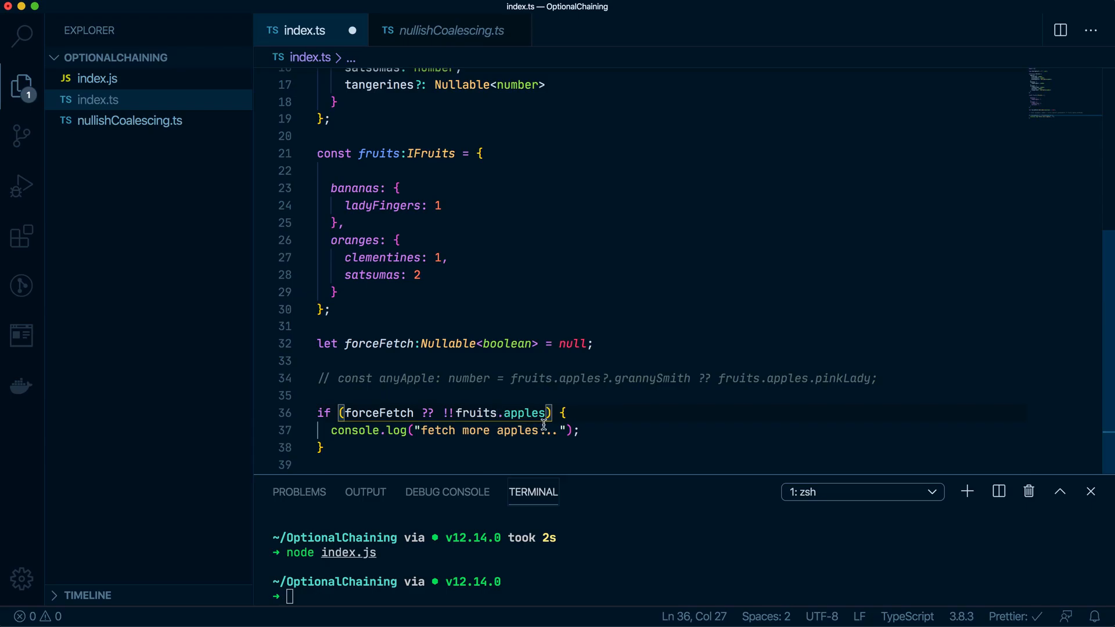
{"action": "type", "text": "?"}
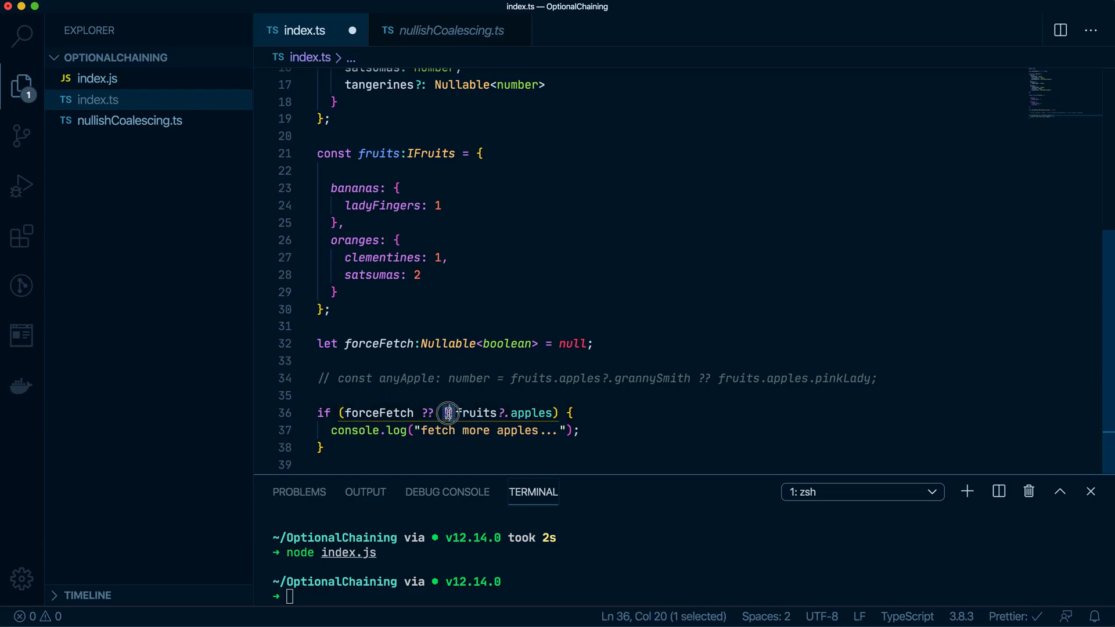
{"action": "type", "text": "!"}
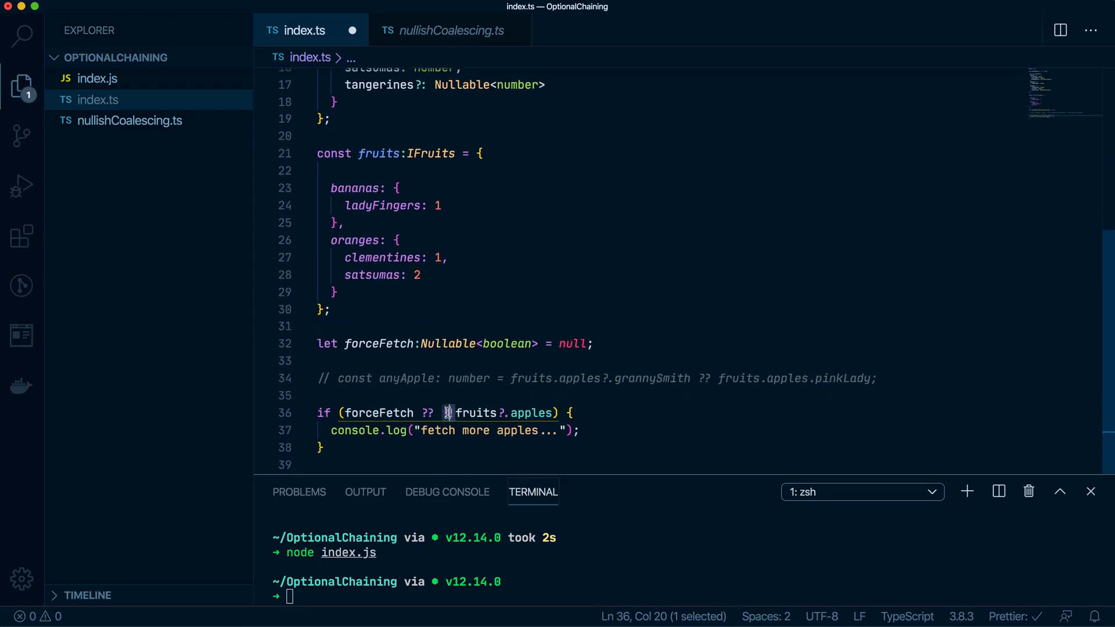
{"action": "type", "text": "!"}
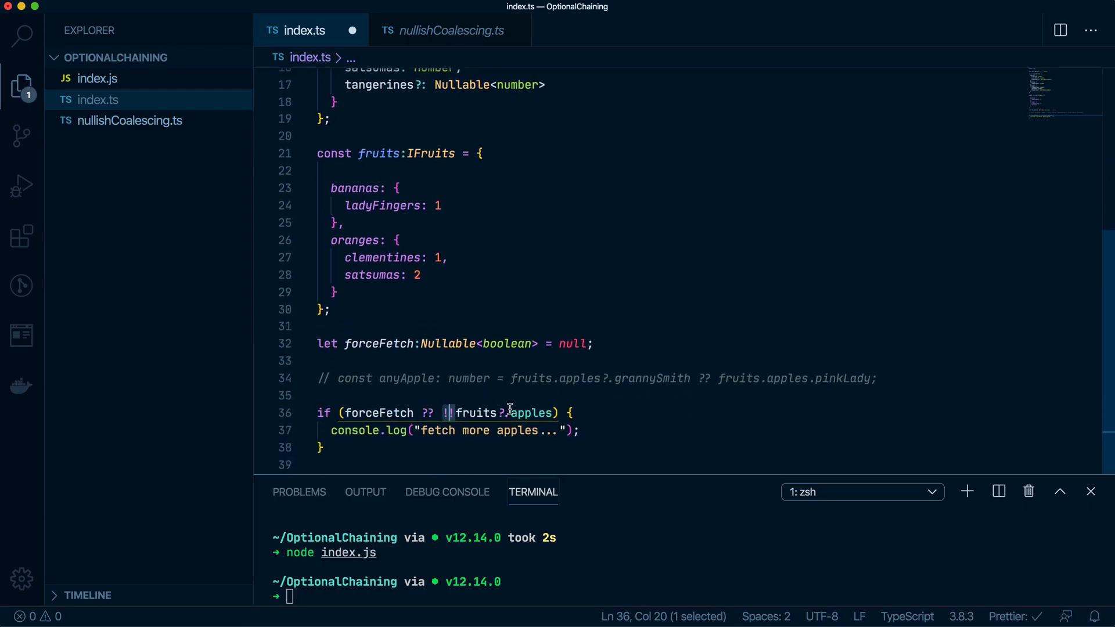
{"action": "double_click", "coordinate": [532, 412]}
{"action": "type", "text": "!"}
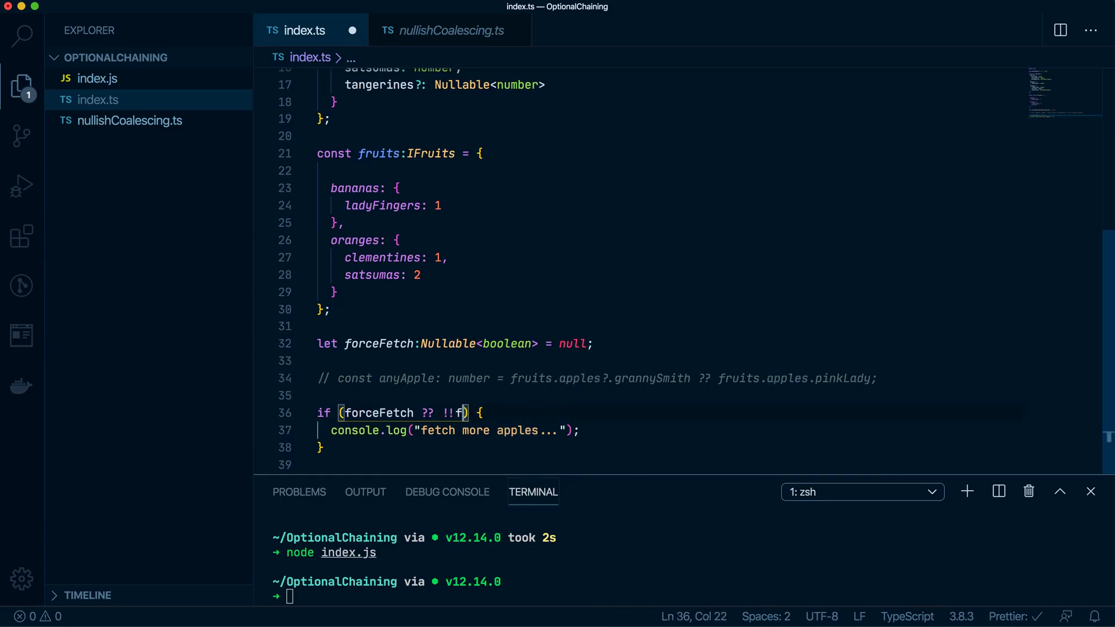
- Check !("apples" in fruits) in the condition, restore the apples entry, and run node index.js
{"action": "type", "text": "apples in fruits"}
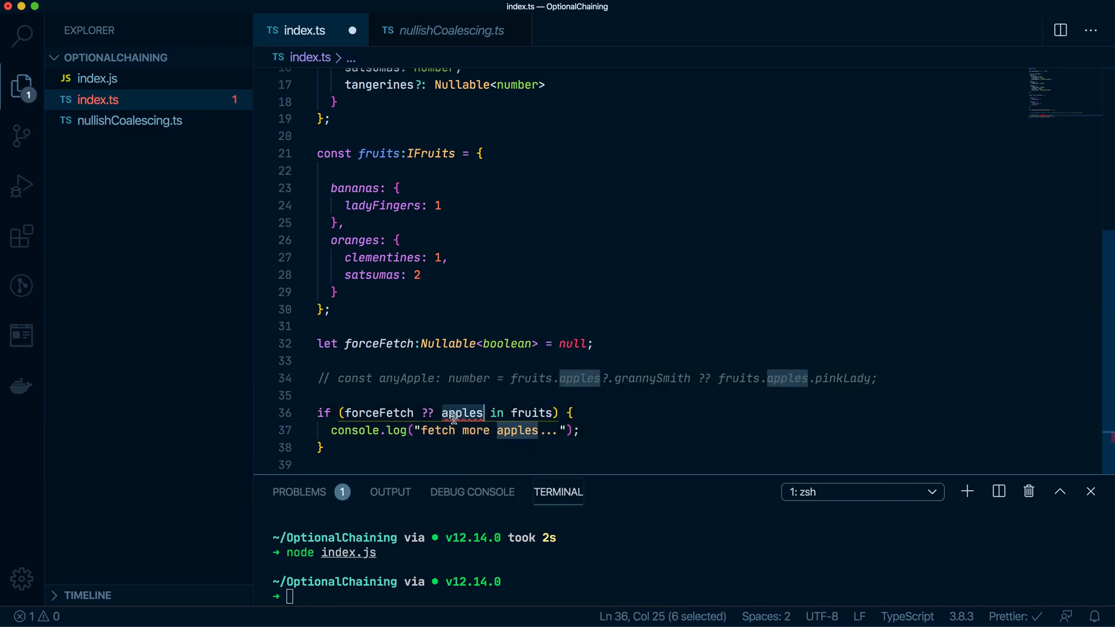
{"action": "type", "text": "\"apples\""}
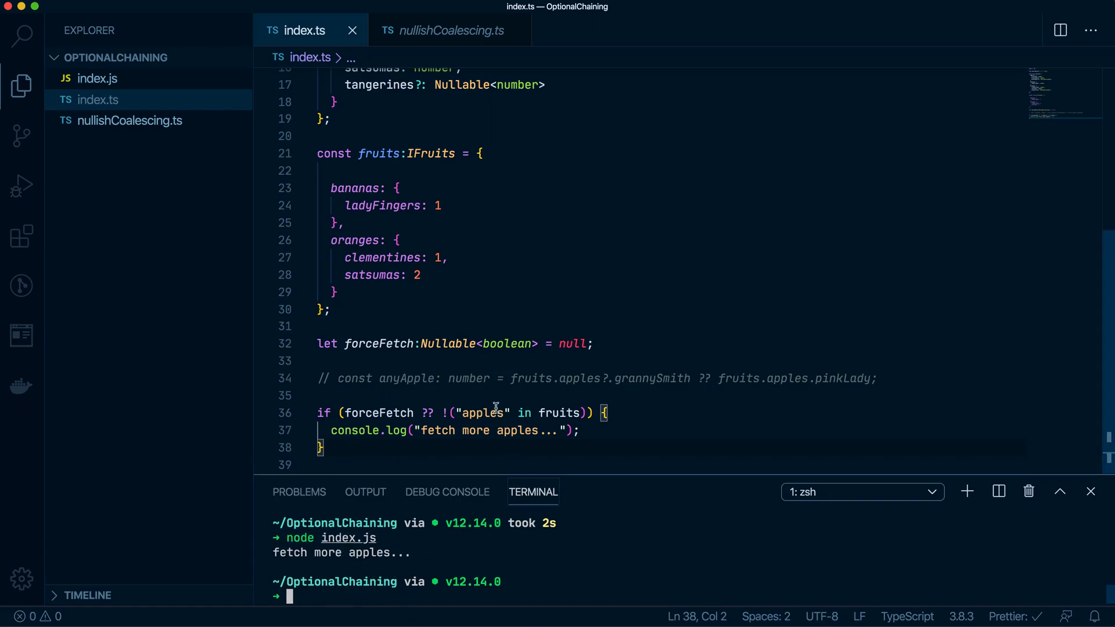
{"action": "mouse_move", "coordinate": [513, 449]}
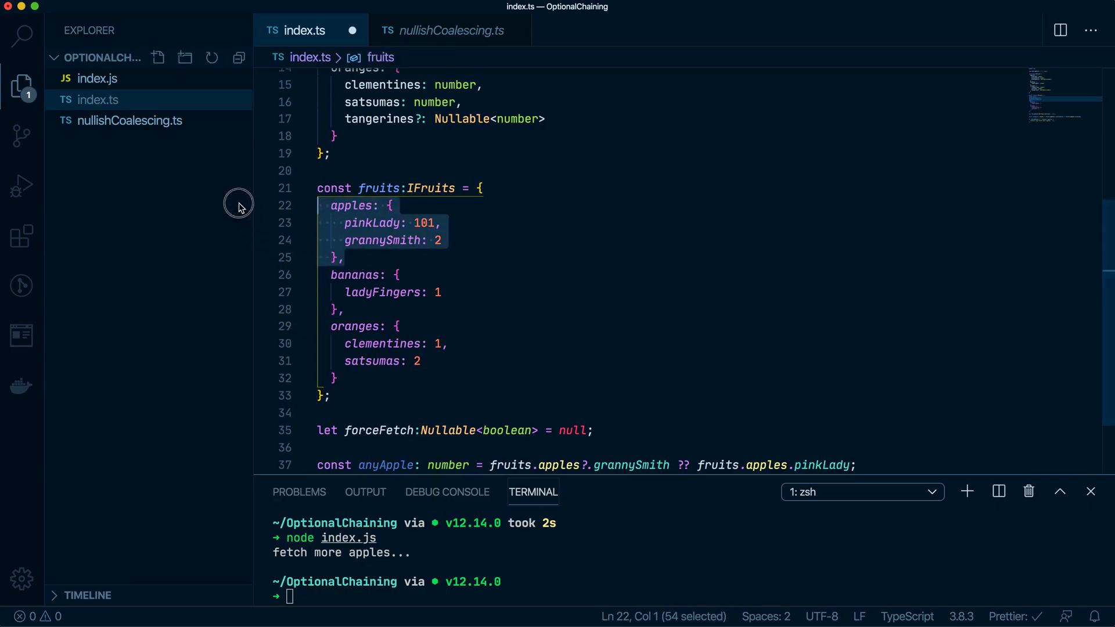
{"action": "key", "text": "Backspace"}
{"action": "type", "text": "tsc index.ts"}
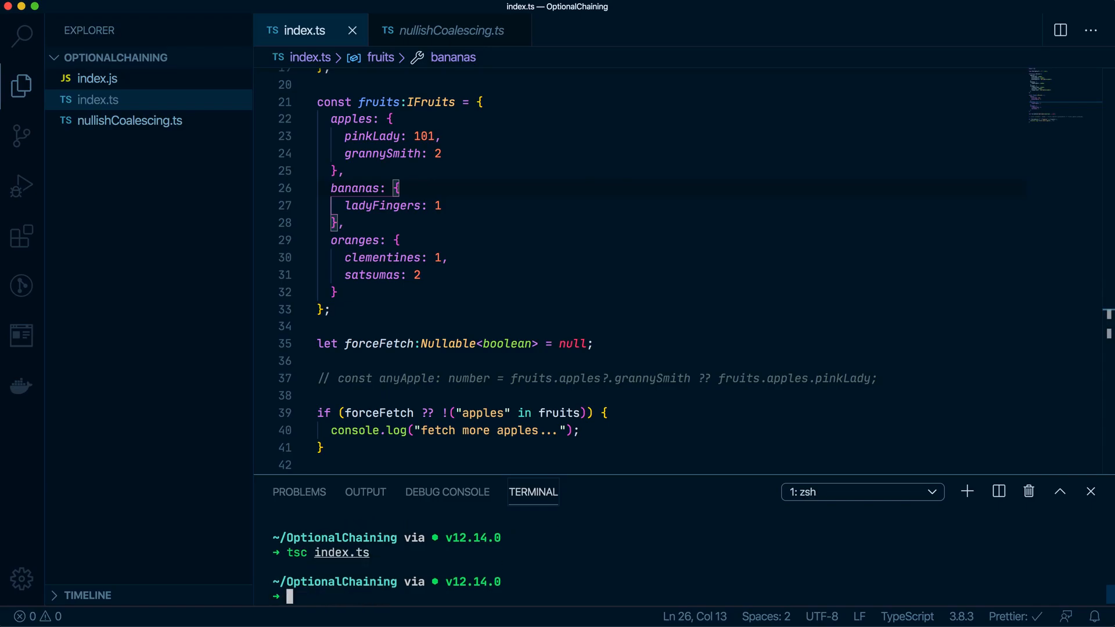
{"action": "type", "text": "node index.js"}
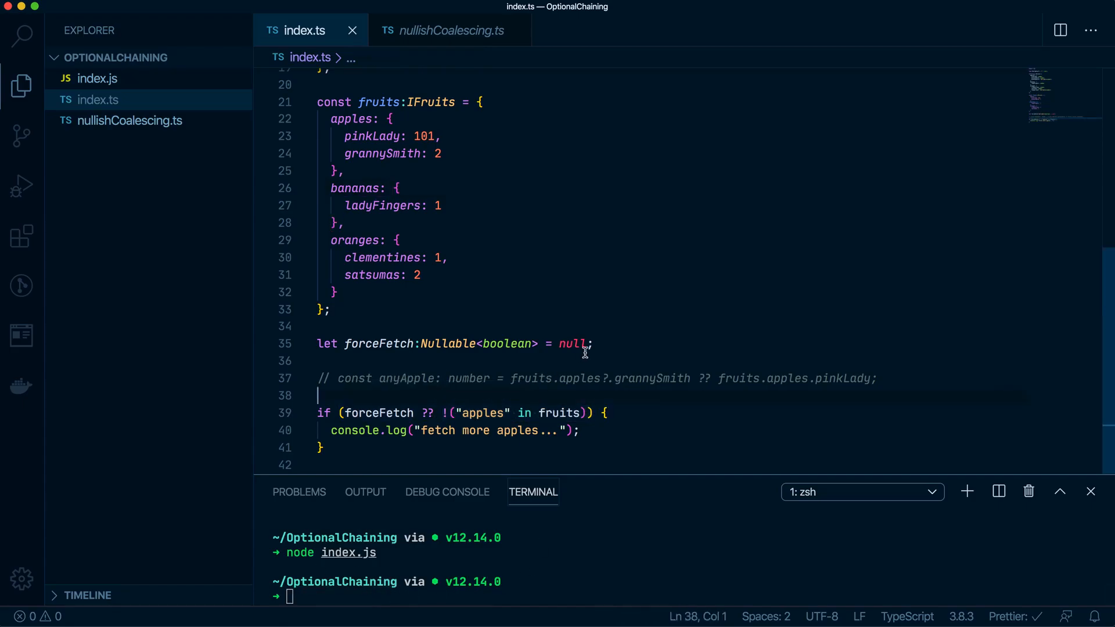
- Default forceFetch to true, recompile with tsc index.ts, and inspect forceFetch in the condition
{"action": "double_click", "coordinate": [573, 344]}
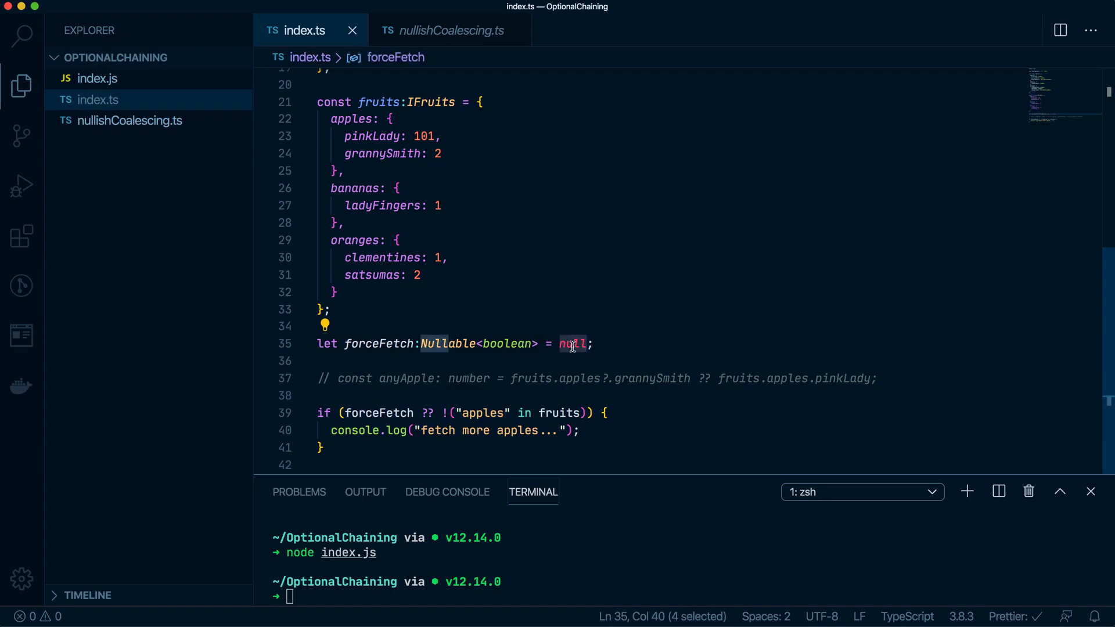
{"action": "type", "text": "true"}
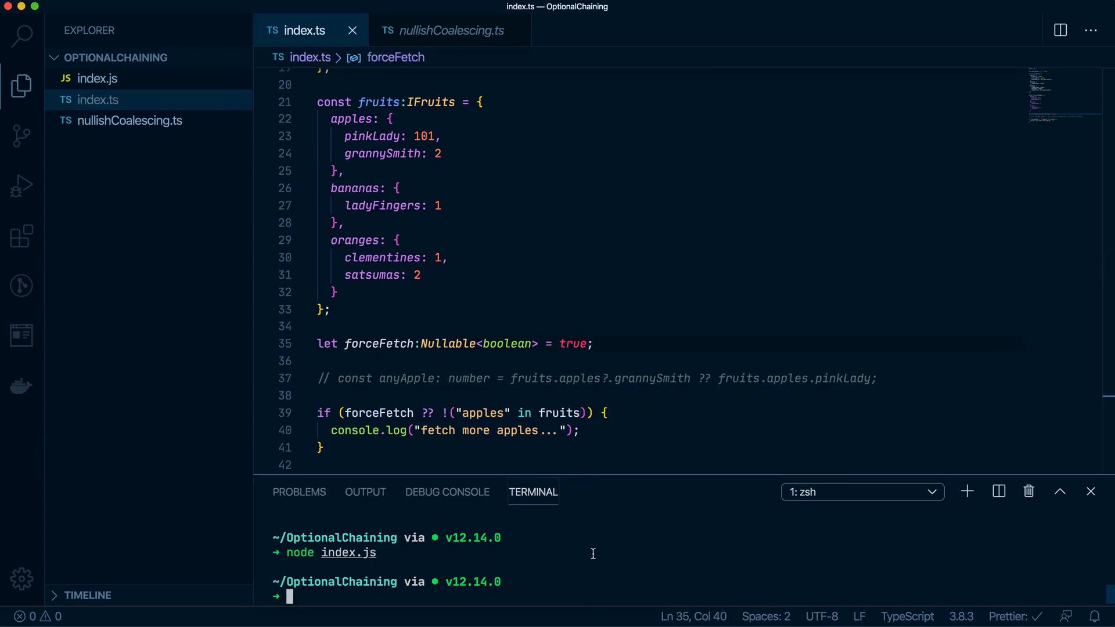
{"action": "type", "text": "tsc index.ts"}
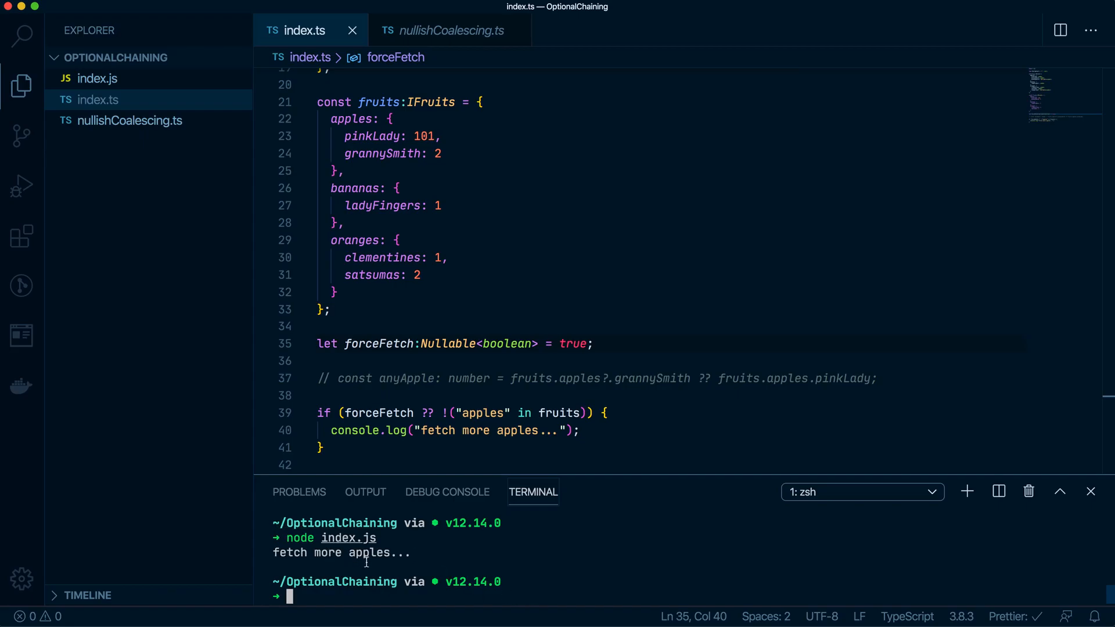
{"action": "mouse_move", "coordinate": [479, 434]}
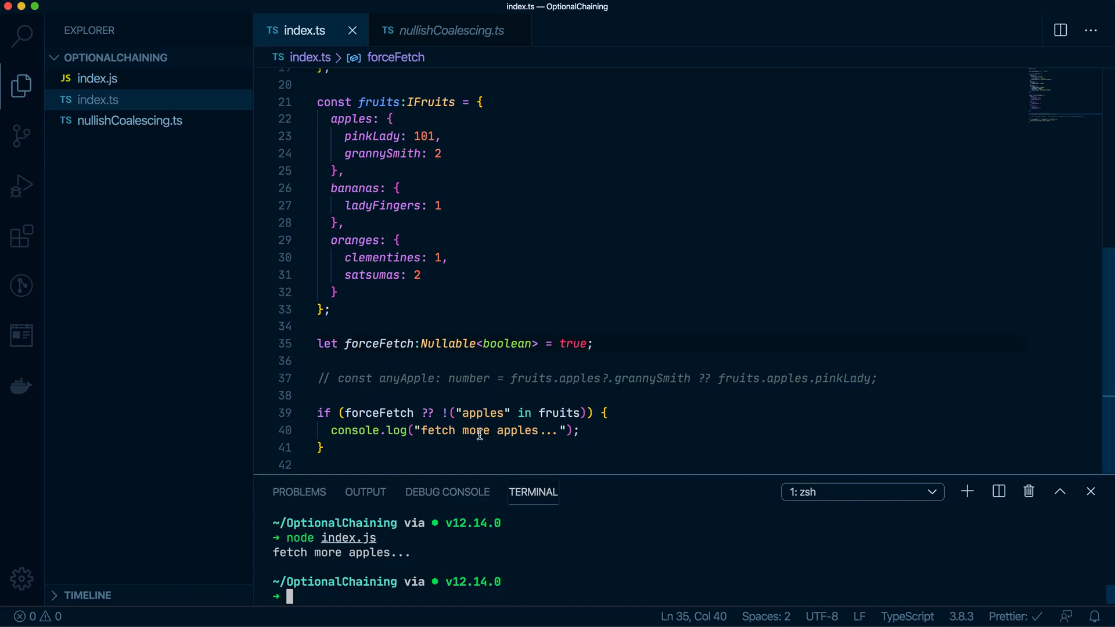
{"action": "double_click", "coordinate": [377, 413]}
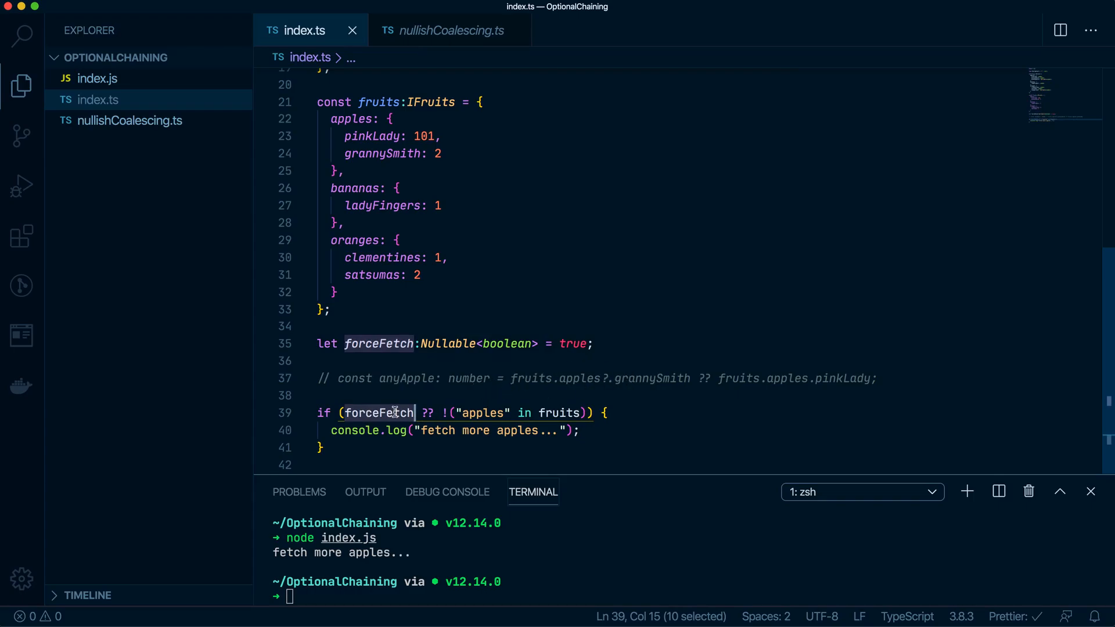
{"action": "mouse_move", "coordinate": [394, 413]}
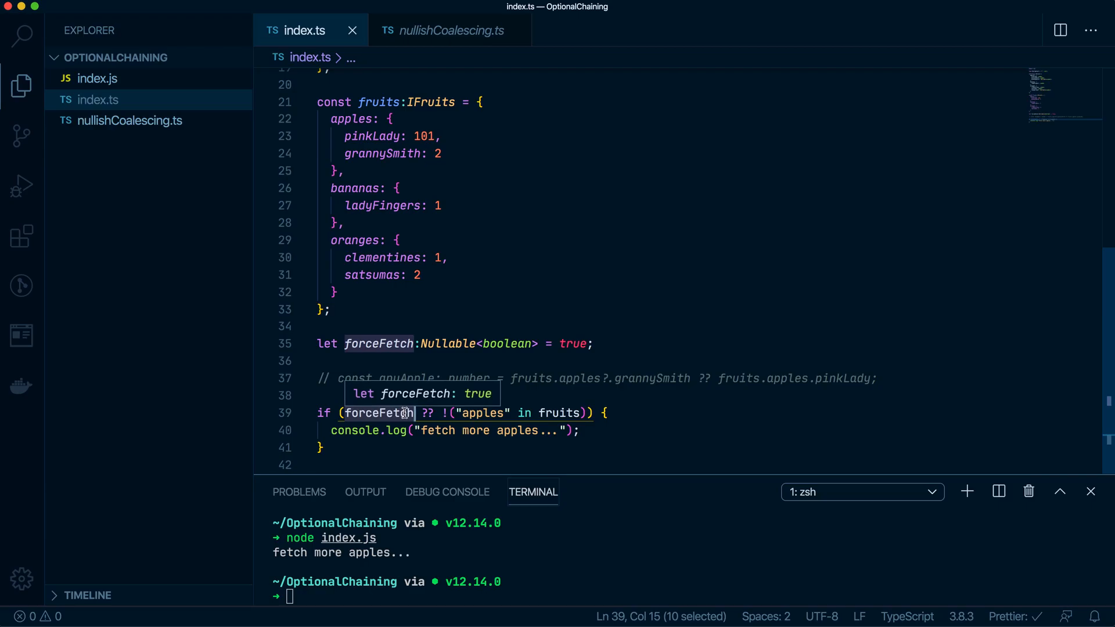
{"action": "mouse_move", "coordinate": [667, 340]}
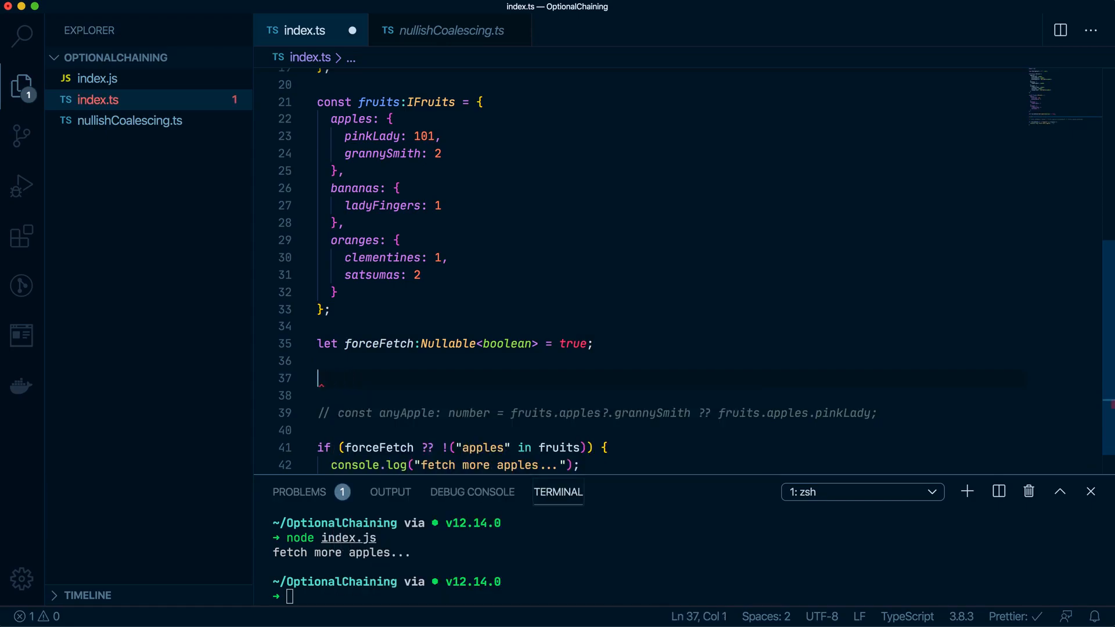
- Wrap the if block in function checkForApples(forceFetch:boolean):void
{"action": "type", "text": "f"}
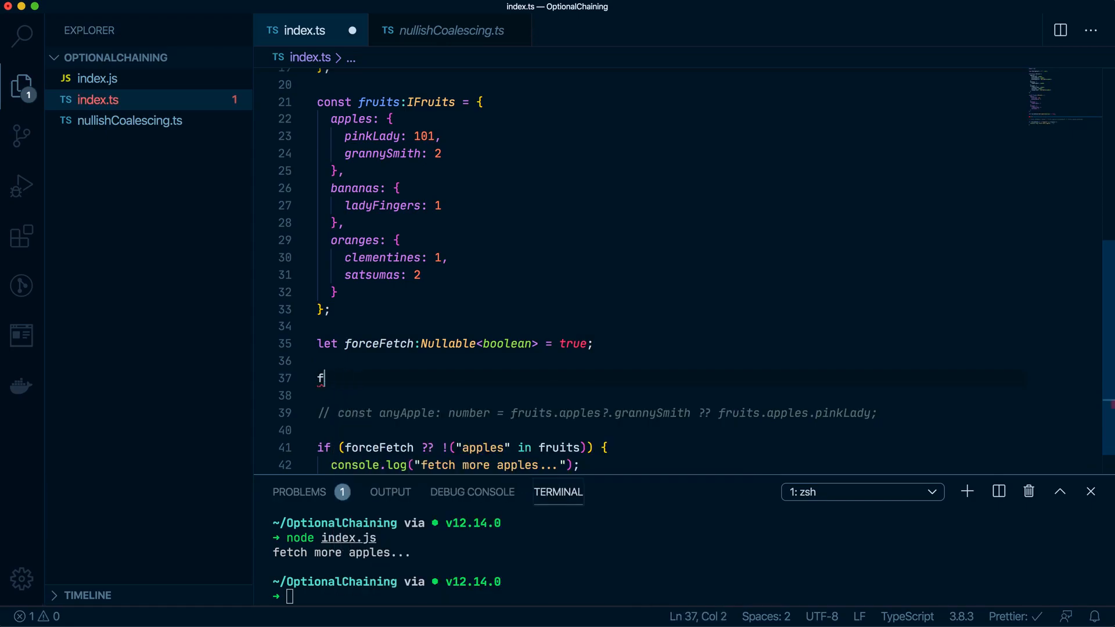
{"action": "type", "text": "unction"}
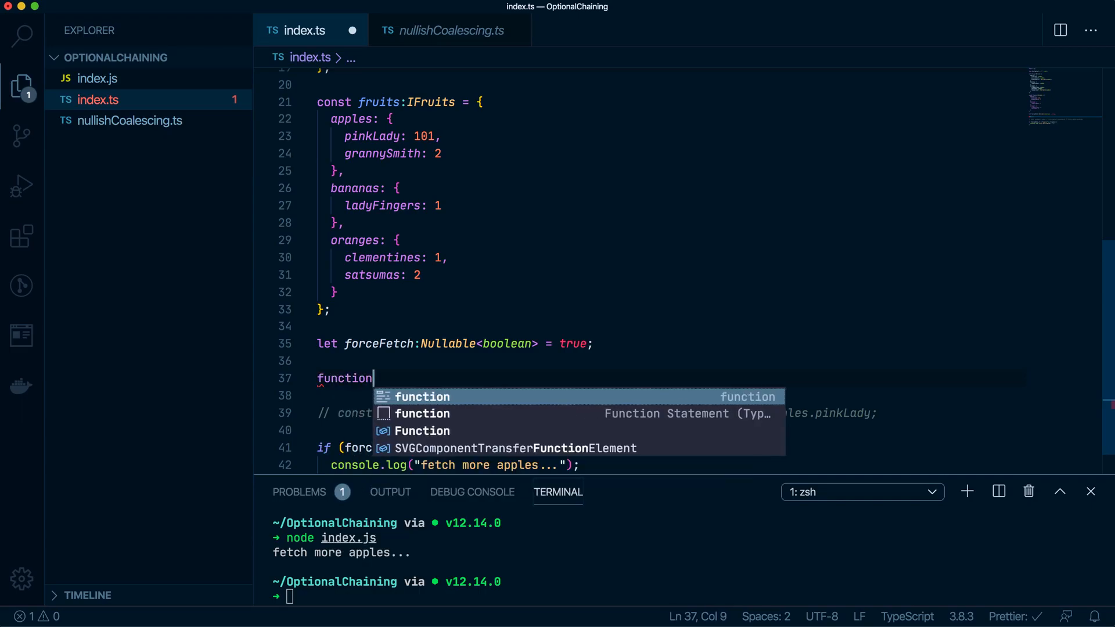
{"action": "type", "text": "checkApples"}
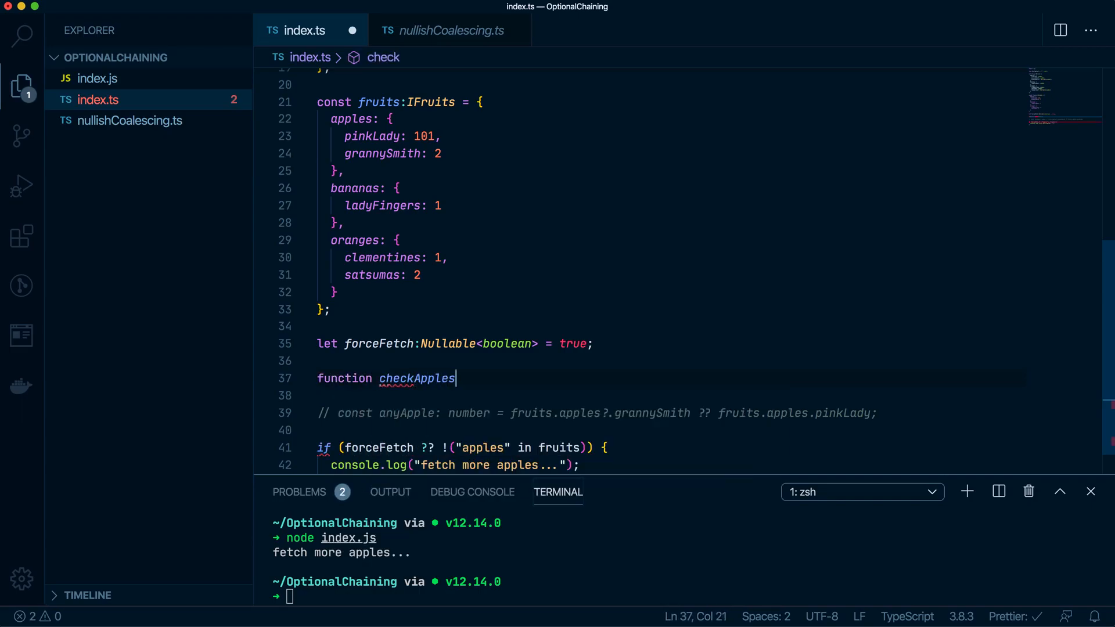
{"action": "type", "text": "("}
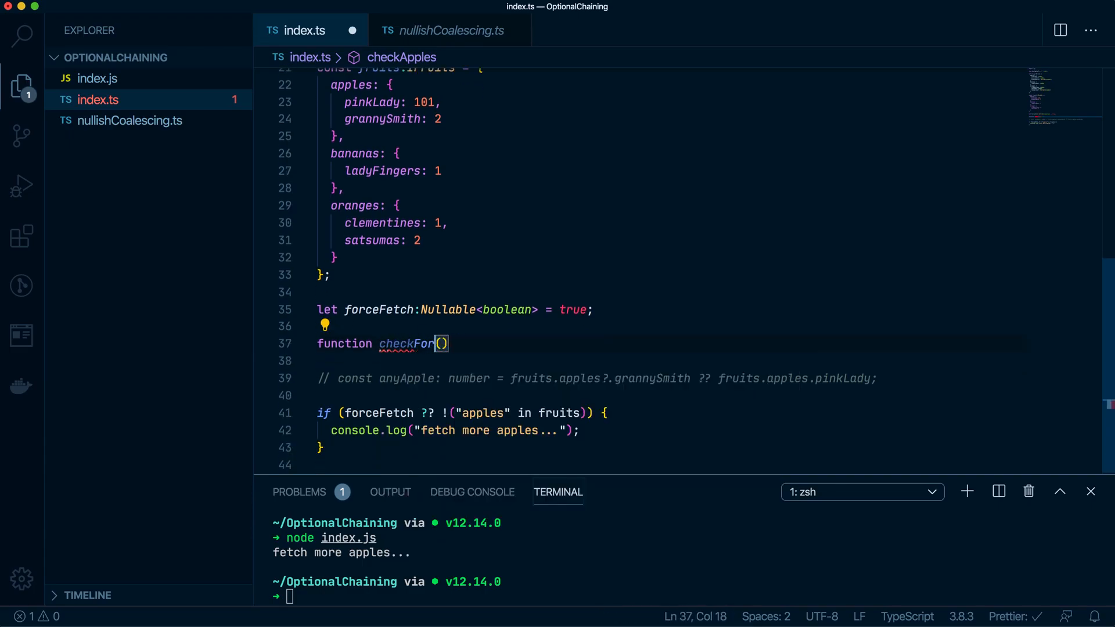
{"action": "type", "text": "Apples"}
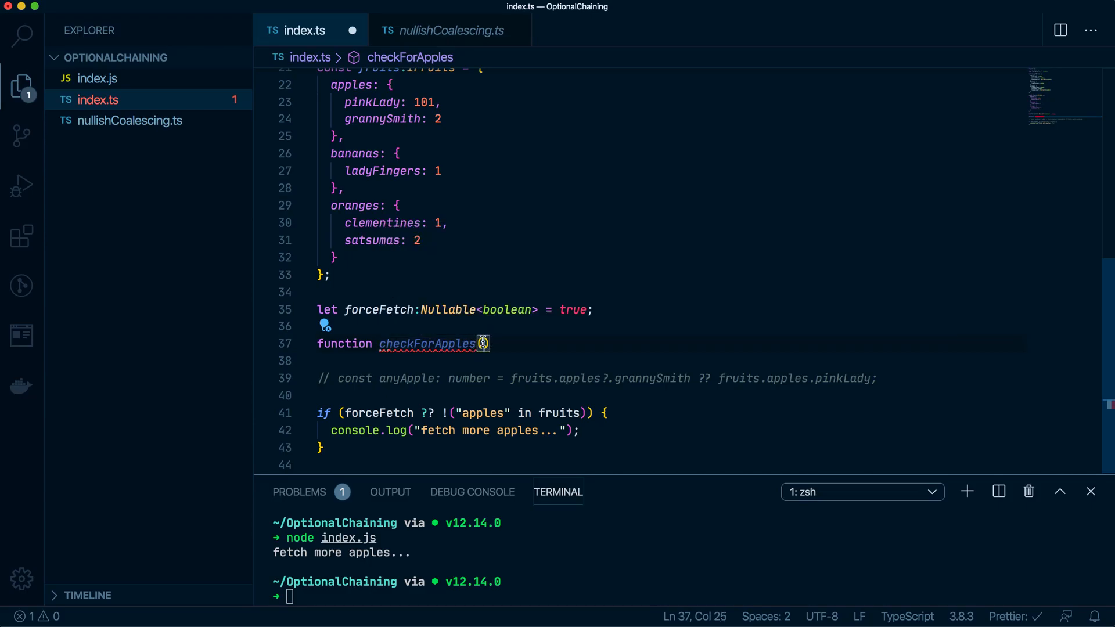
{"action": "type", "text": "forceFetch:boolean"}
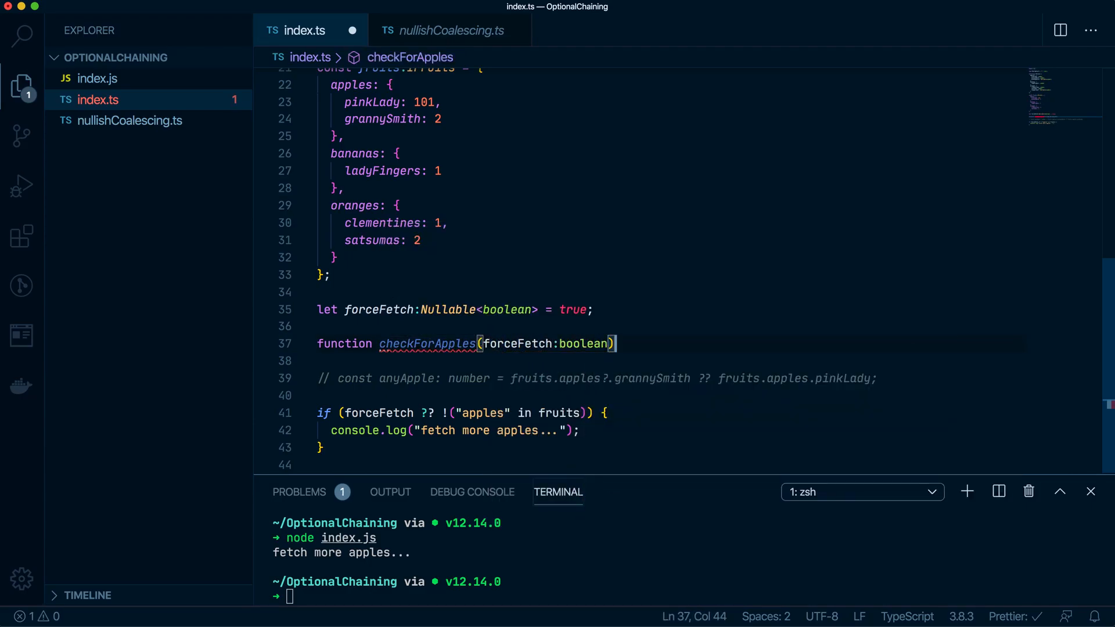
{"action": "type", "text": ":void {"}
{"action": "left_click", "coordinate": [672, 465]}
{"action": "type", "text": "}"}
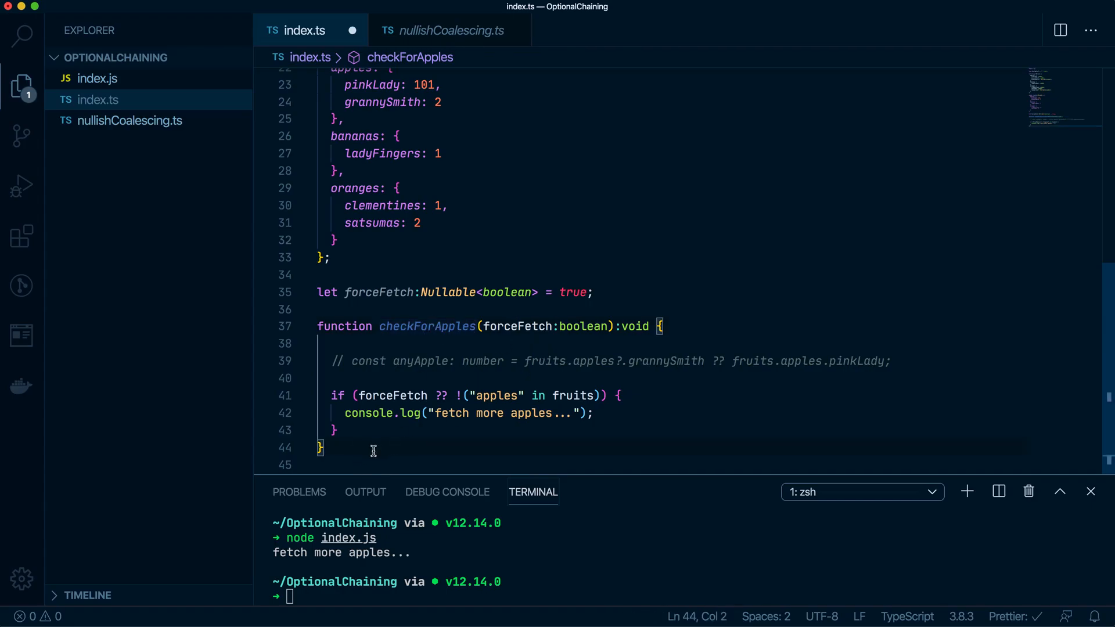
- Add a checkForApples(false) call, comment out the forceFetch declaration, then remove the call
{"action": "type", "text": "checkForApples()"}
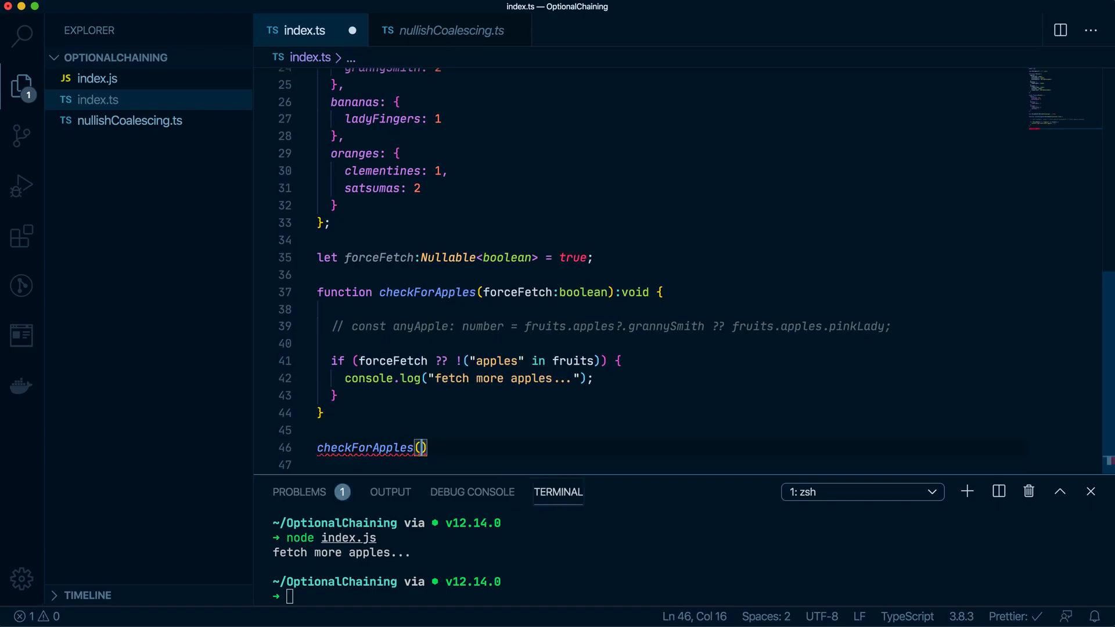
{"action": "type", "text": "false"}
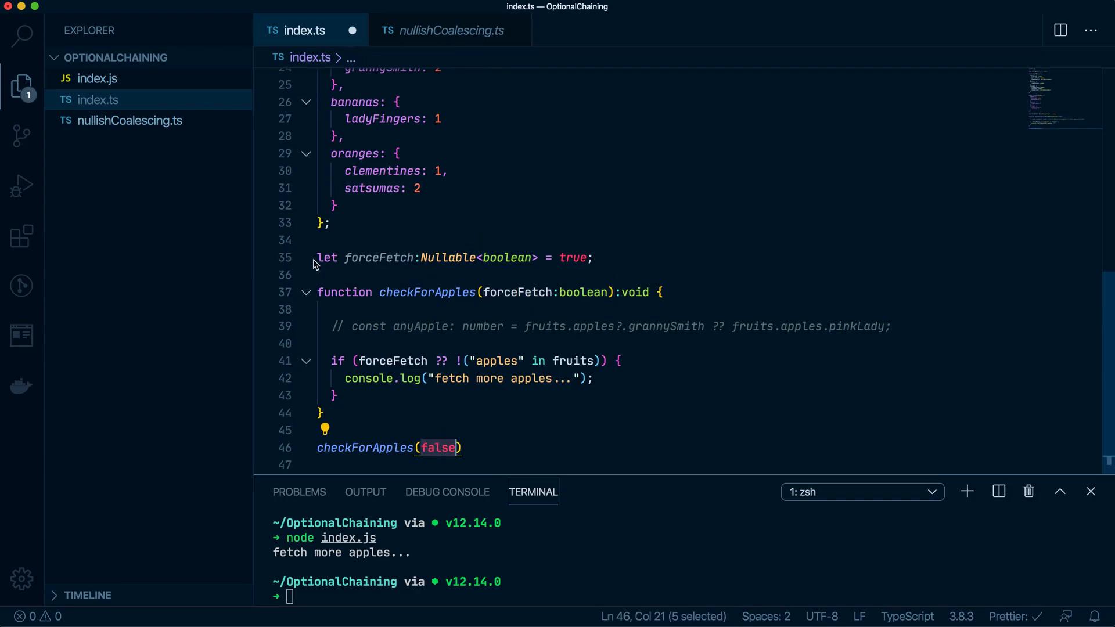
{"action": "key", "text": "cmd+/"}
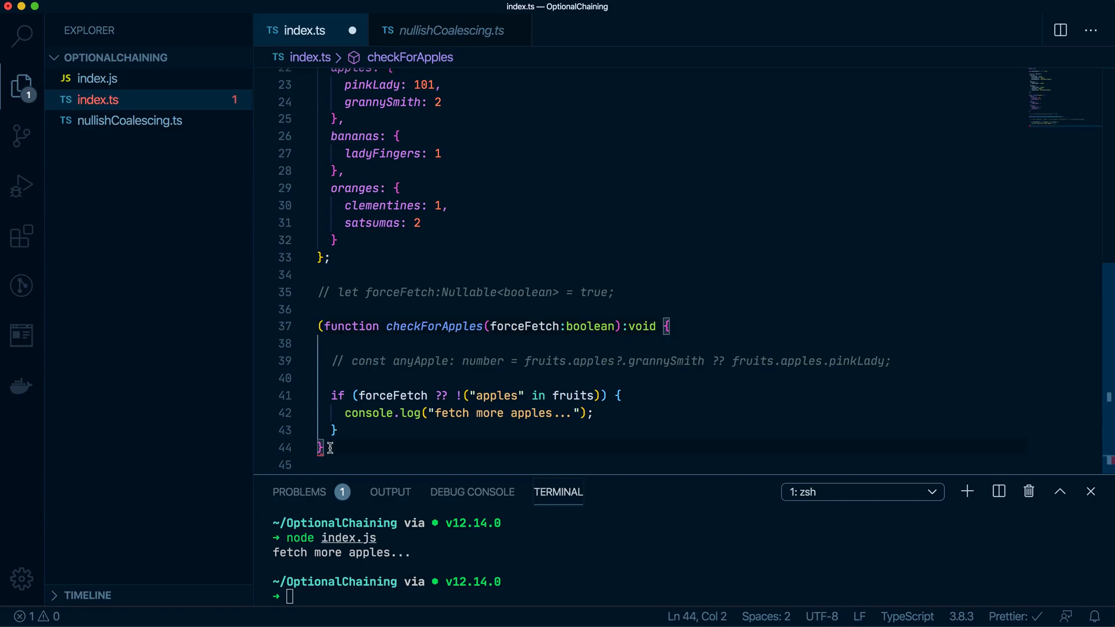
{"action": "type", "text": "();"}
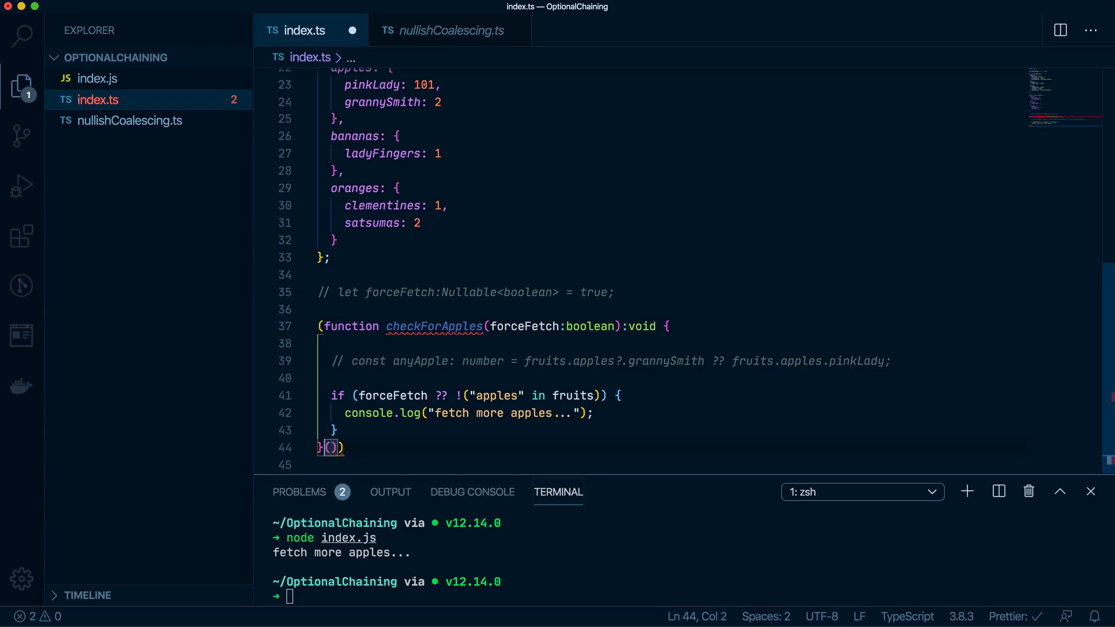
{"action": "type", "text": ","}
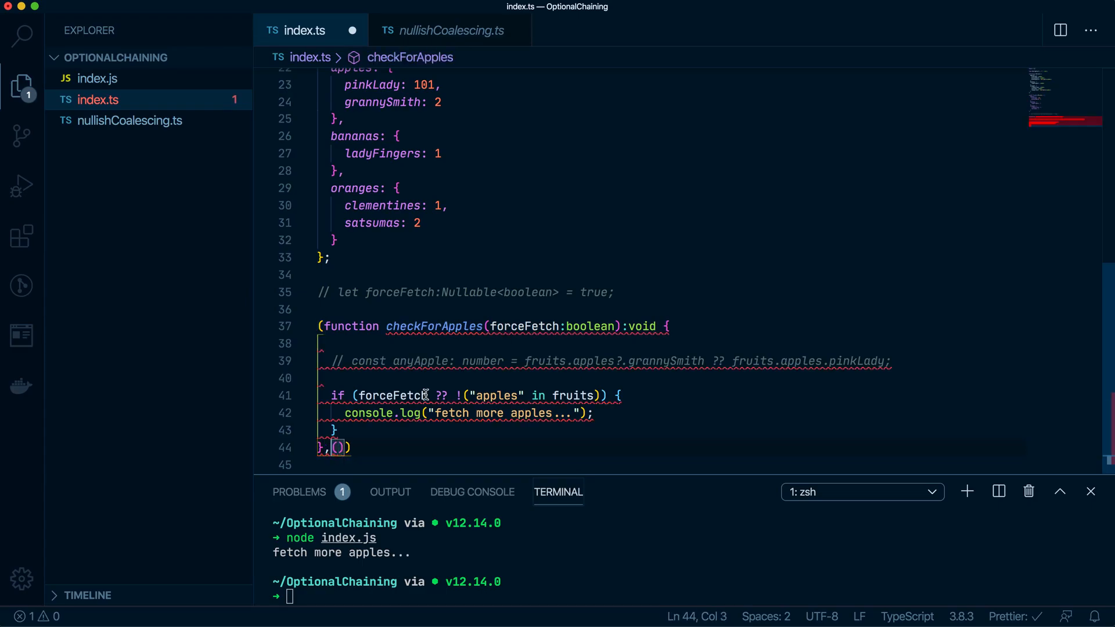
{"action": "type", "text": ";"}
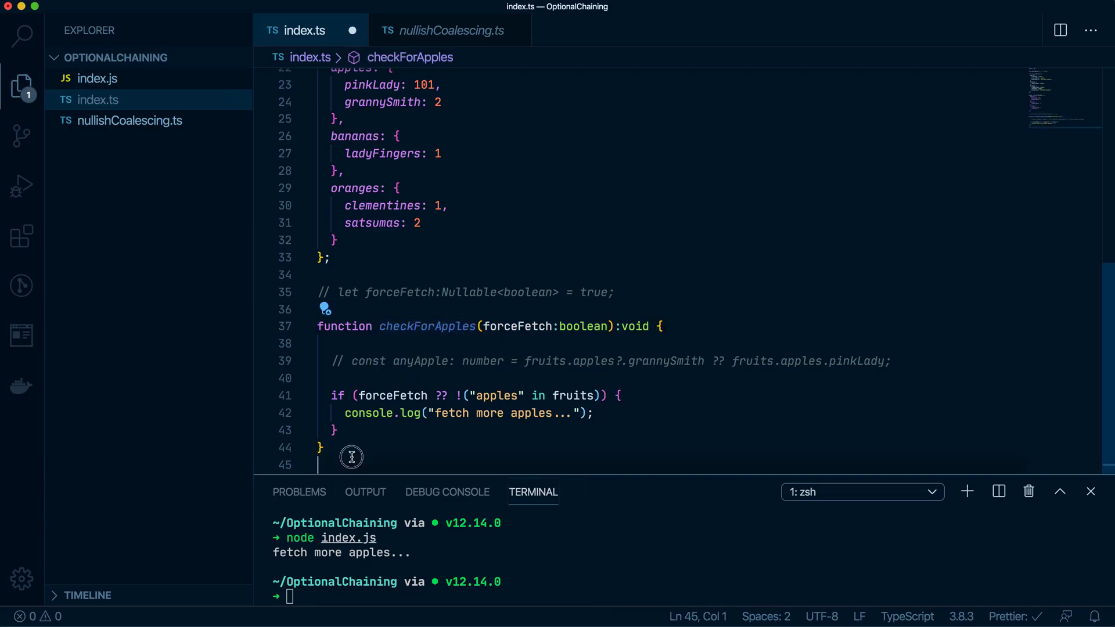
- Add checkForApples(false); after the function and save index.ts
{"action": "type", "text": "checkForApples()"}
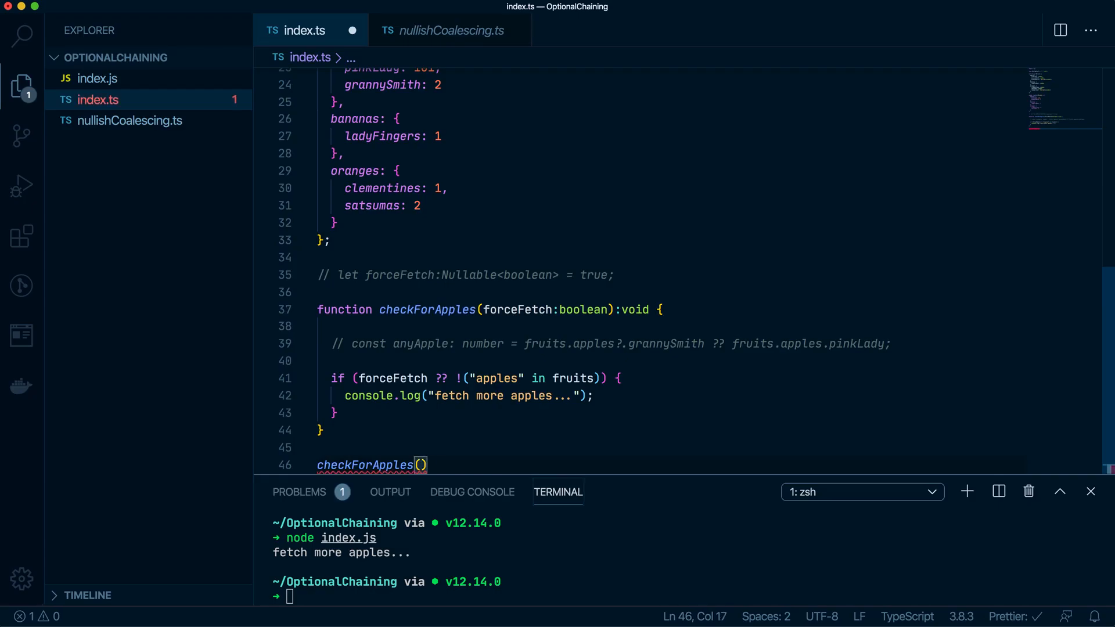
{"action": "type", "text": ";"}
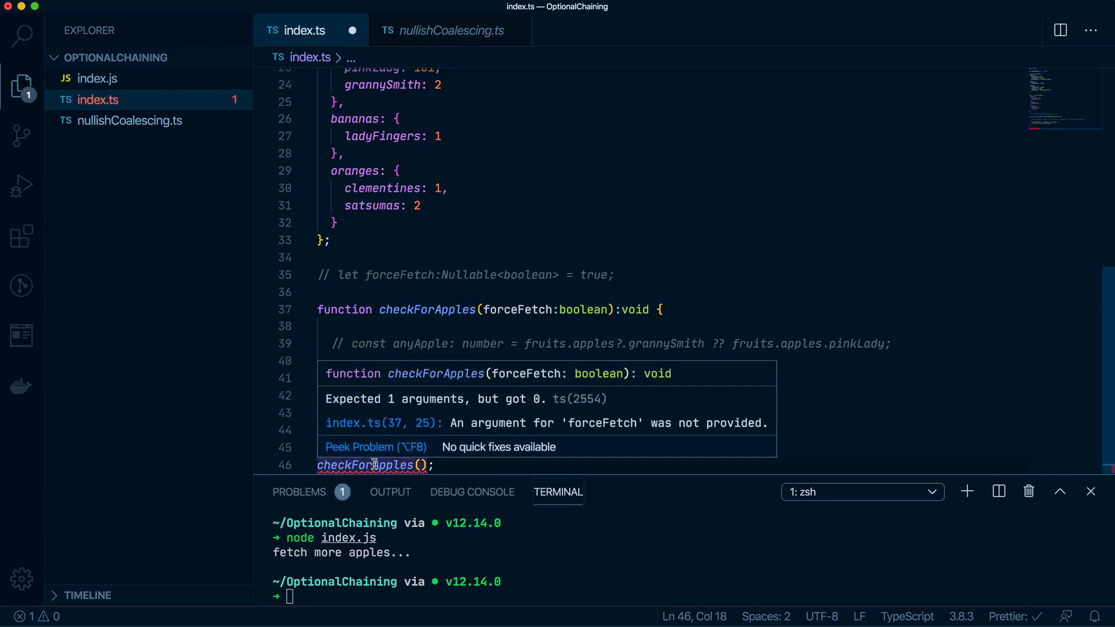
{"action": "mouse_move", "coordinate": [488, 317]}
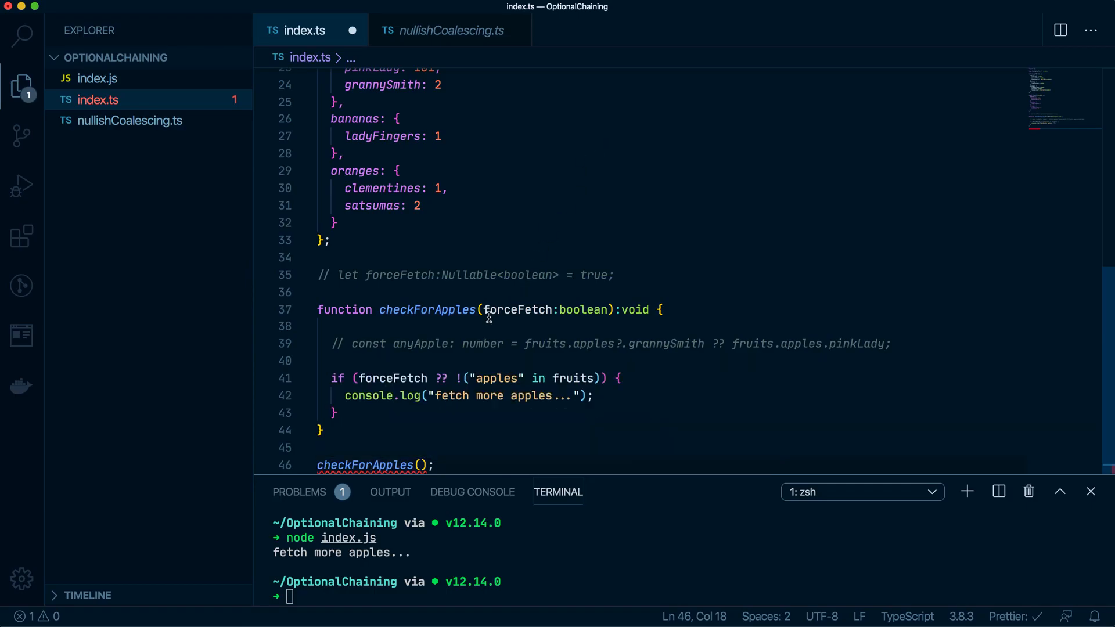
{"action": "type", "text": "false"}
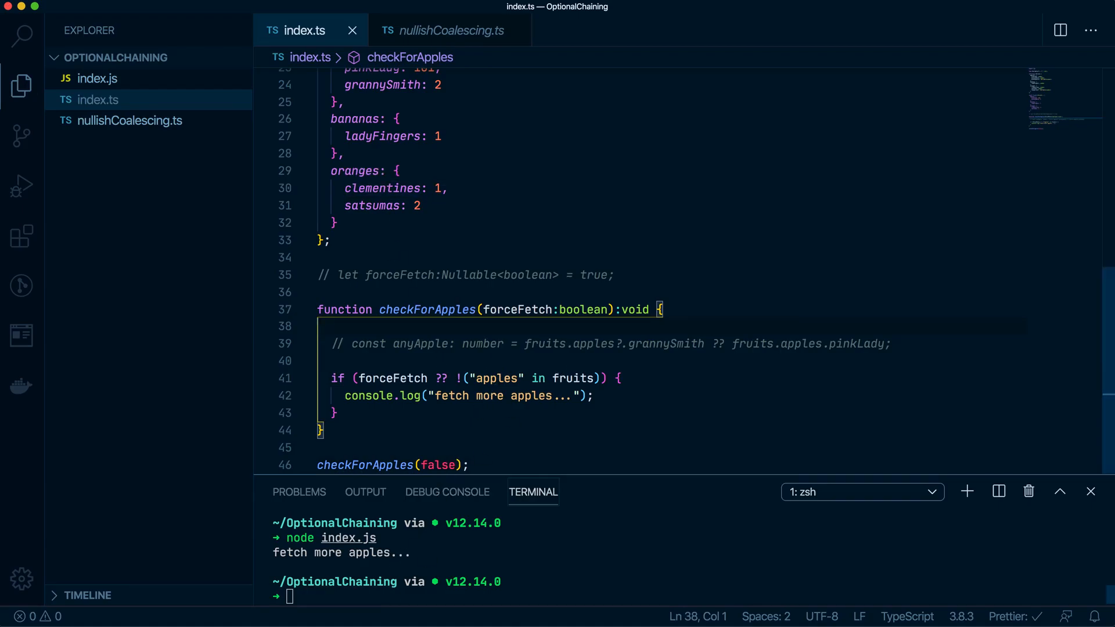
{"action": "double_click", "coordinate": [438, 466]}
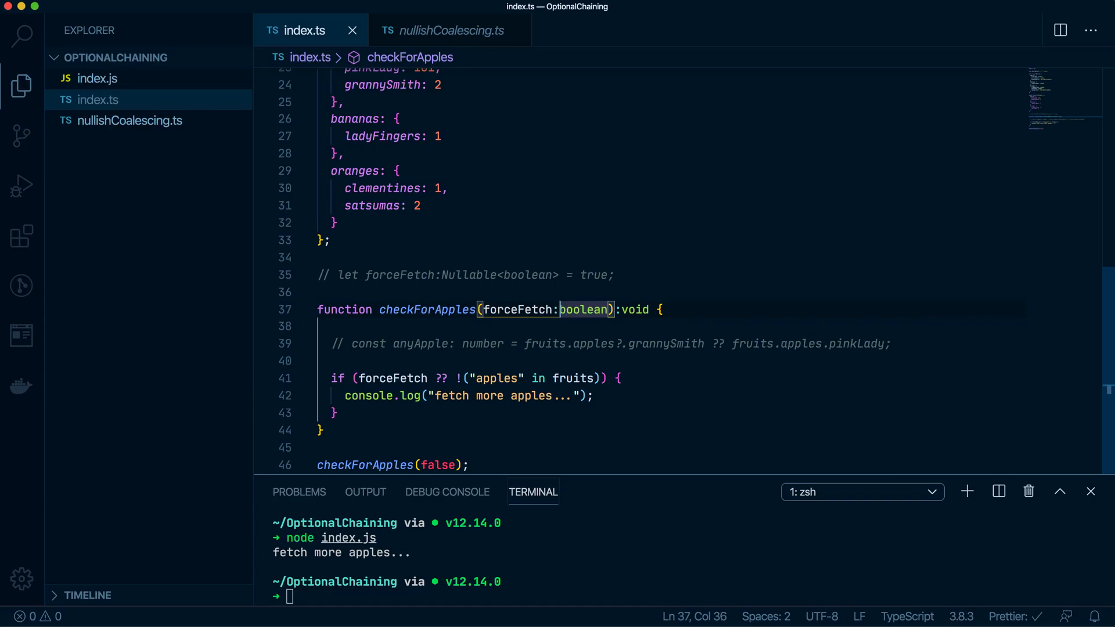
- Change the forceFetch parameter type to Nullable<boolean> with default null and save
{"action": "type", "text": "Null<"}
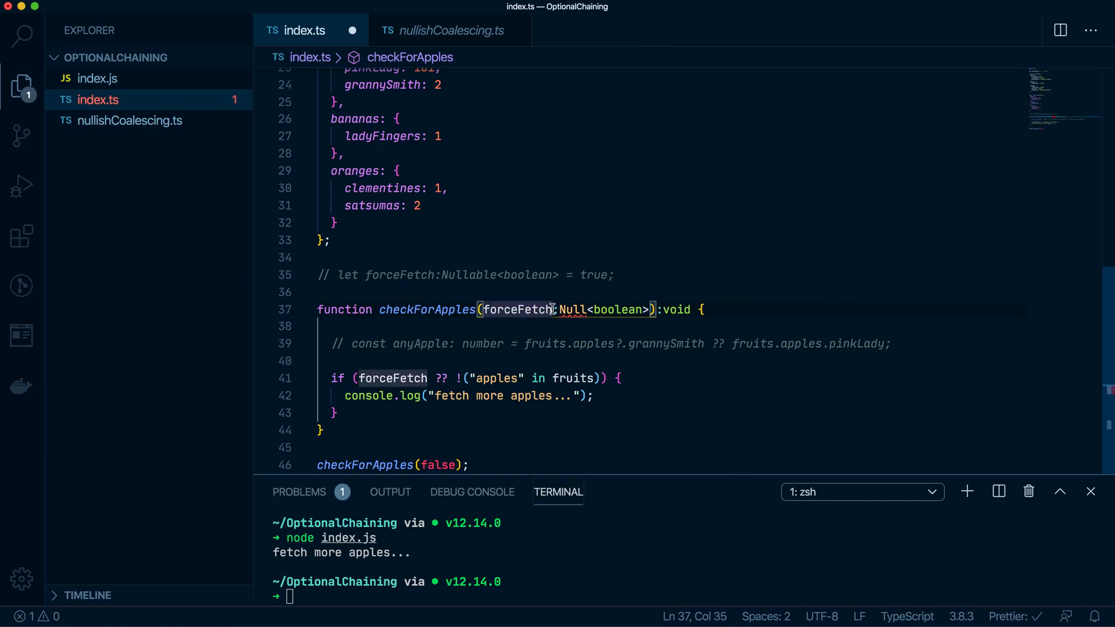
{"action": "type", "text": "?"}
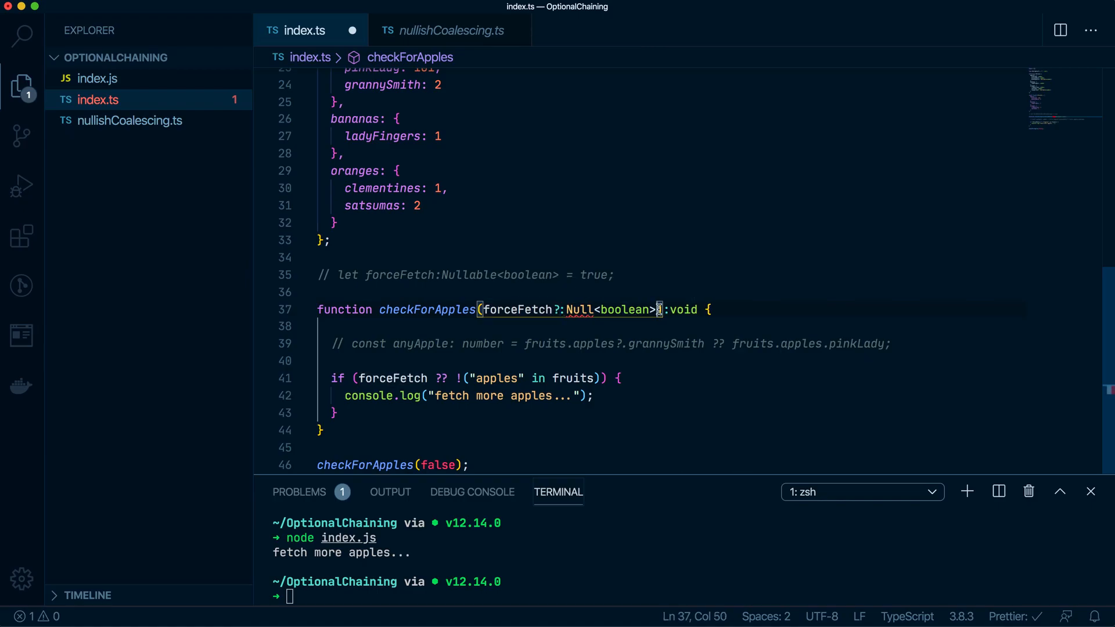
{"action": "type", "text": "= null"}
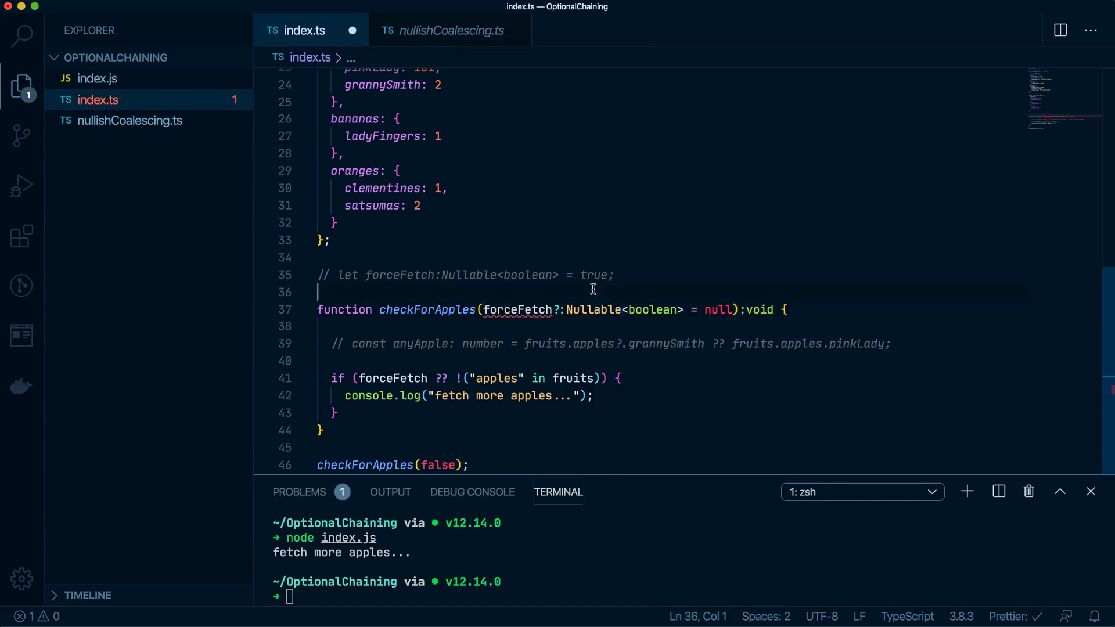
{"action": "mouse_move", "coordinate": [516, 309]}
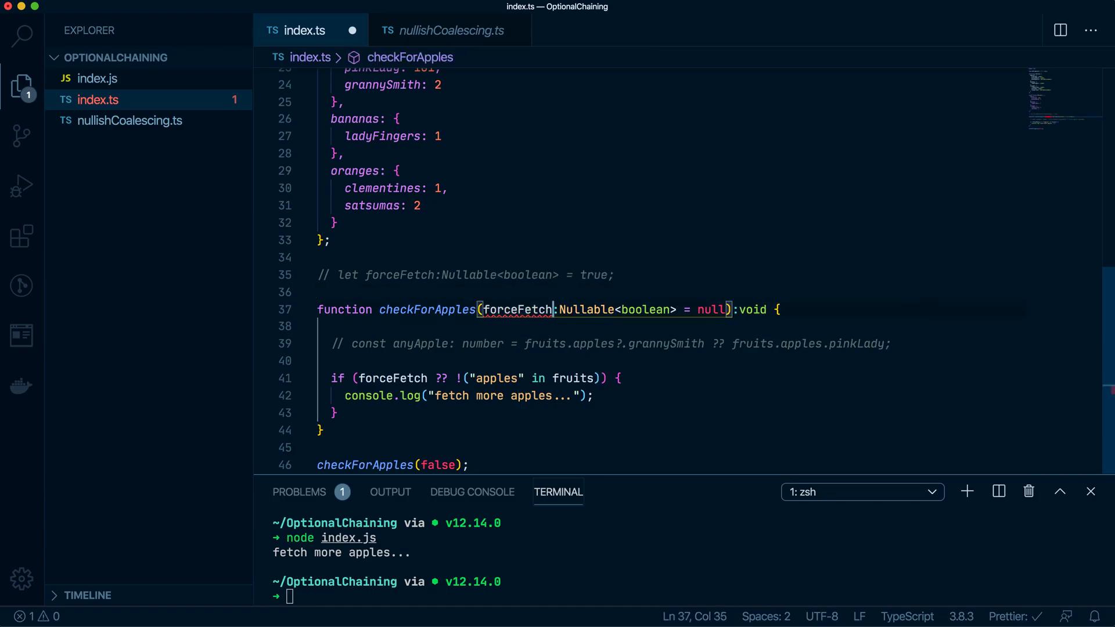
{"action": "mouse_move", "coordinate": [515, 310]}
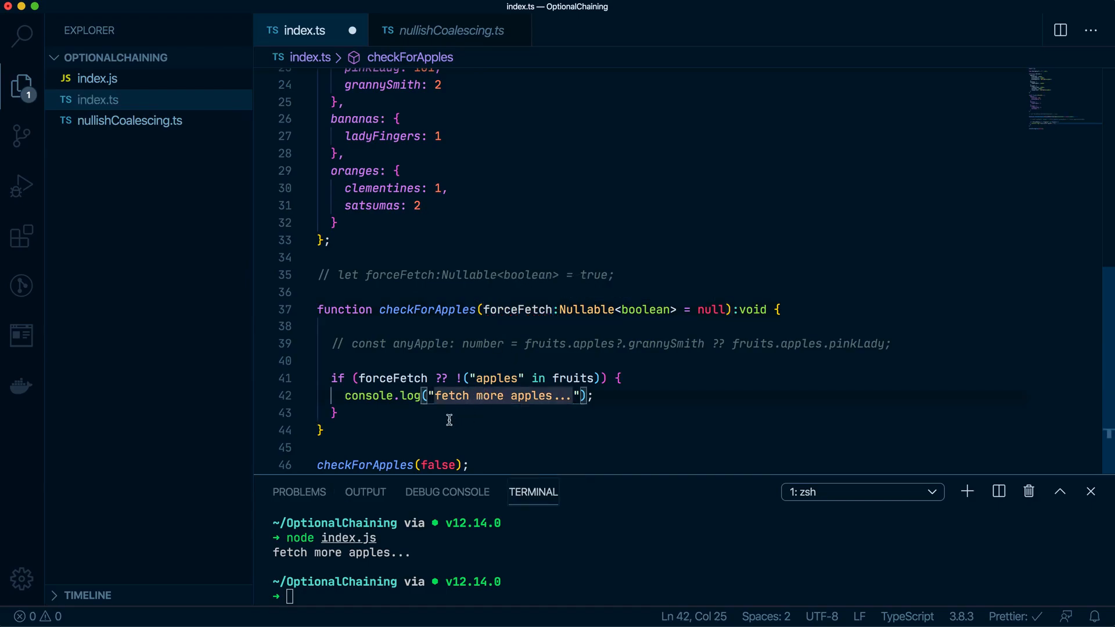
{"action": "key", "text": "cmd+s"}
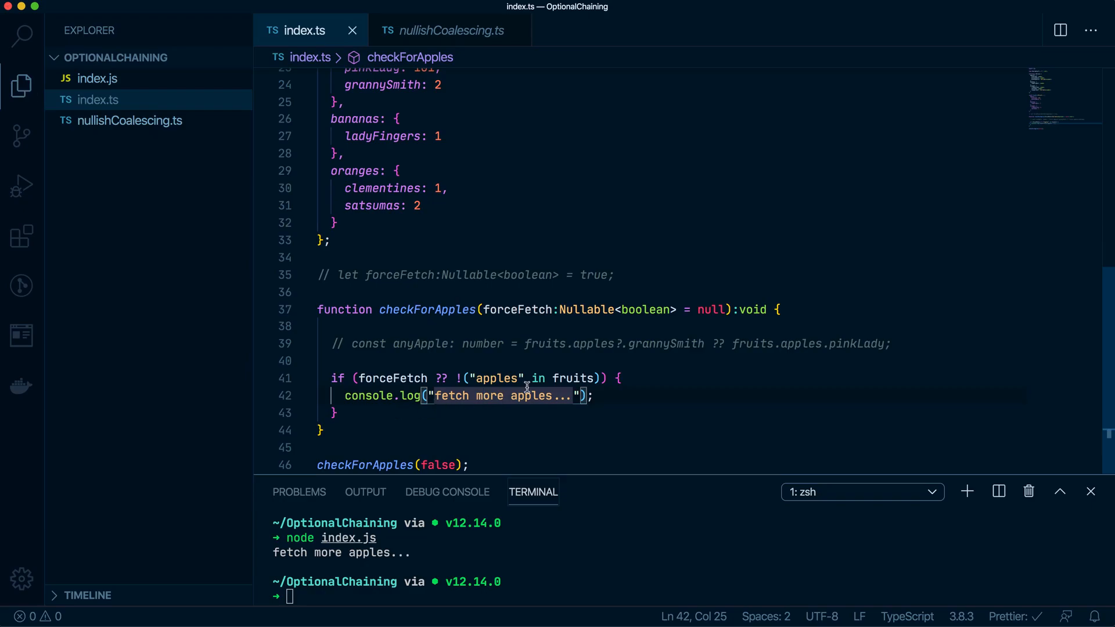
{"action": "mouse_move", "coordinate": [669, 300]}
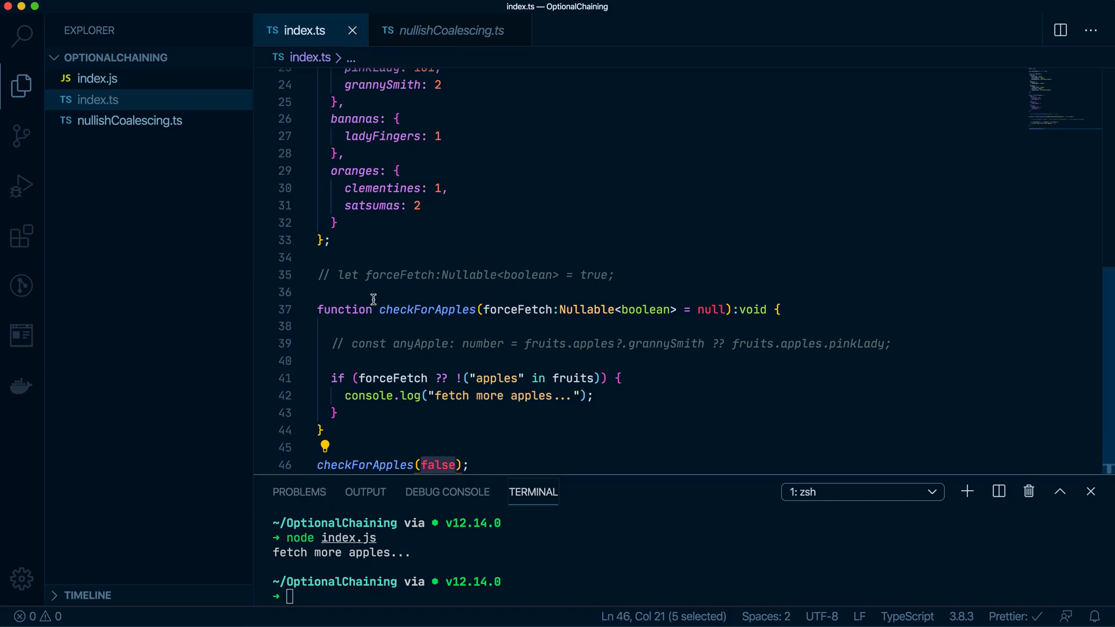
{"action": "double_click", "coordinate": [393, 378]}
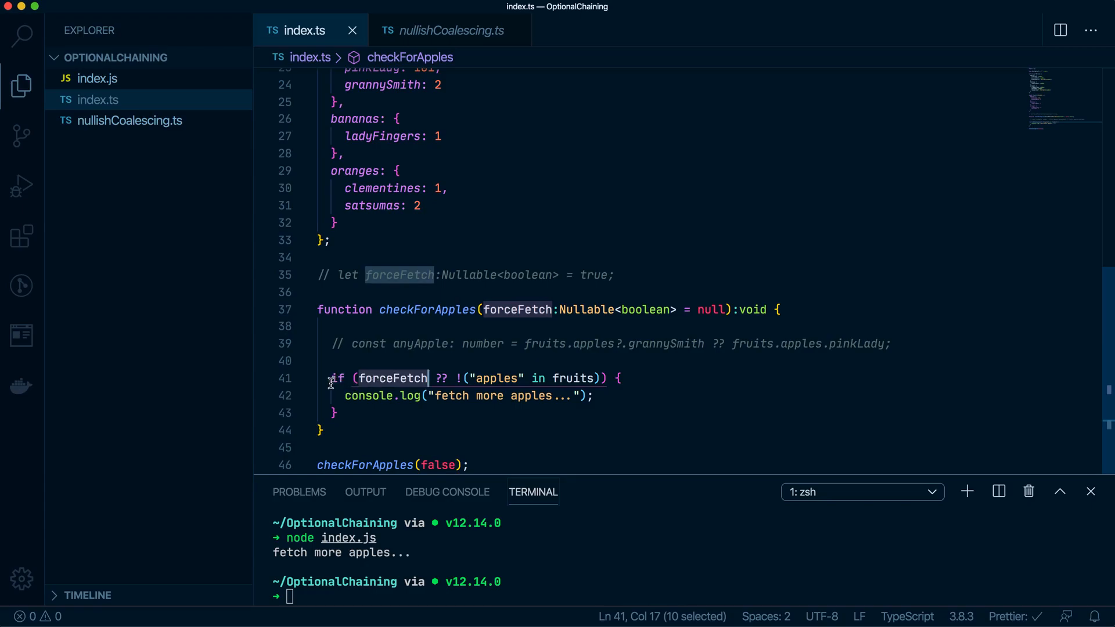
{"action": "left_click", "coordinate": [409, 378]}
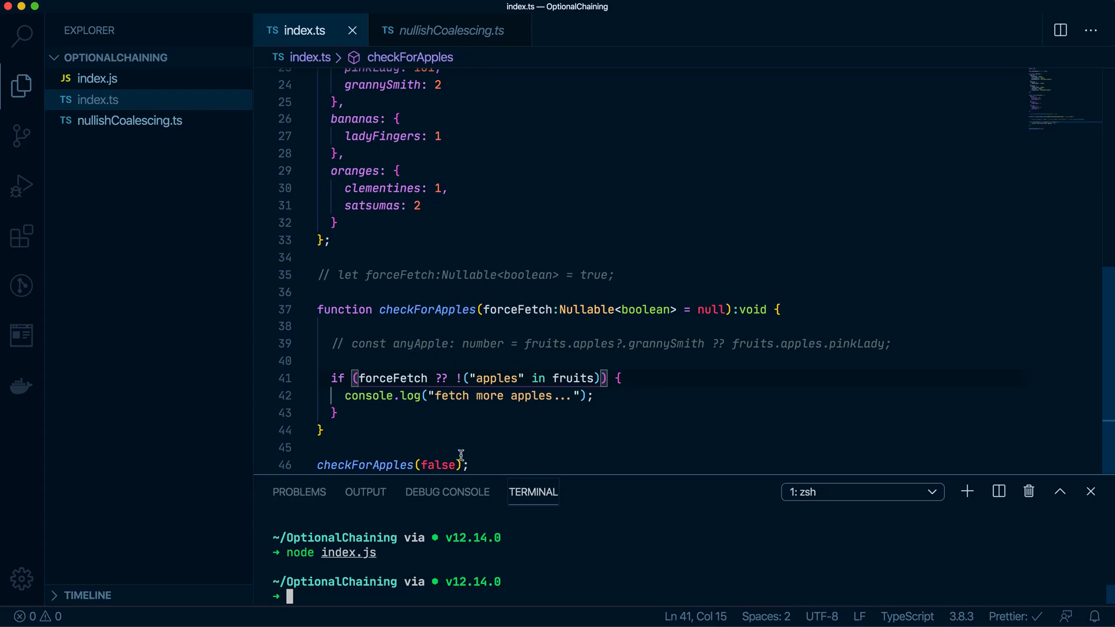
- Pass true to checkForApples and recompile with tsc index.ts
{"action": "type", "text": "tru"}
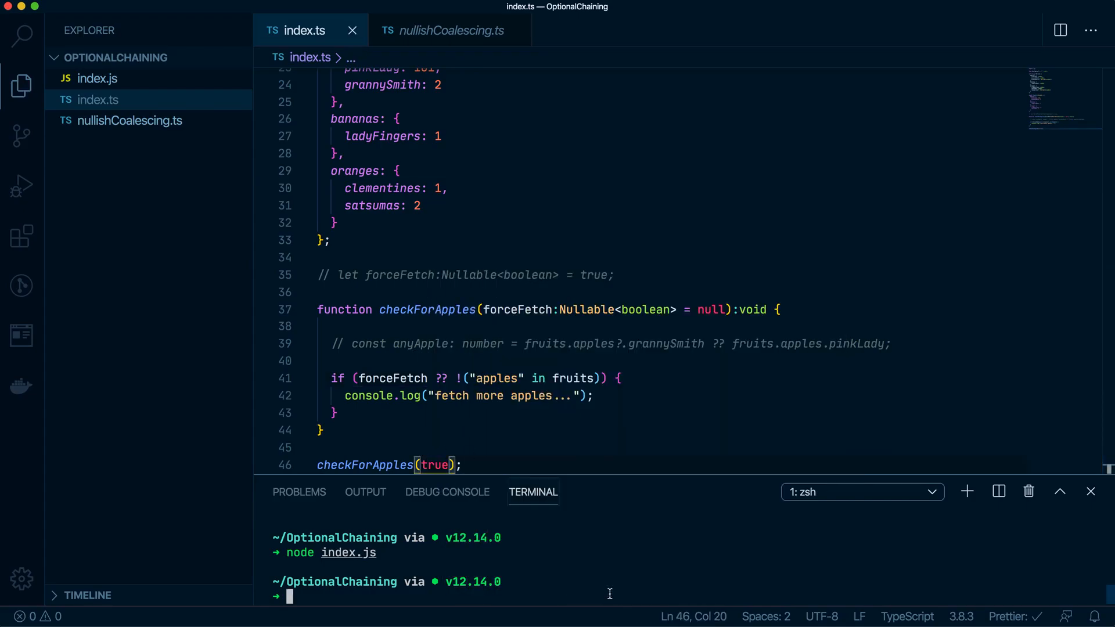
{"action": "type", "text": "tsc index.ts"}
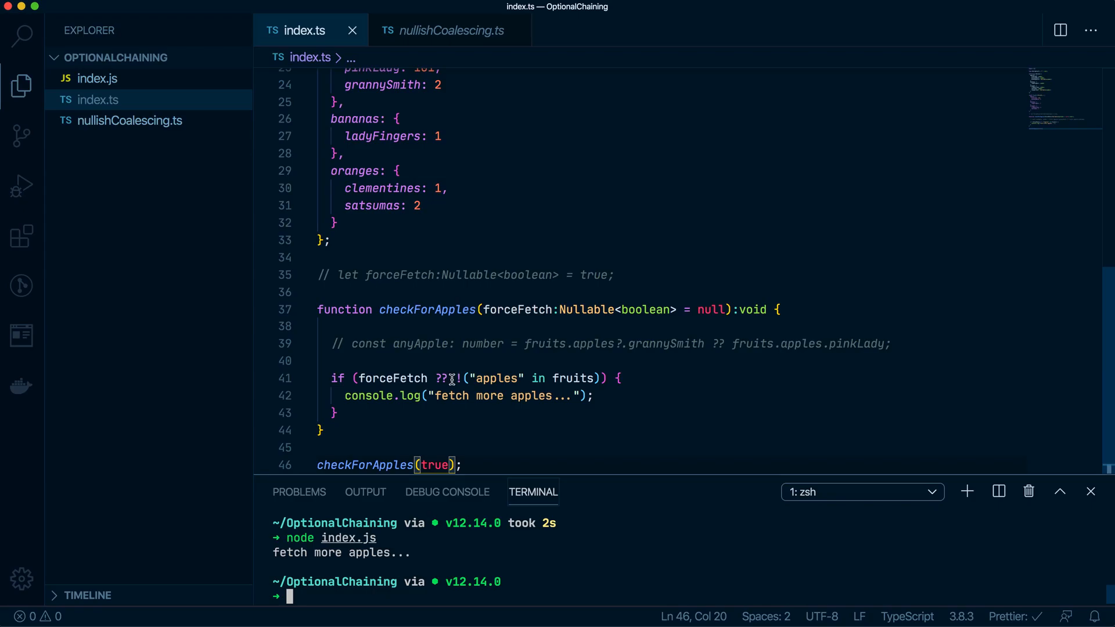
{"action": "mouse_move", "coordinate": [450, 378]}
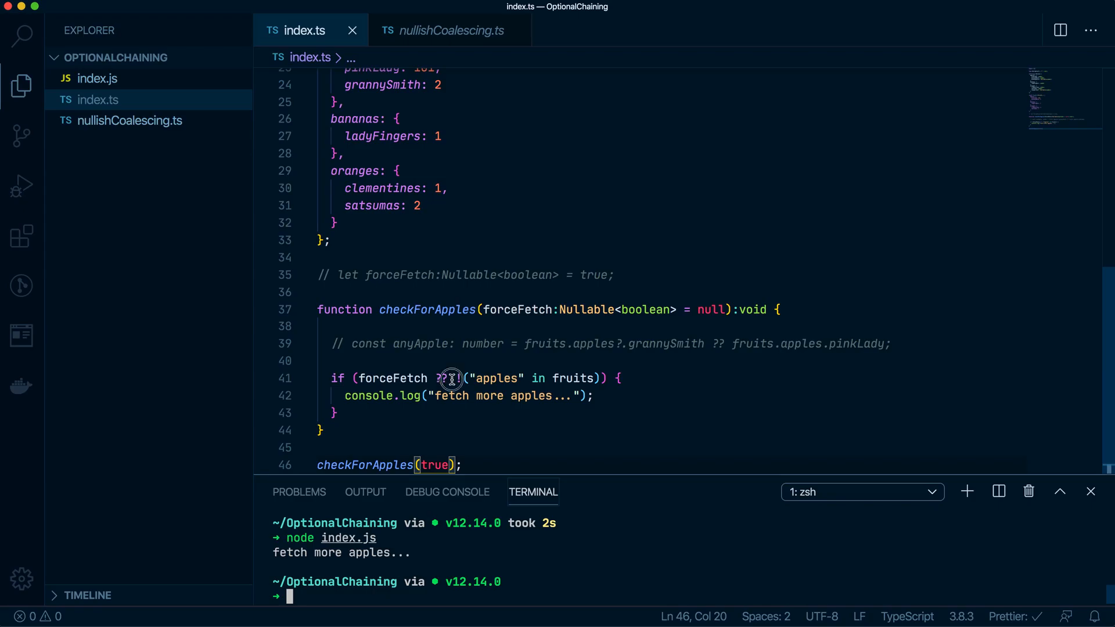
{"action": "type", "text": "|| !"}
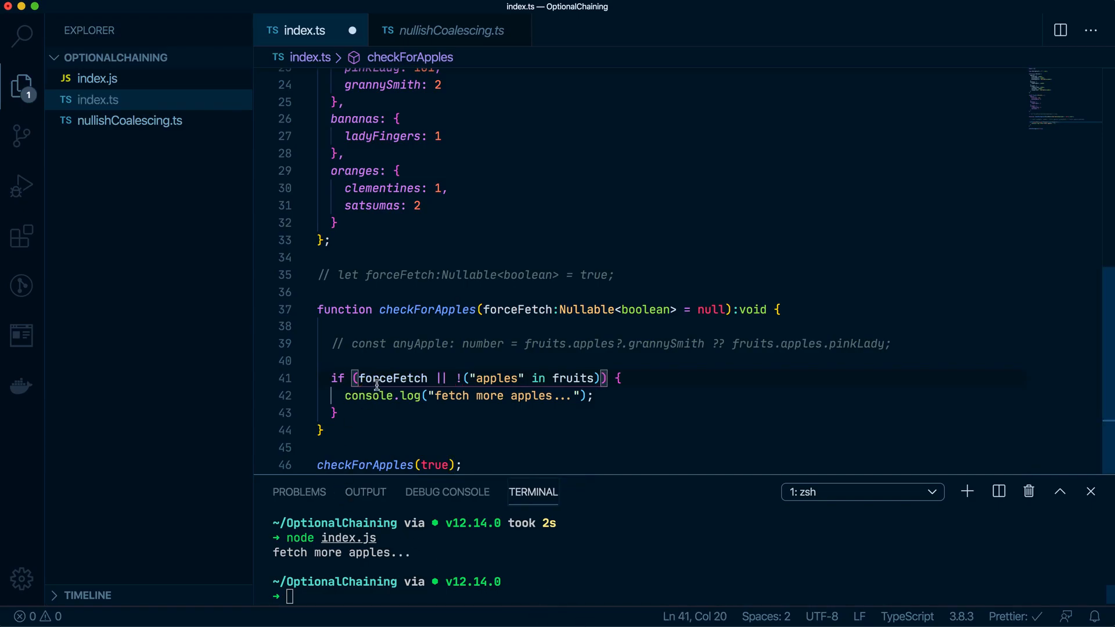
{"action": "double_click", "coordinate": [390, 377]}
{"action": "type", "text": " !"}
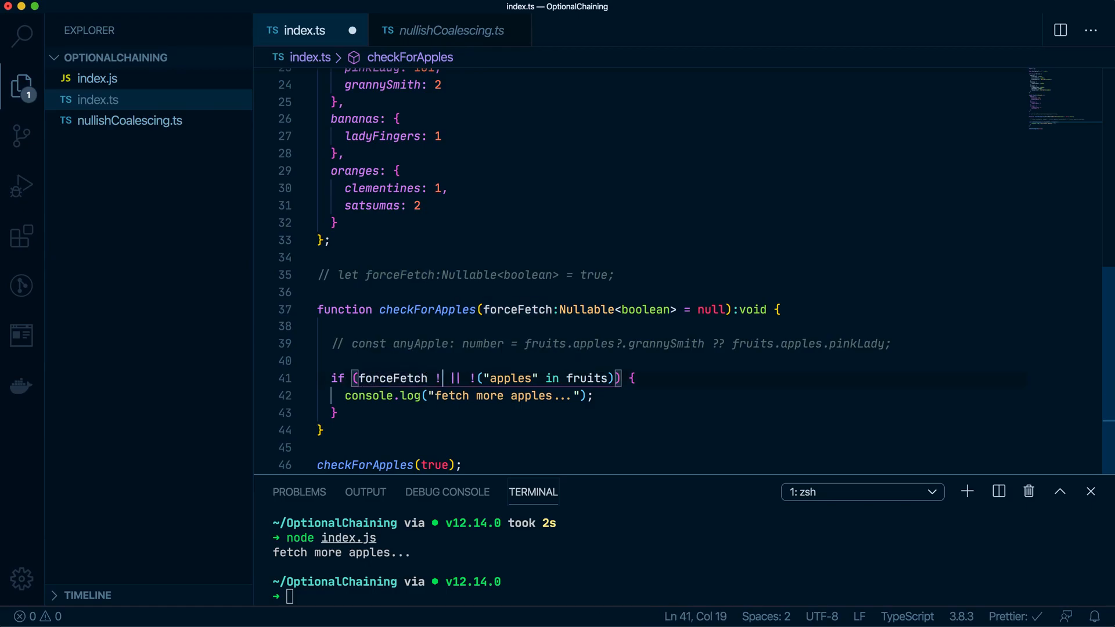
{"action": "type", "text": "== NULL"}
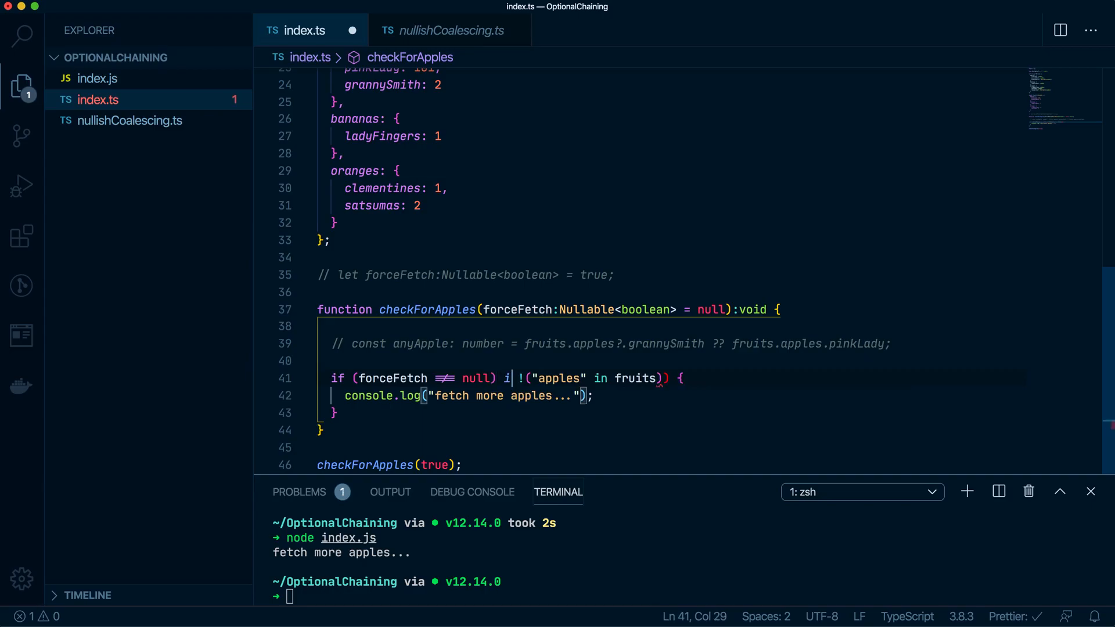
{"action": "type", "text": "f"}
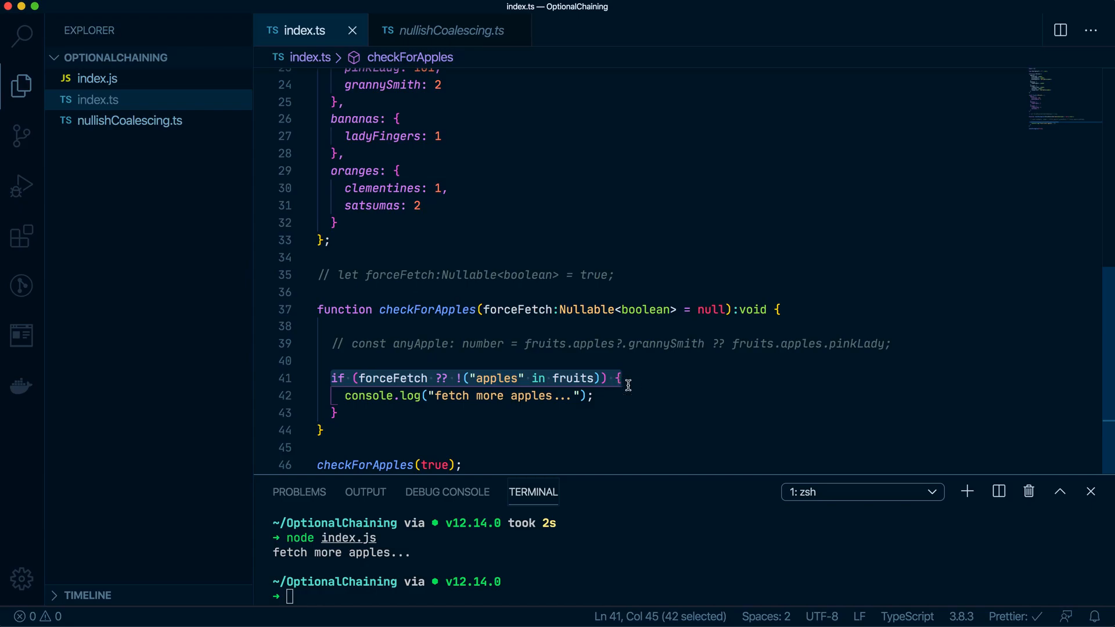
{"action": "mouse_move", "coordinate": [805, 18]}
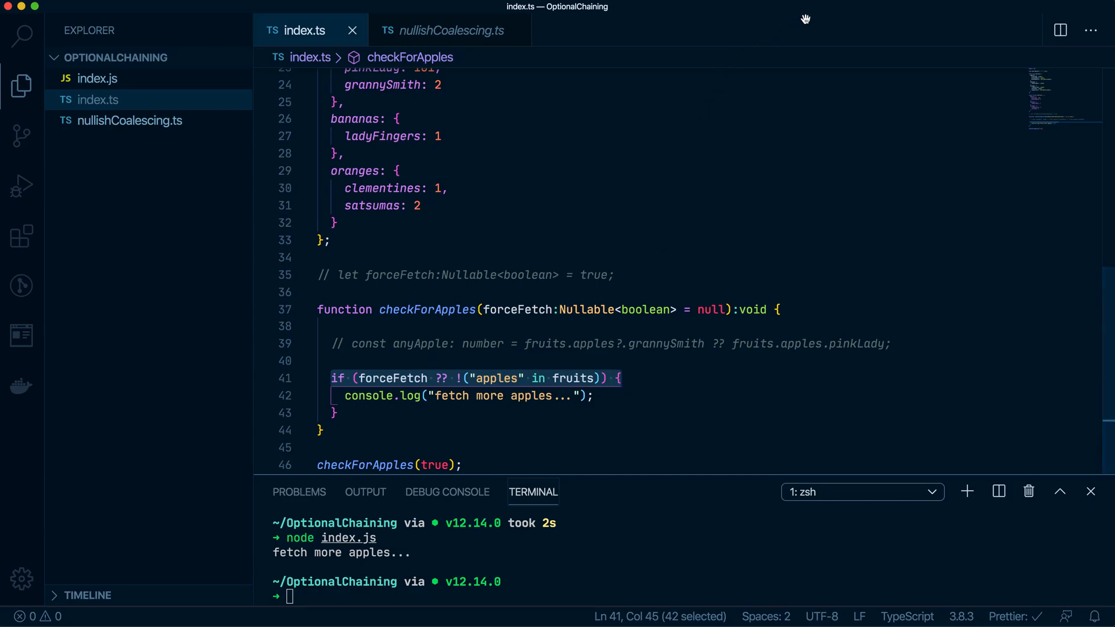